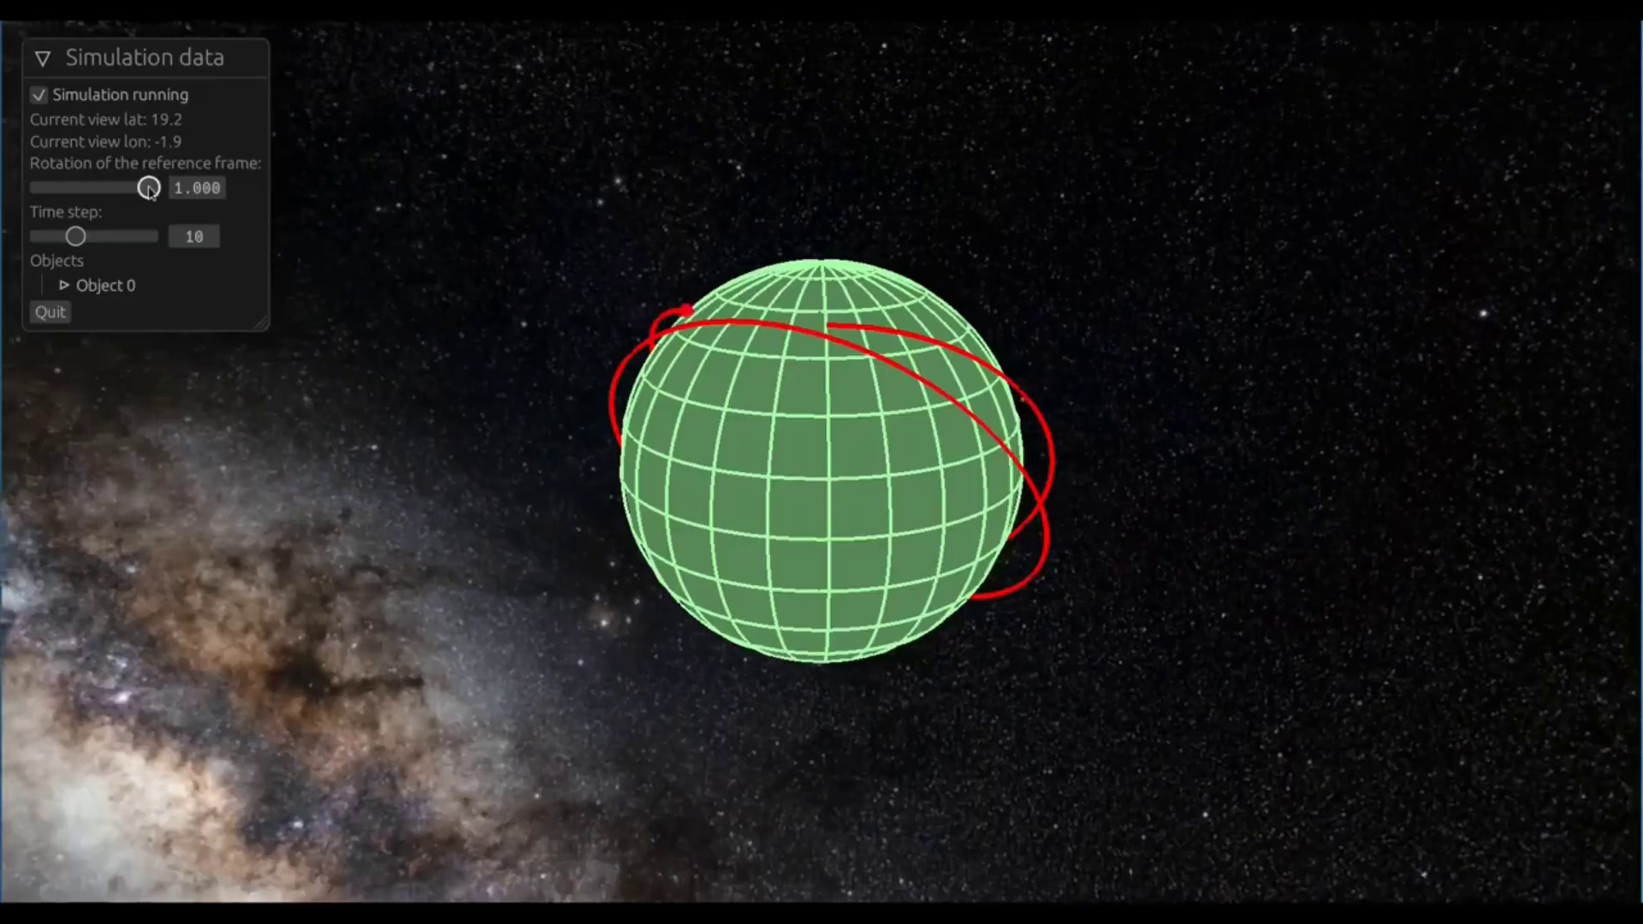
# Step: Set the reference-frame rotation to 0, run the simulation briefly and pause it
pyautogui.moveTo(149, 188); pyautogui.dragTo(68, 188)
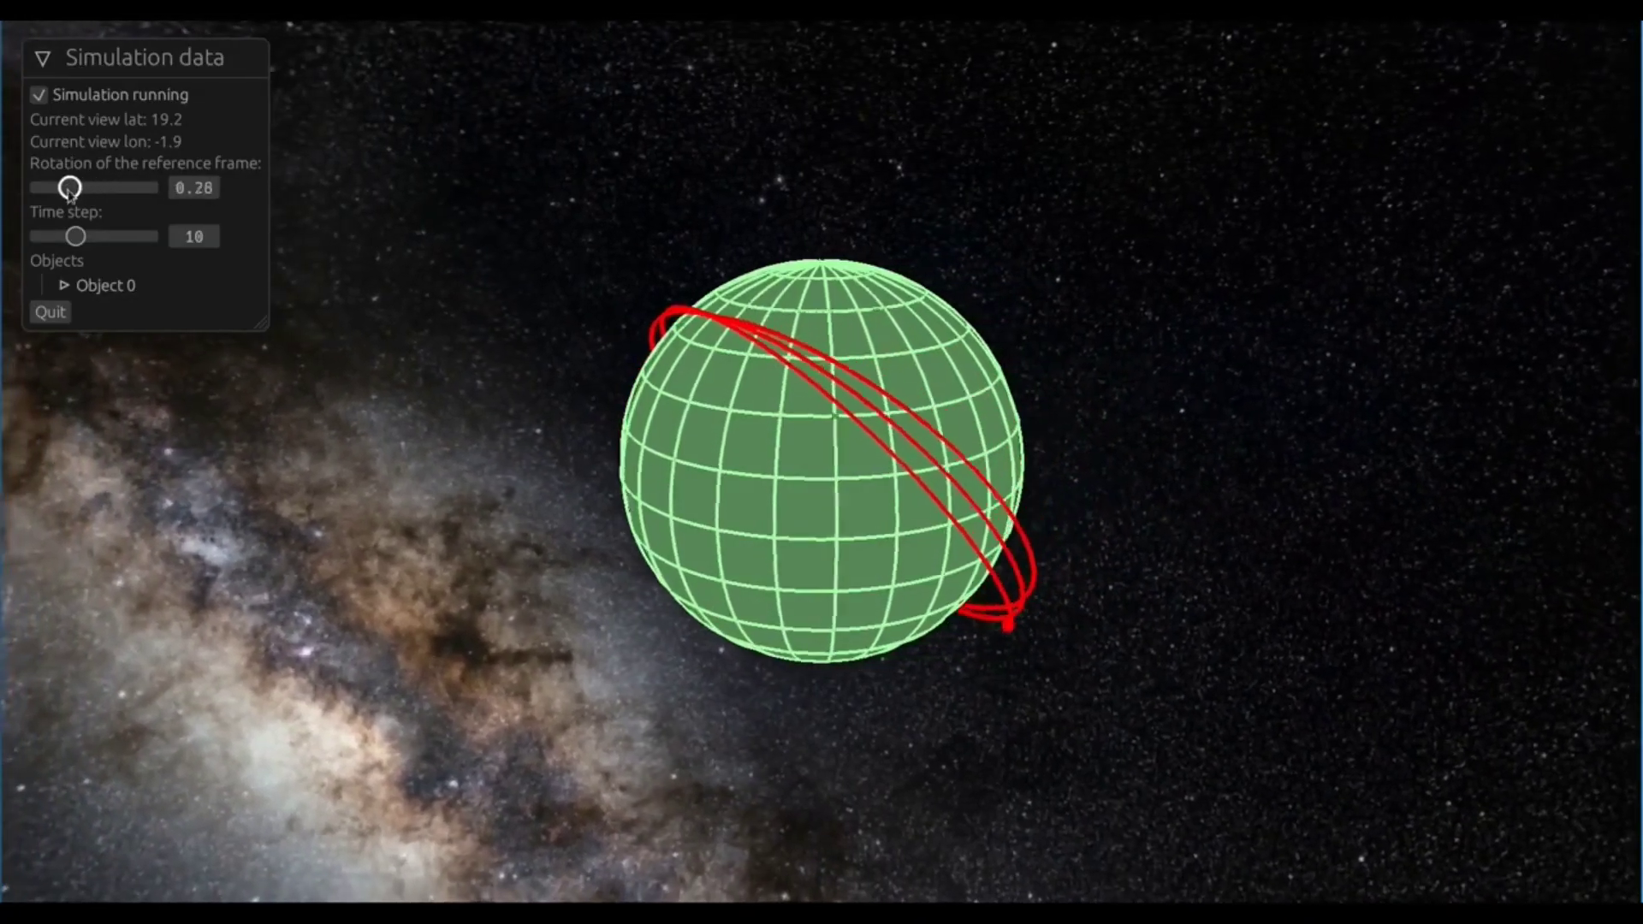
pyautogui.moveTo(69, 186); pyautogui.dragTo(39, 186)
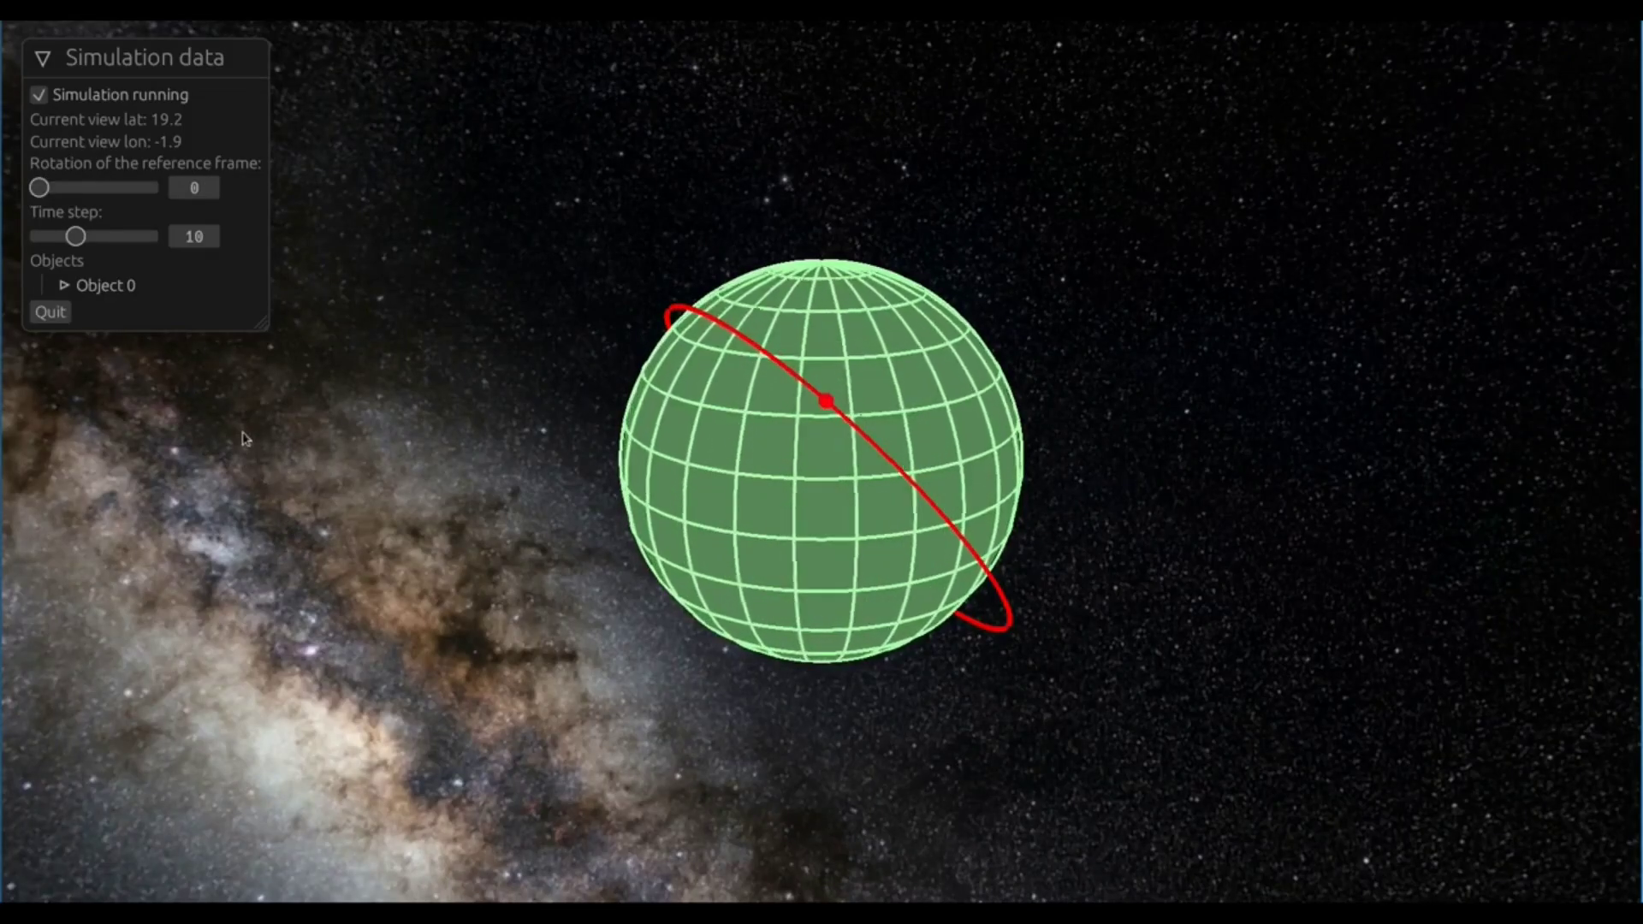
pyautogui.click(39, 94)
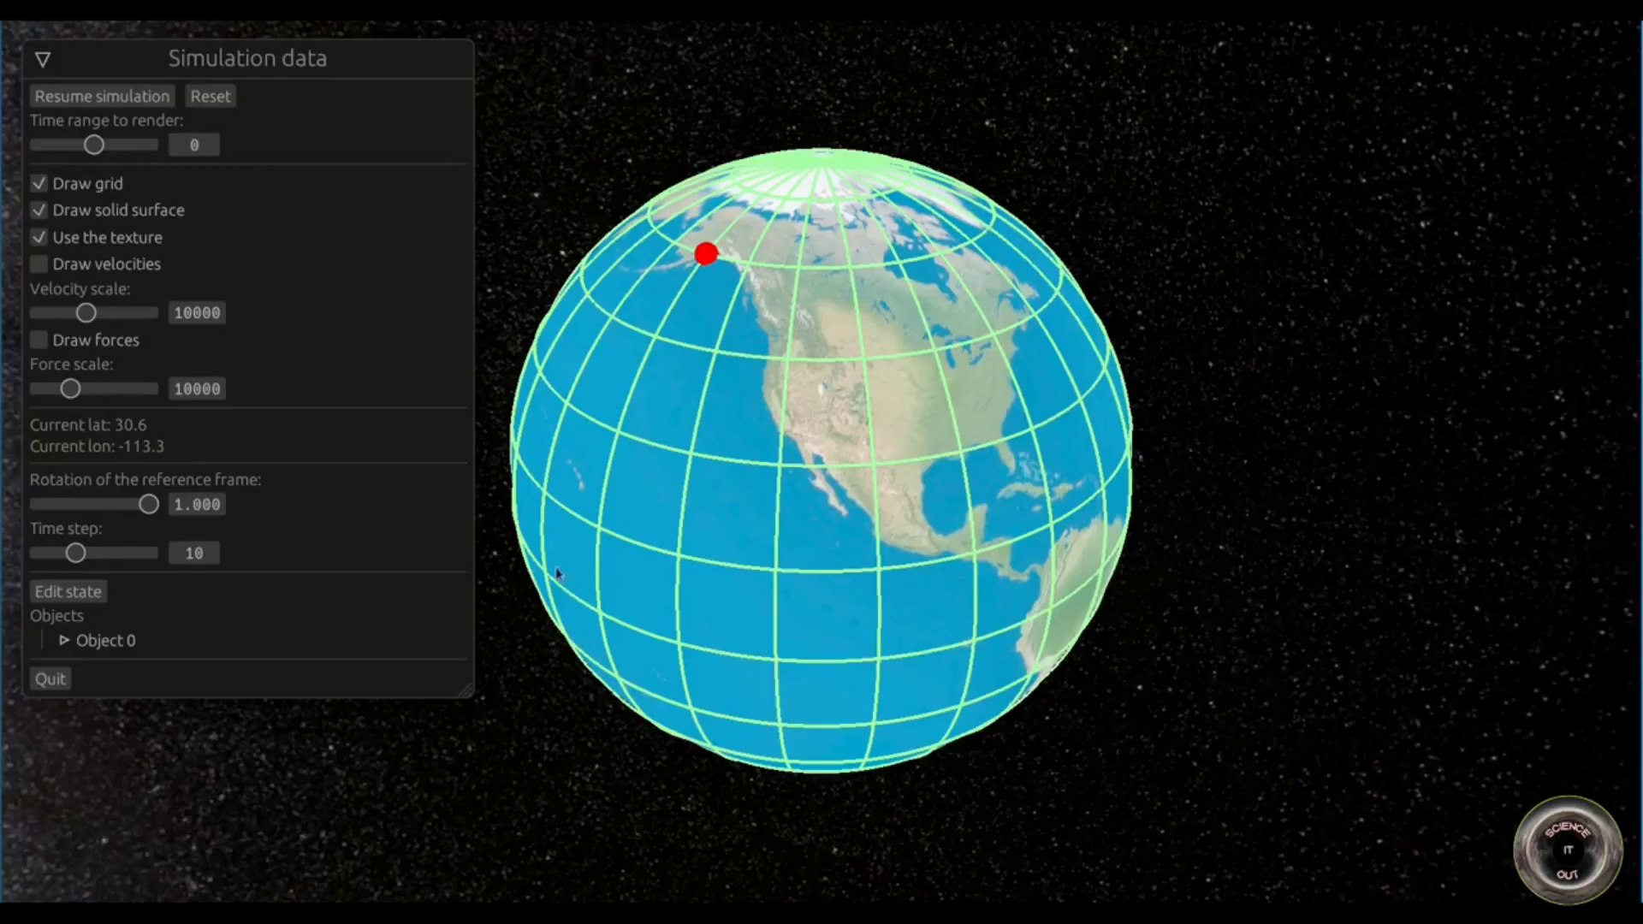
pyautogui.click(101, 96)
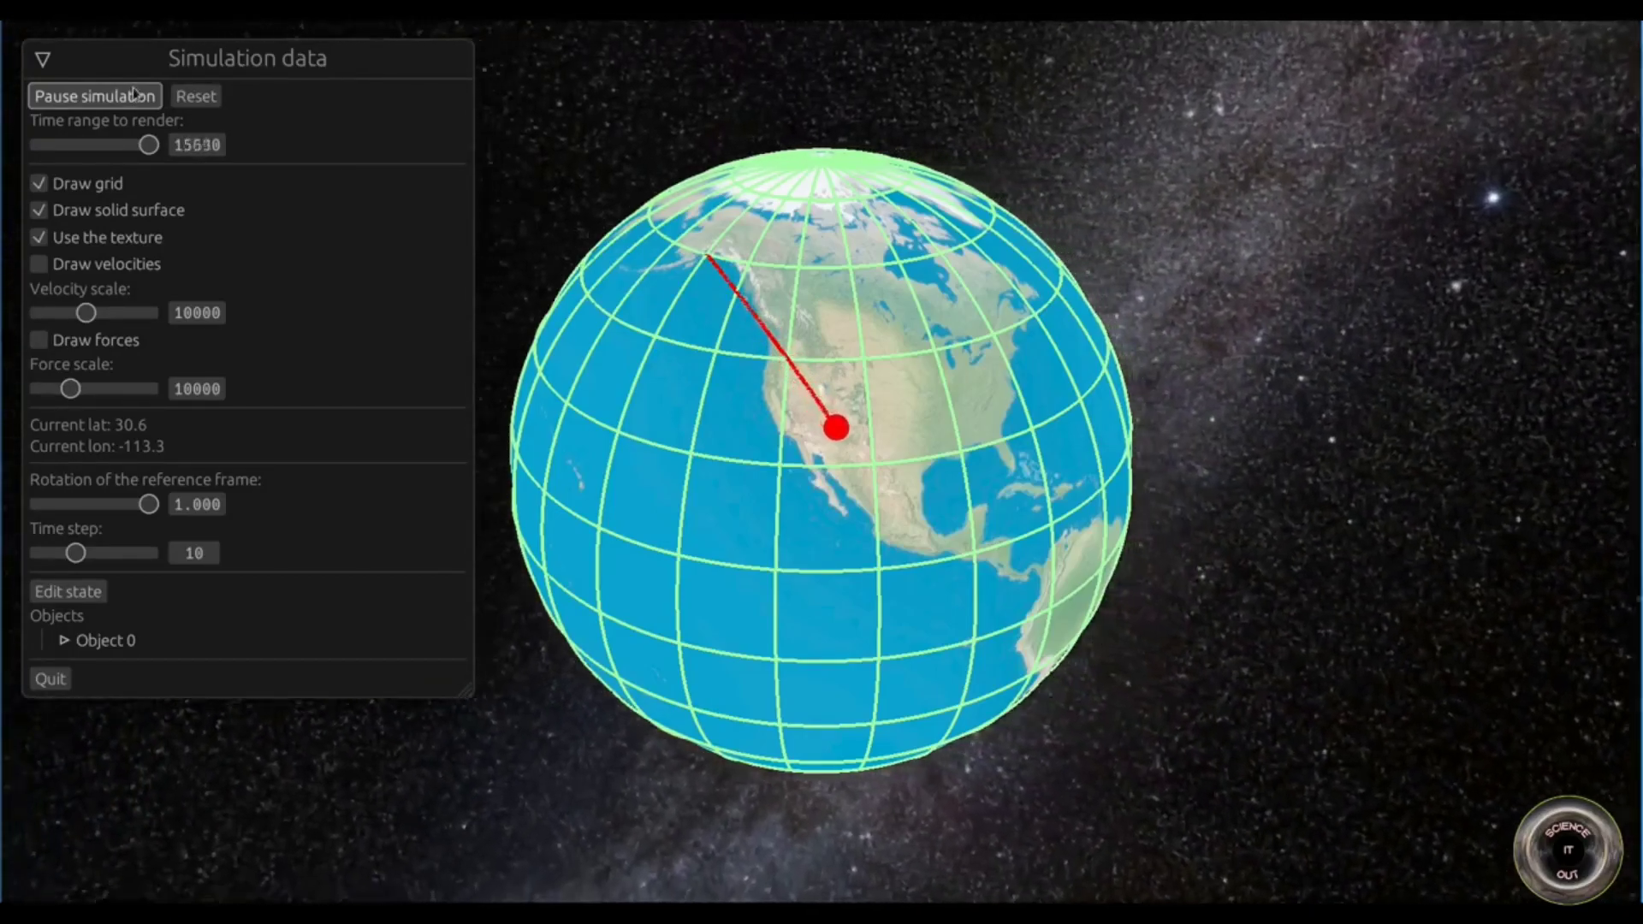
pyautogui.click(94, 96)
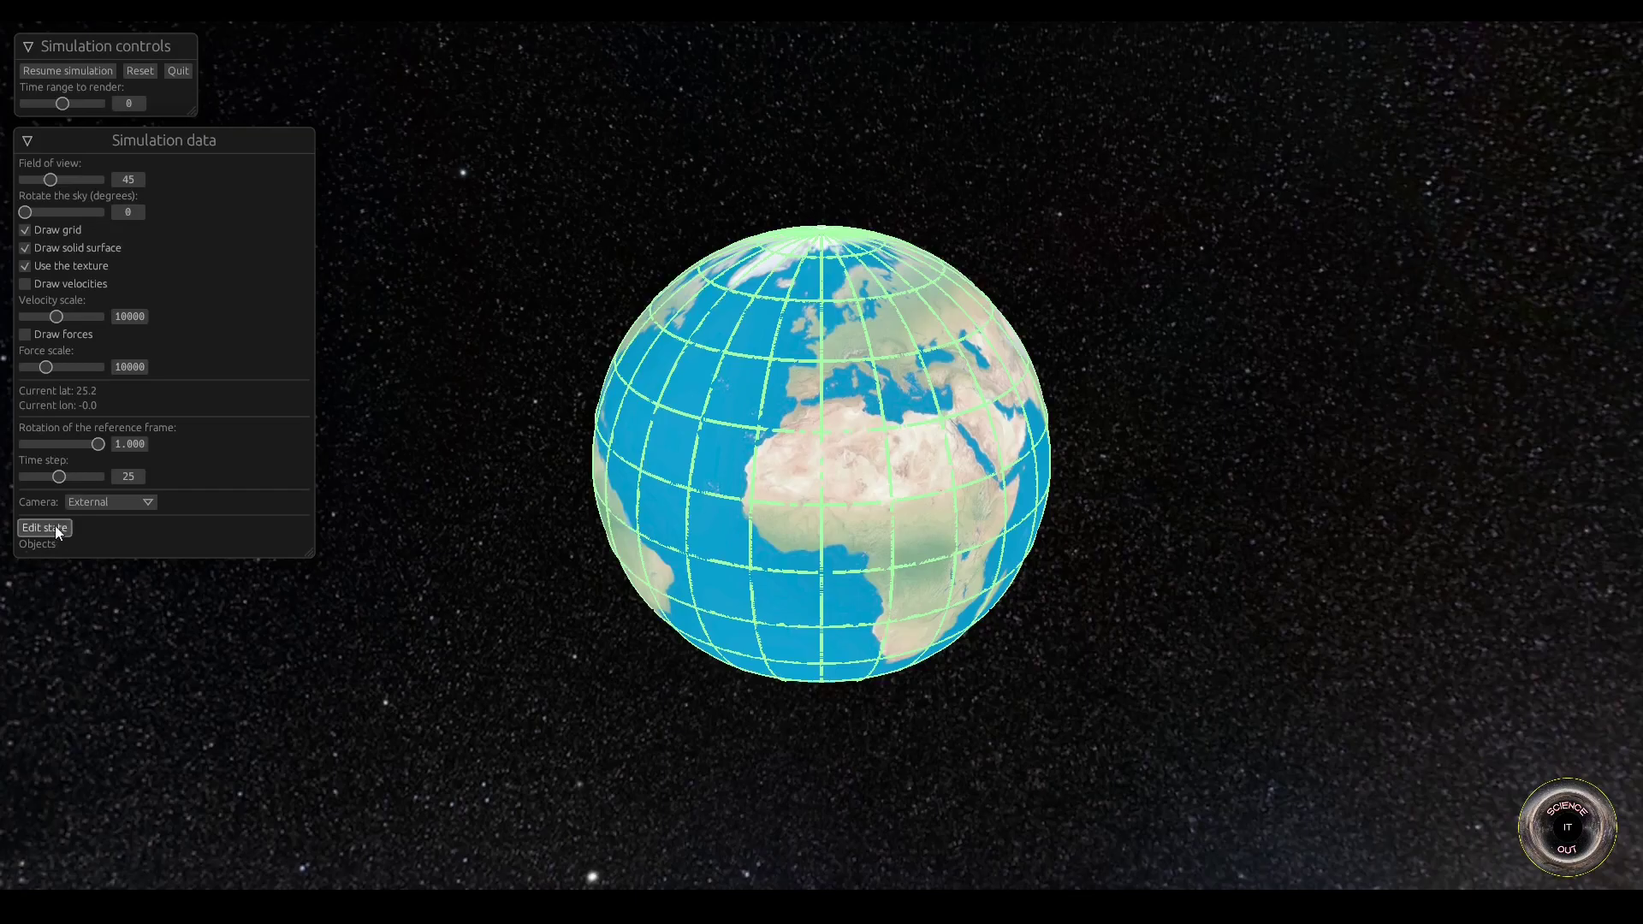
# Step: Add a plane object at latitude 47.3, longitude 8.5, elevation 10000 m
pyautogui.click(44, 527)
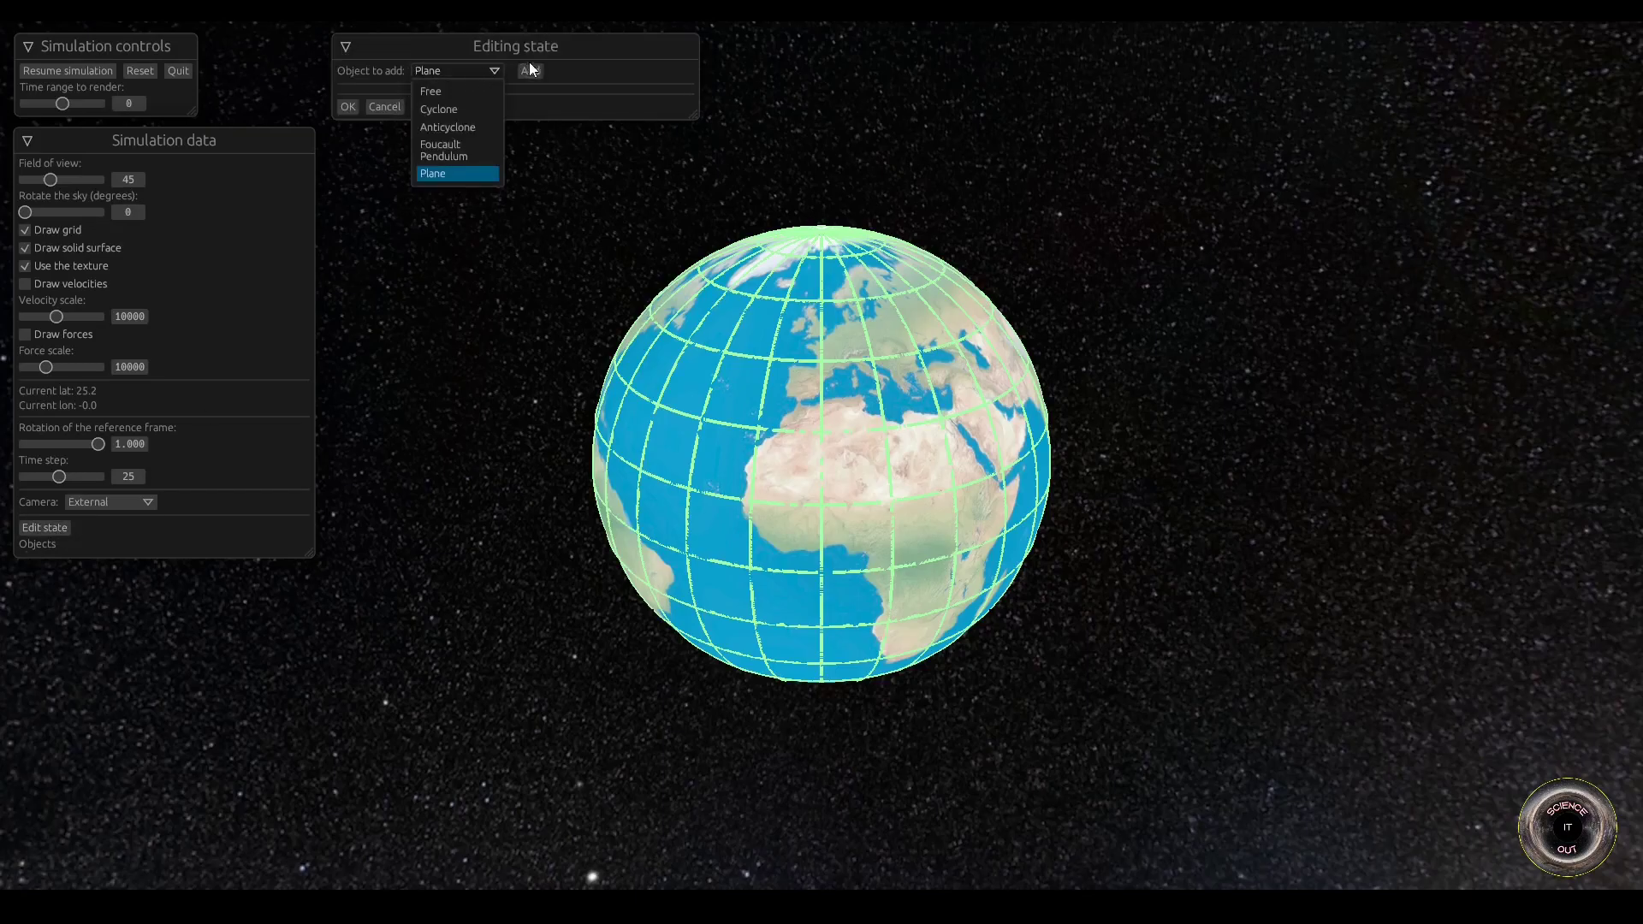
pyautogui.click(529, 70)
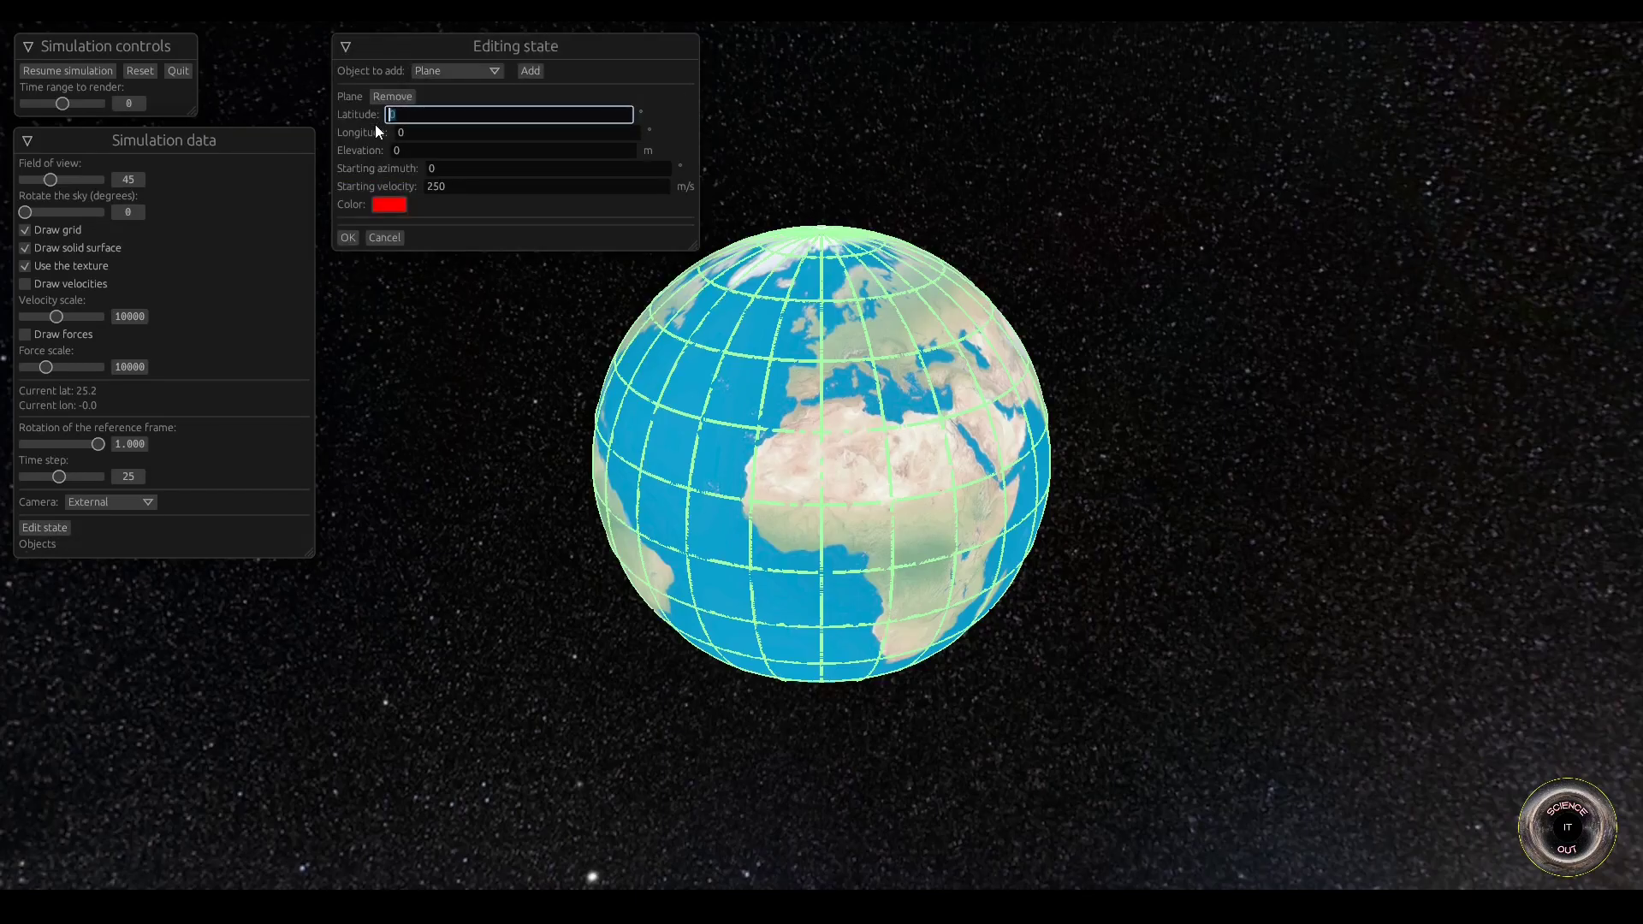
pyautogui.write('47.3')
pyautogui.click(517, 132)
pyautogui.write('8.5')
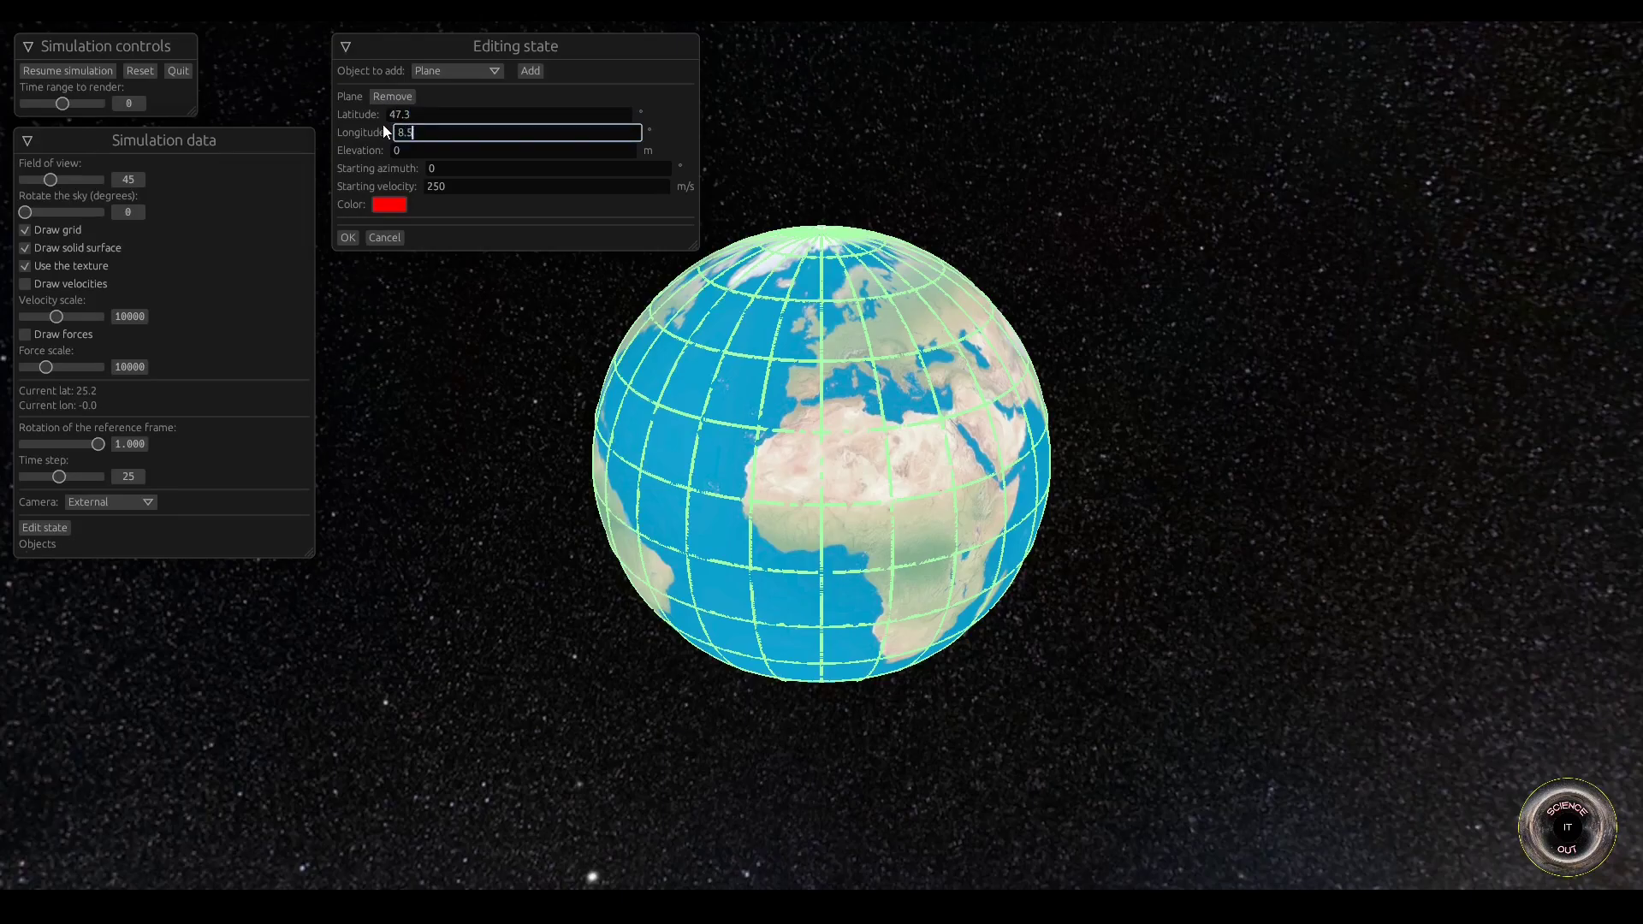
pyautogui.click(514, 151)
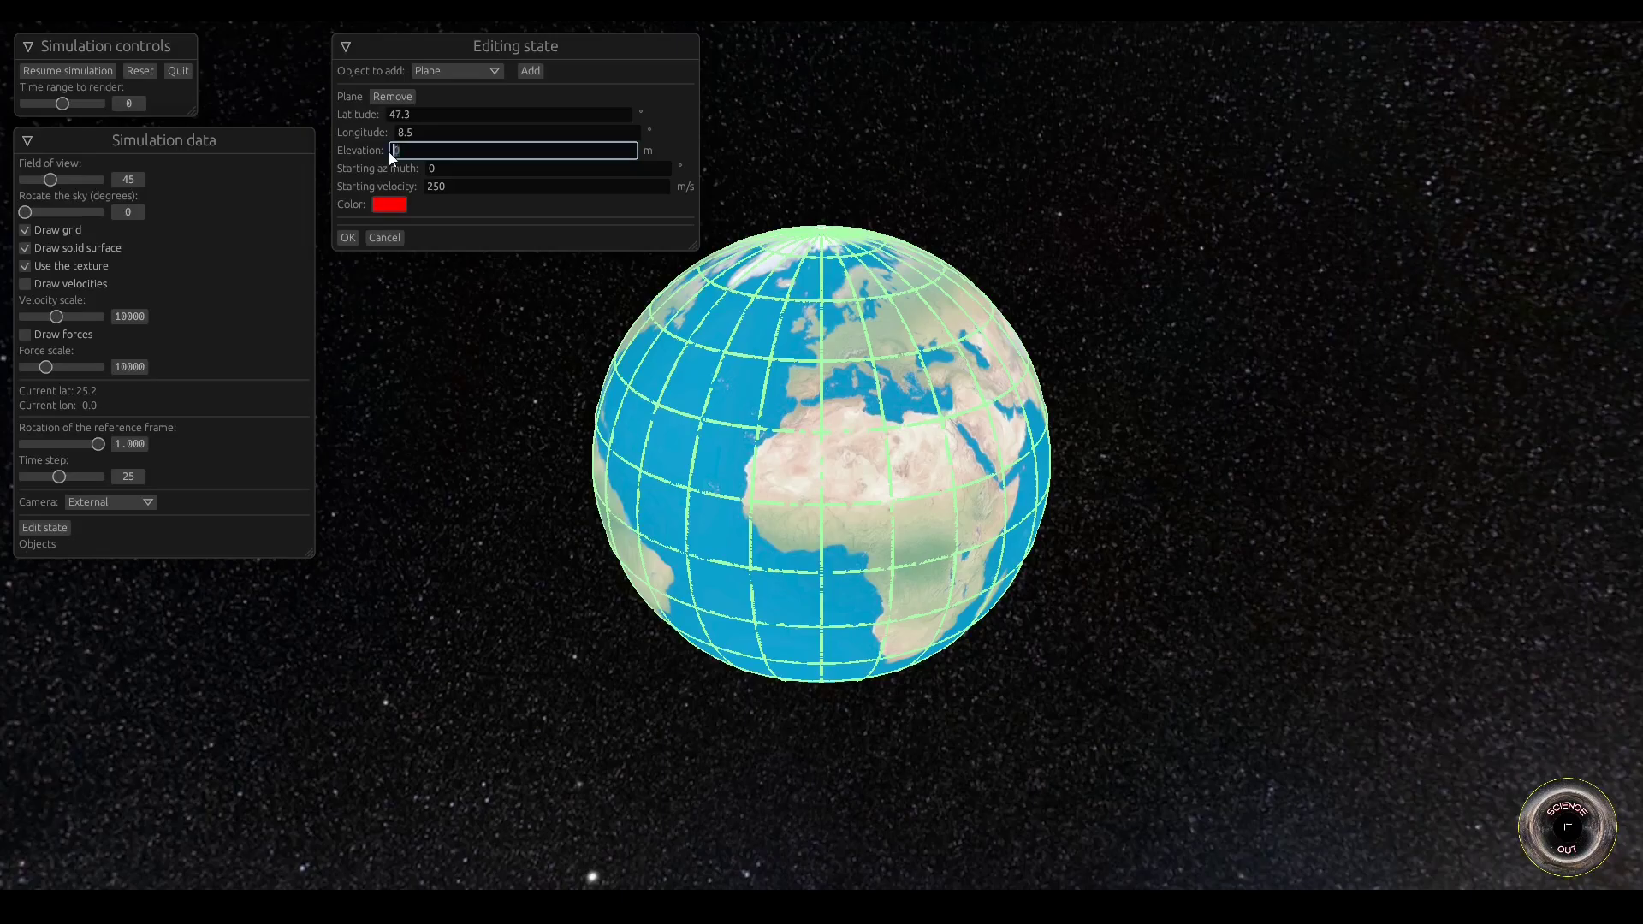
pyautogui.write('10000')
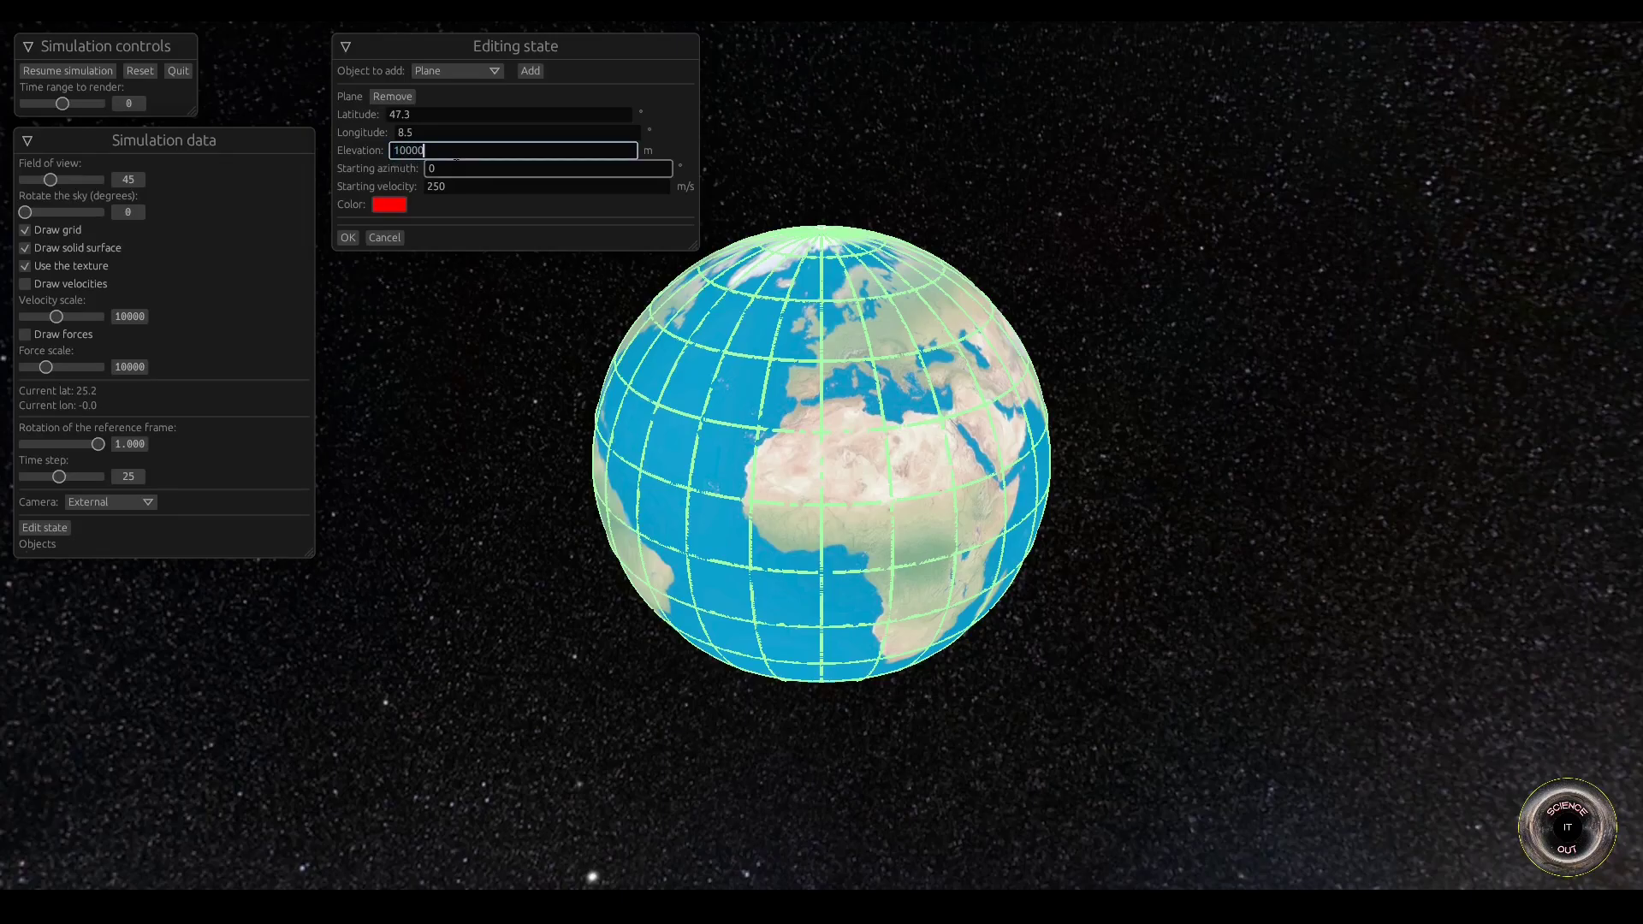
# Step: Give the plane starting azimuth 229 and velocity 250 m/s, and confirm its state
pyautogui.click(544, 170)
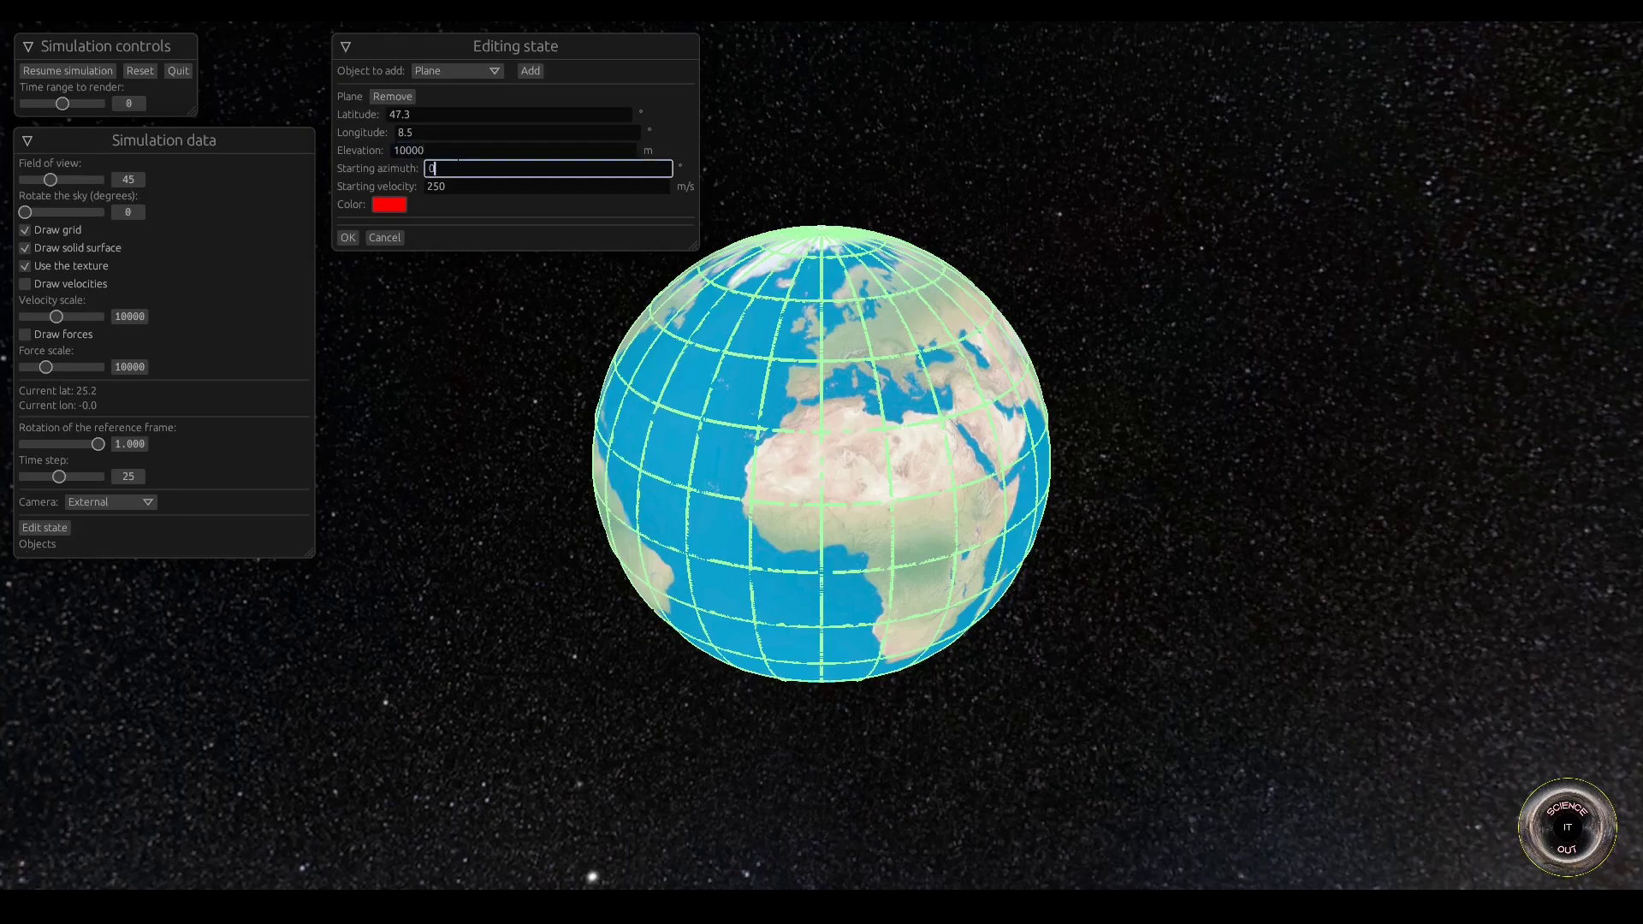
pyautogui.write('225')
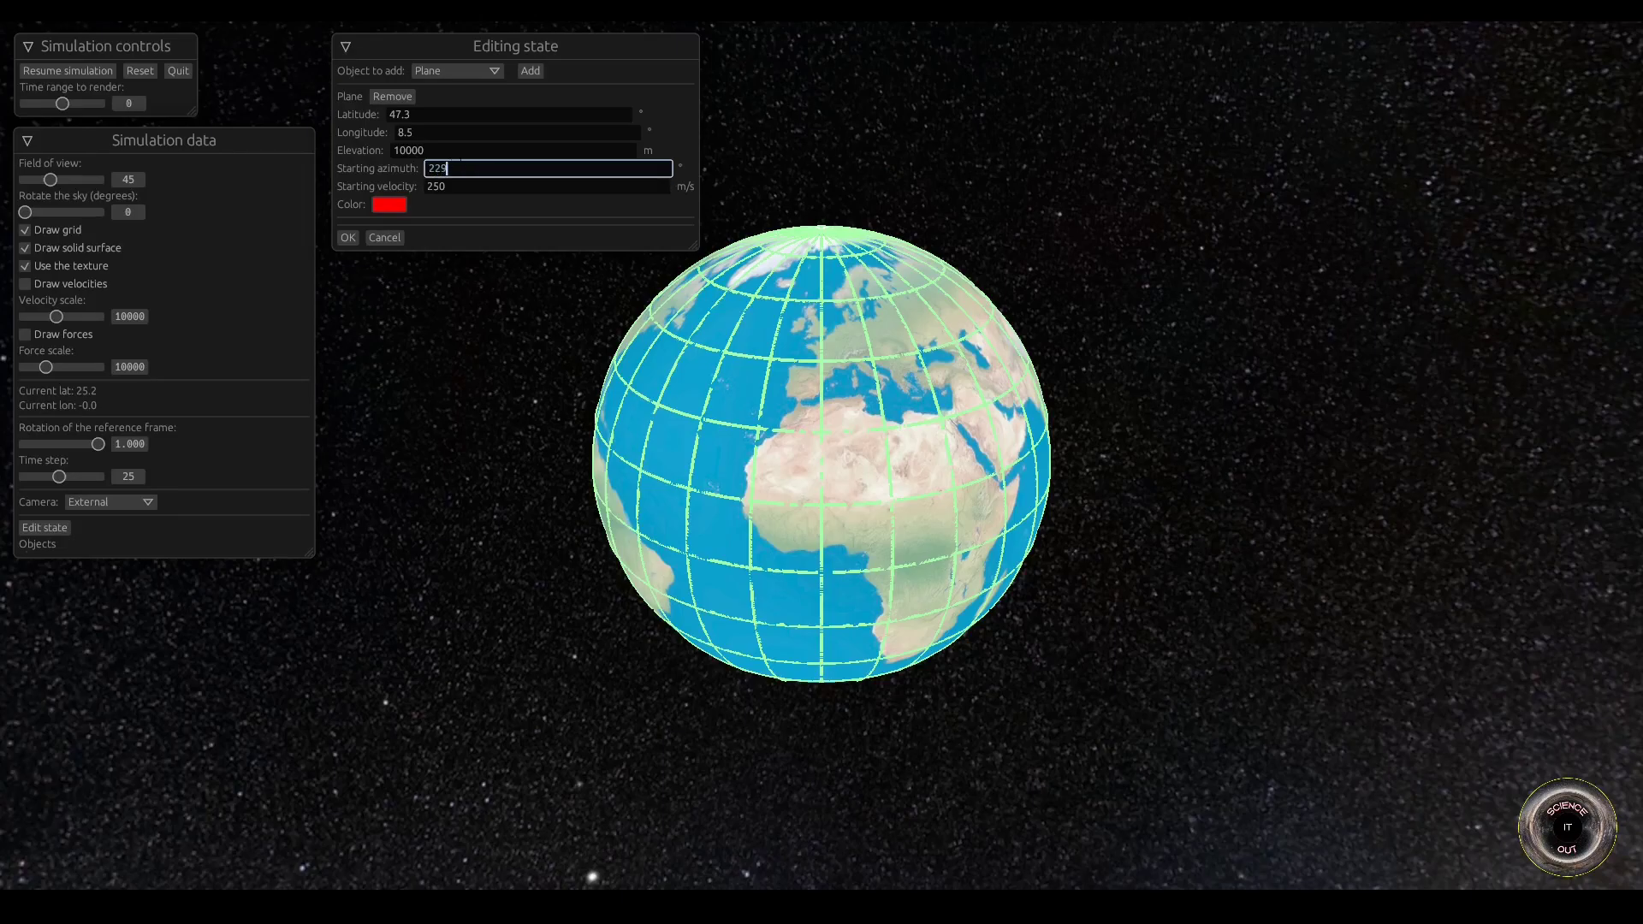
pyautogui.click(544, 185)
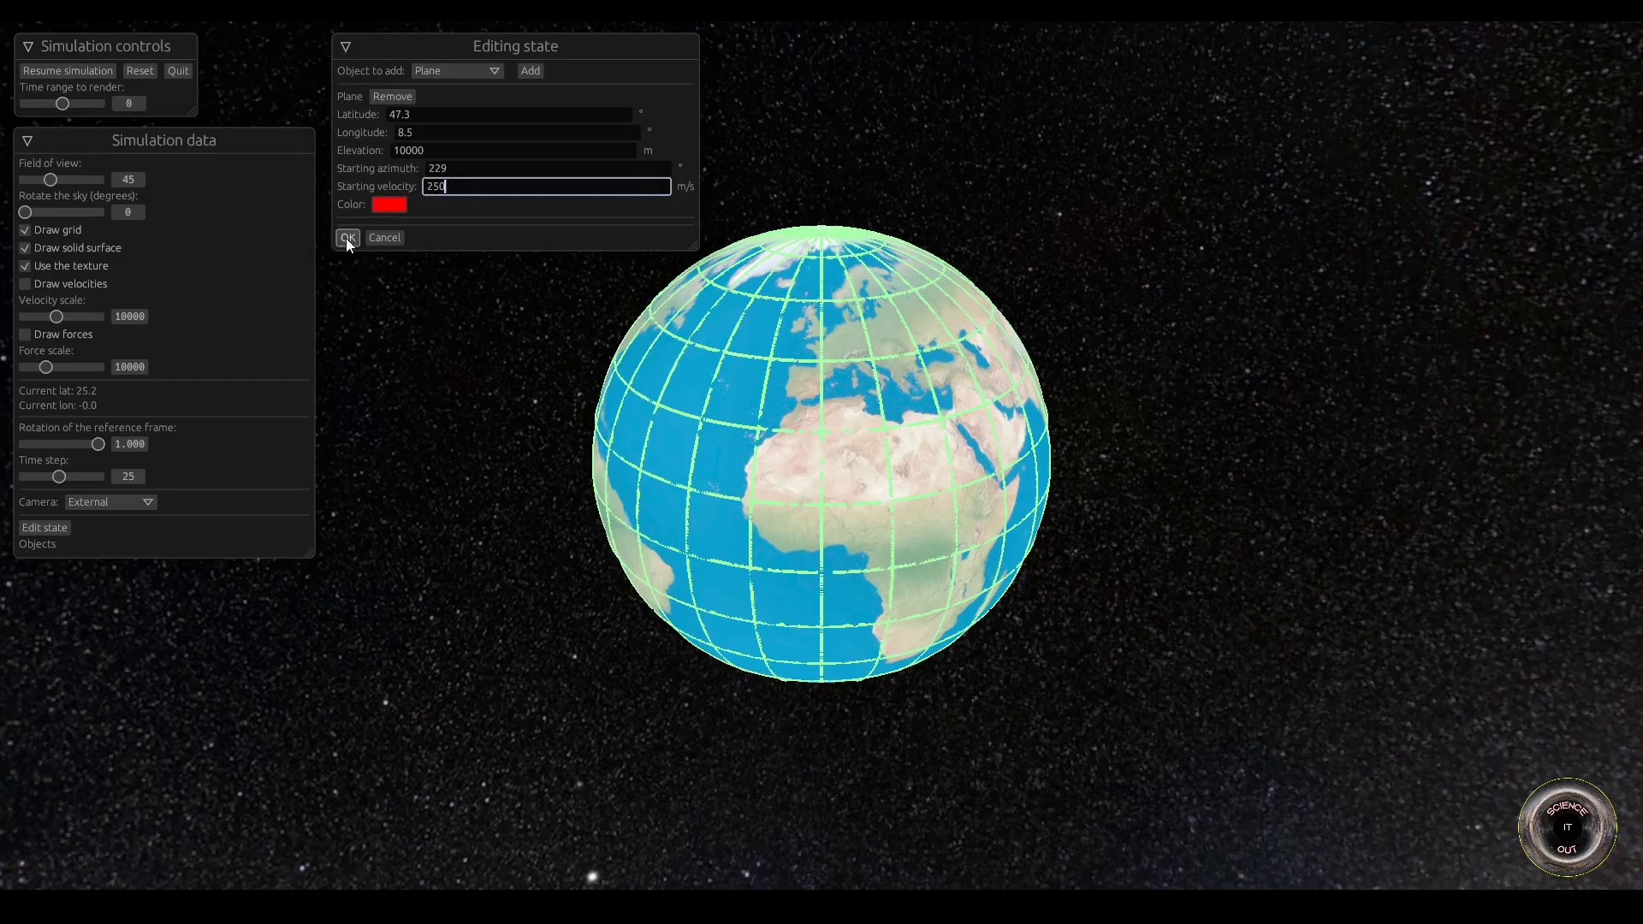
pyautogui.click(347, 236)
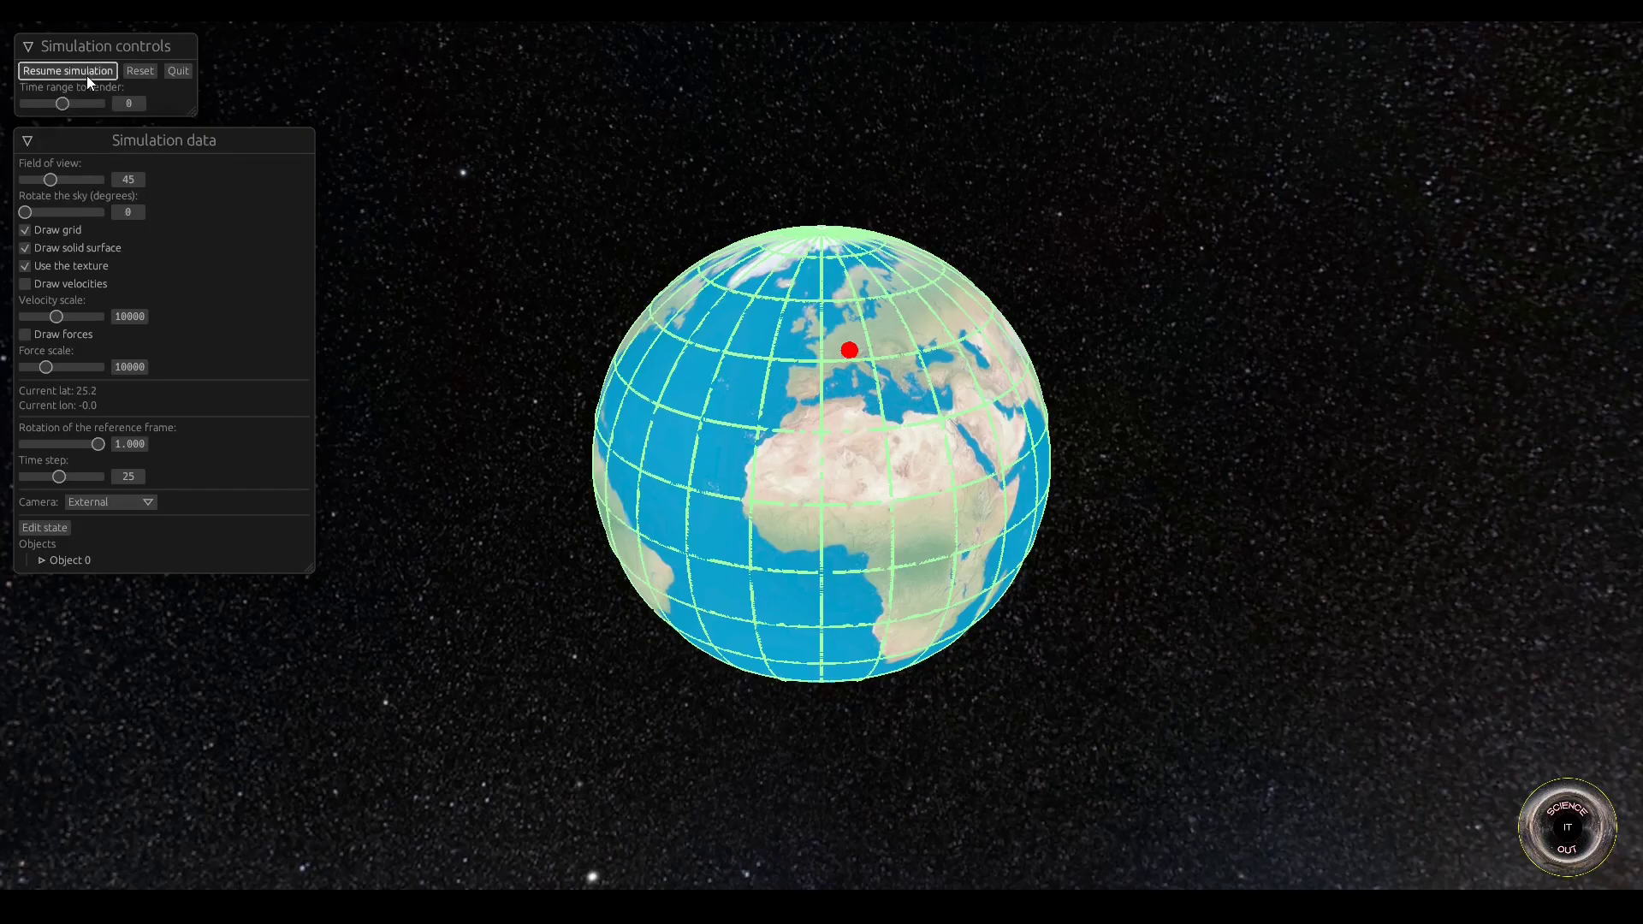
# Step: Run the plane's flight to southern Brazil, pause it, then reset to time zero
pyautogui.click(67, 70)
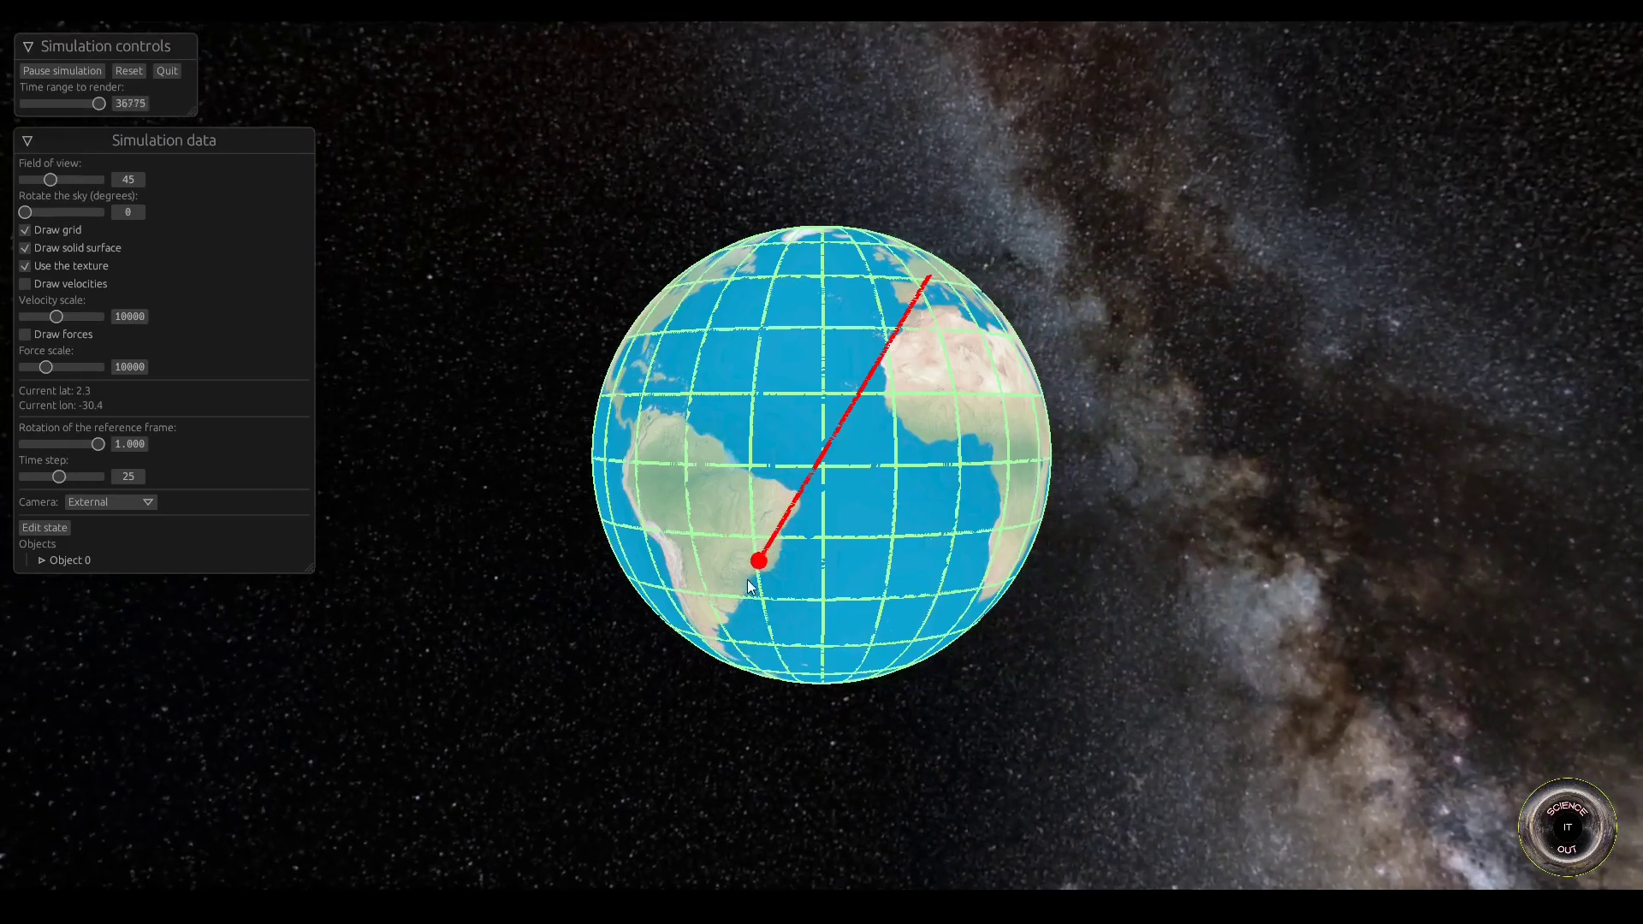
pyautogui.click(62, 70)
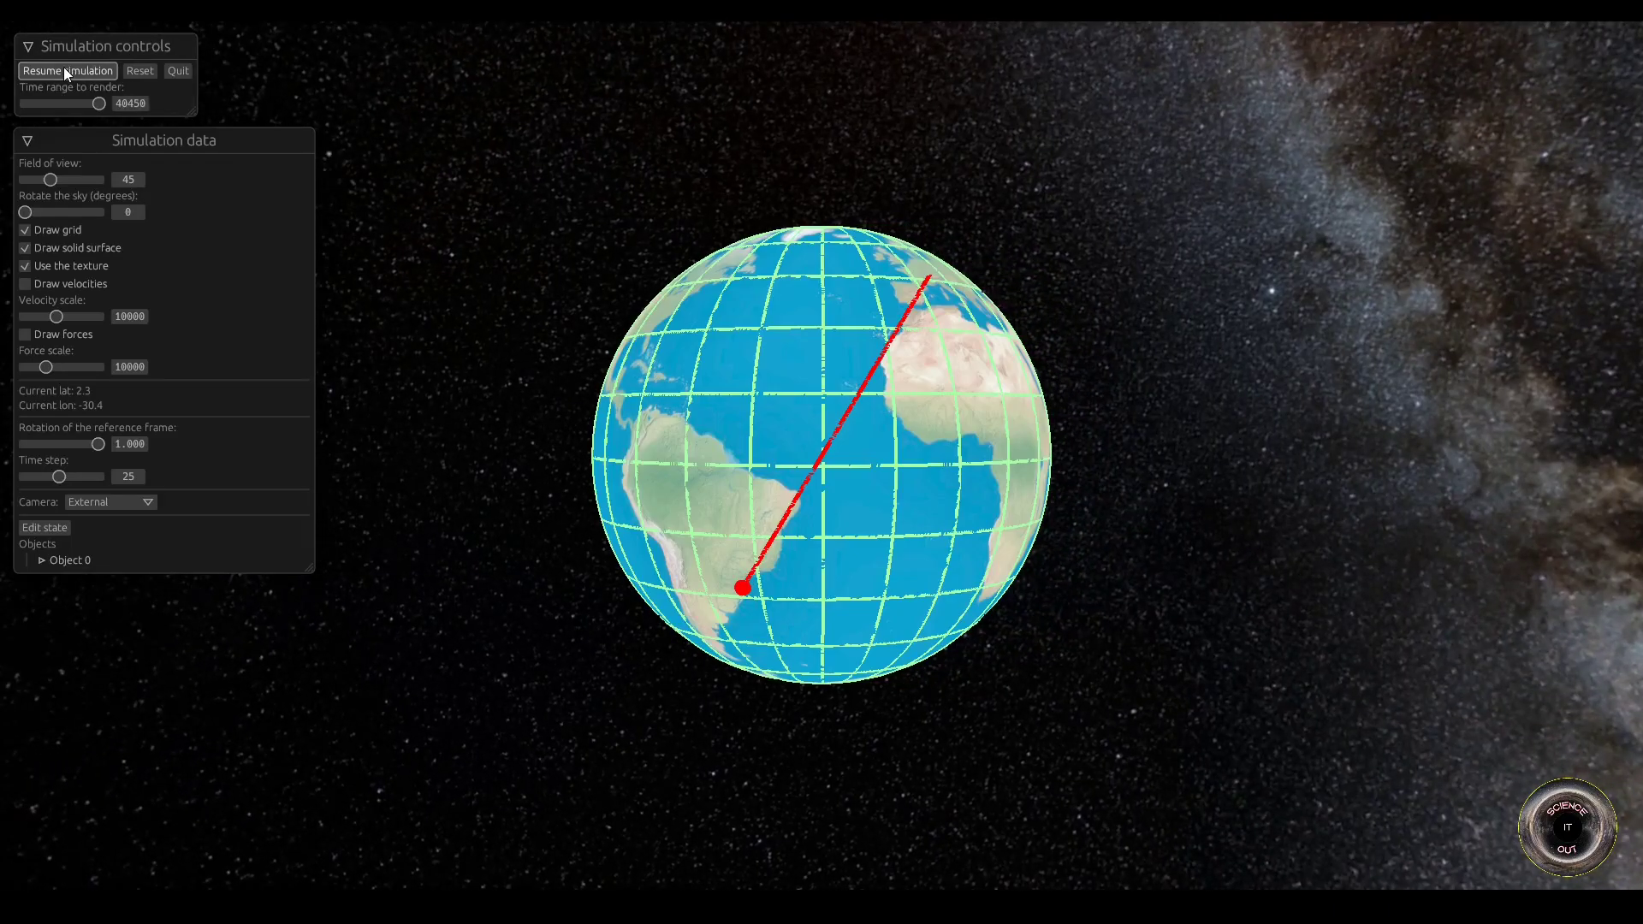
pyautogui.click(67, 70)
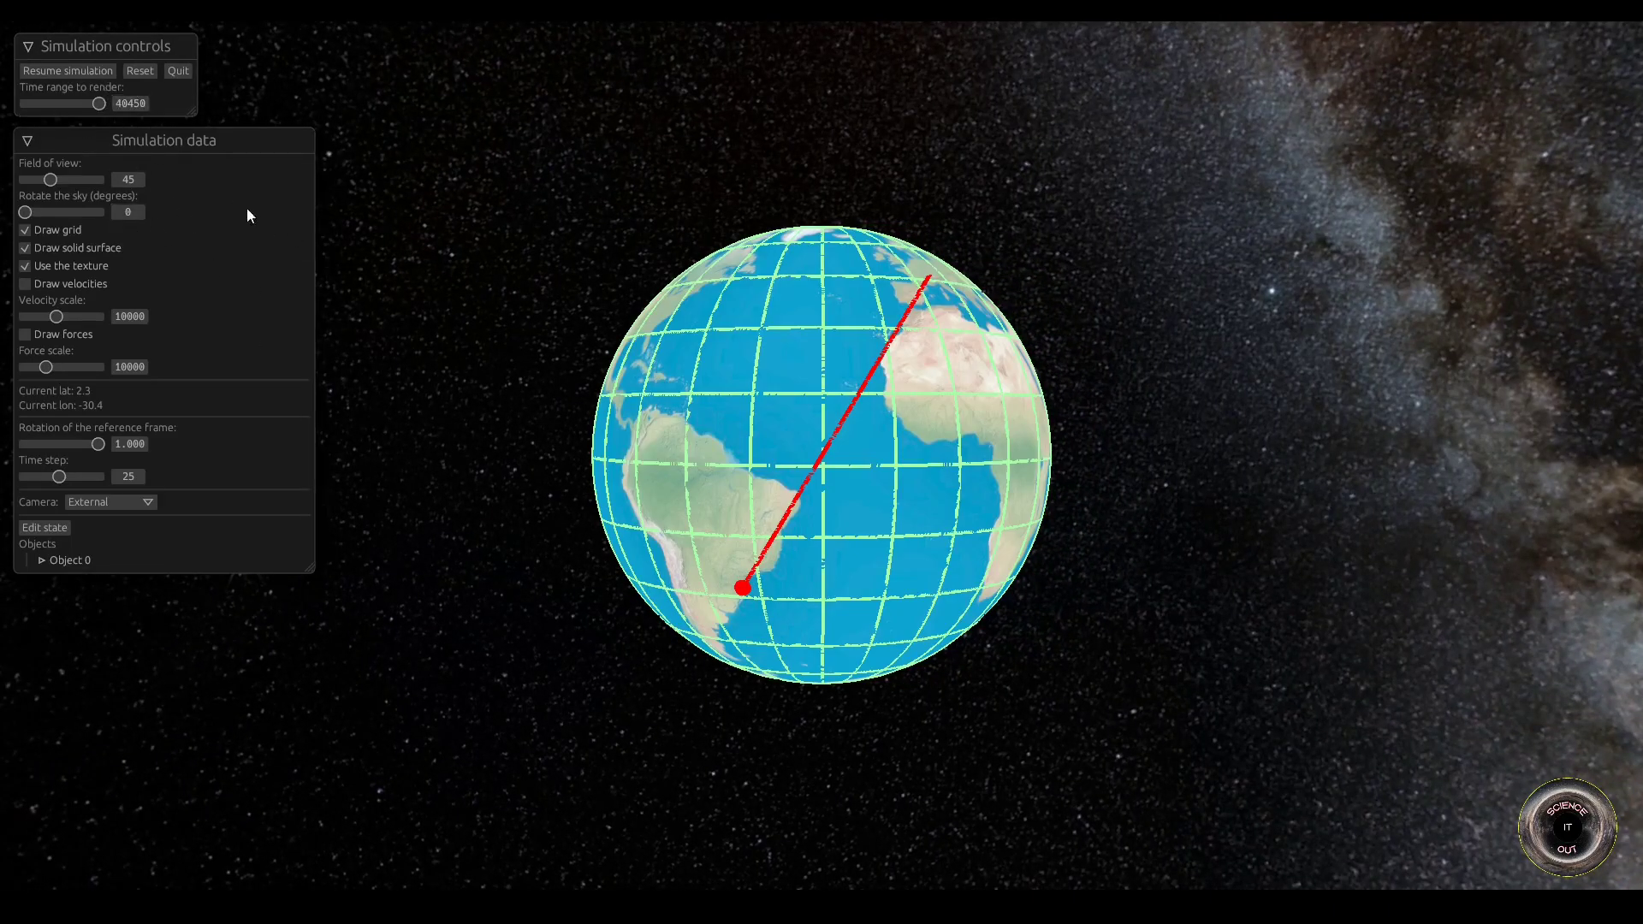
pyautogui.moveTo(177, 113)
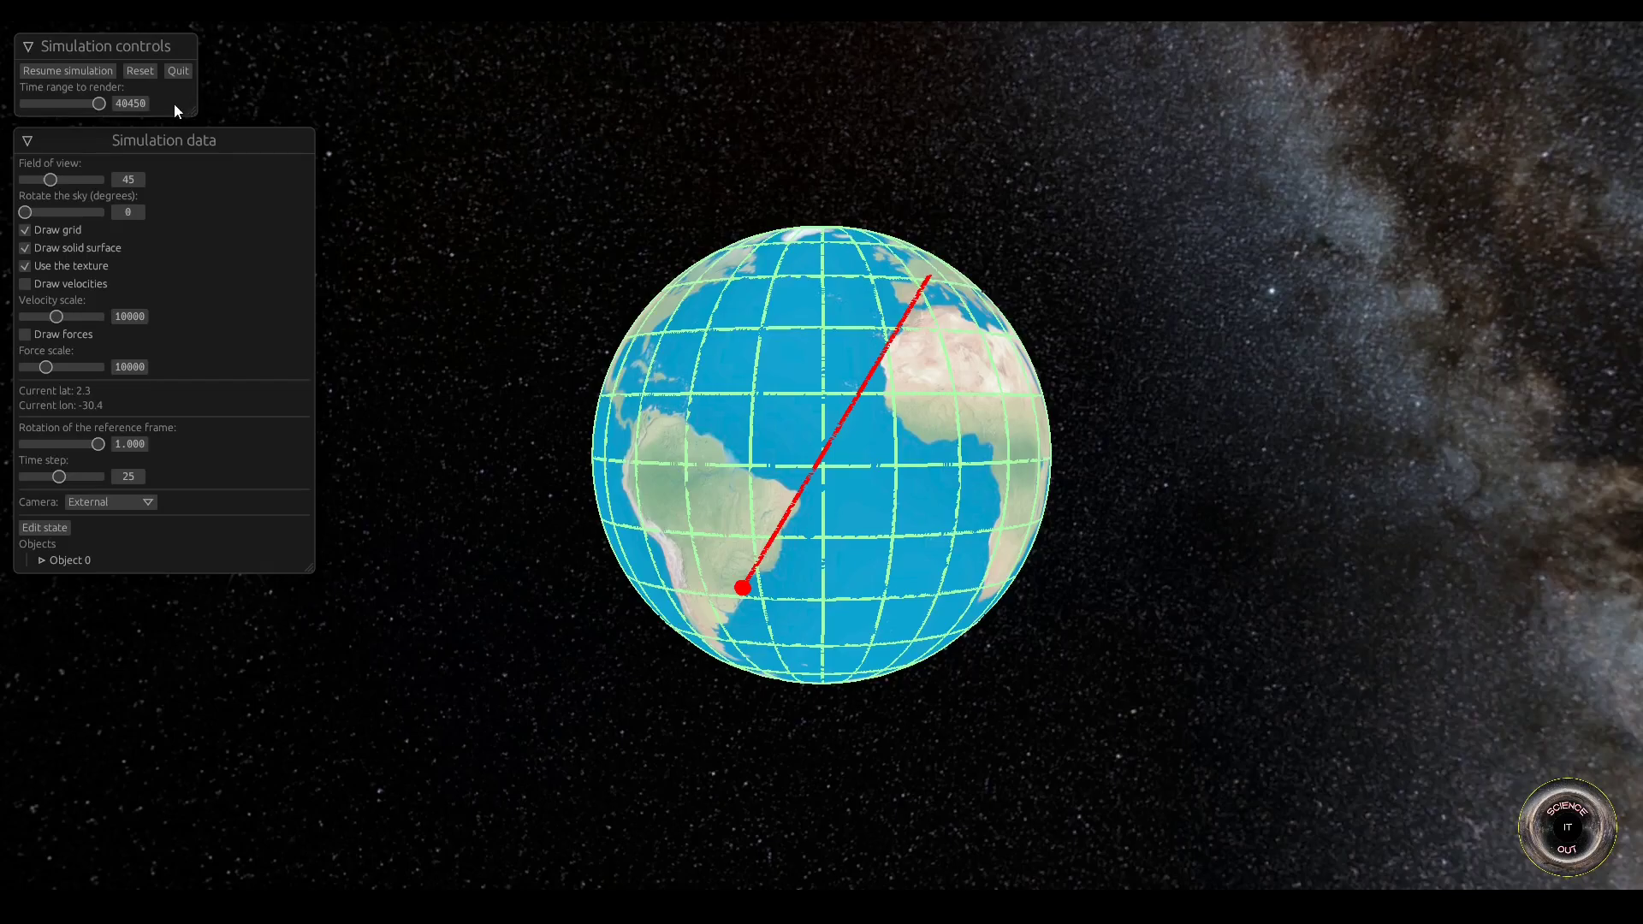
pyautogui.moveTo(193, 110)
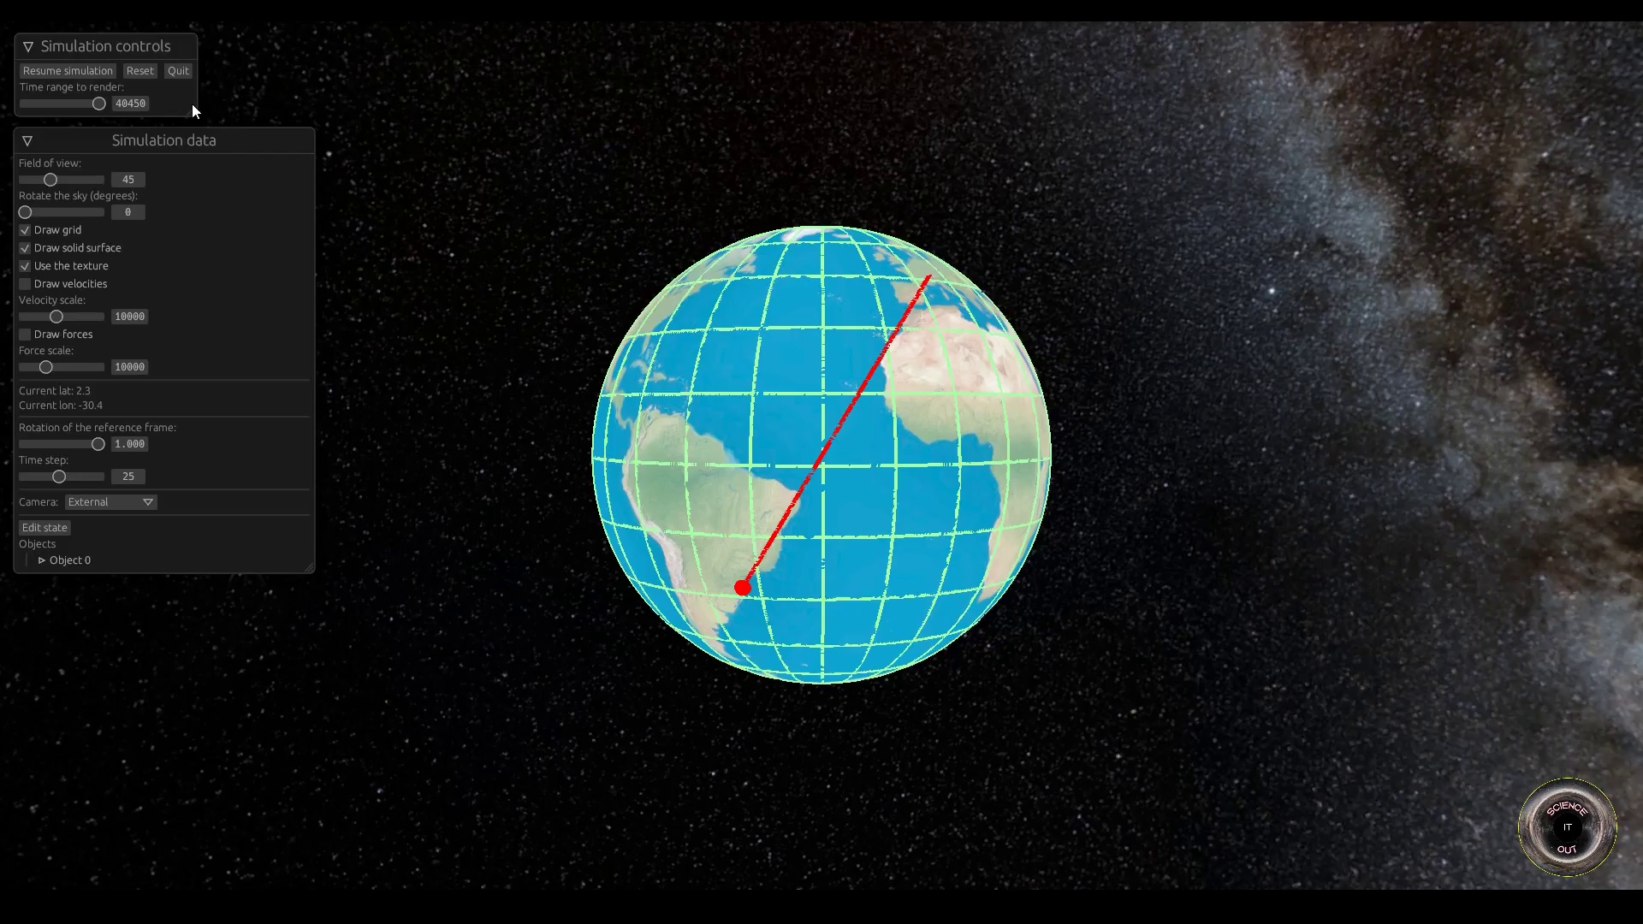
pyautogui.moveTo(202, 128)
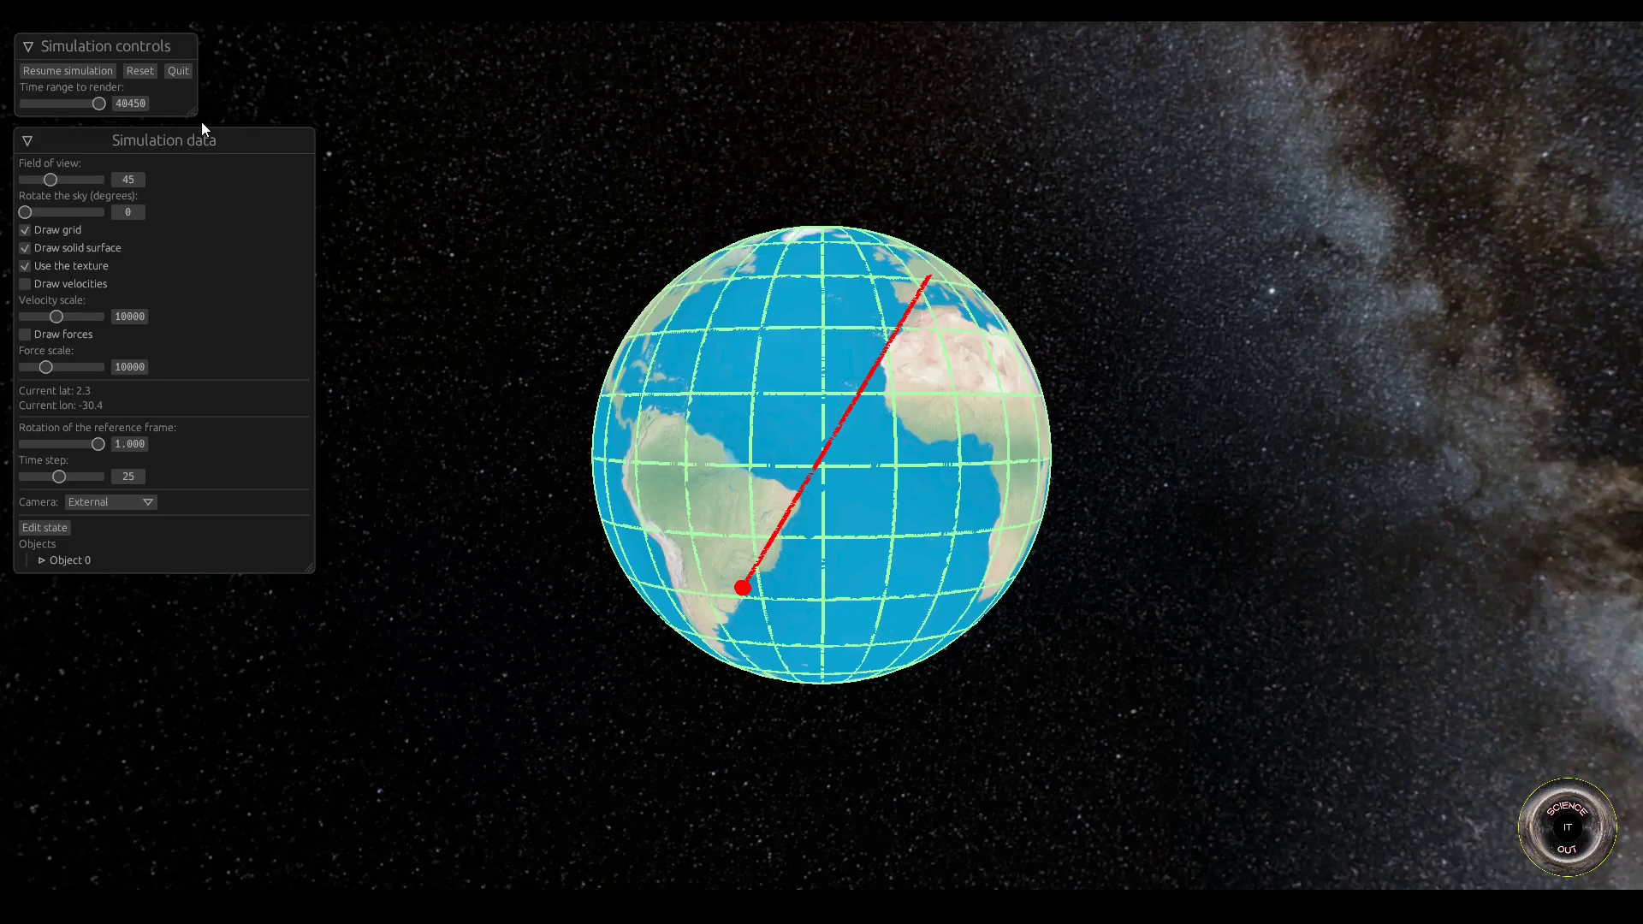
pyautogui.click(138, 70)
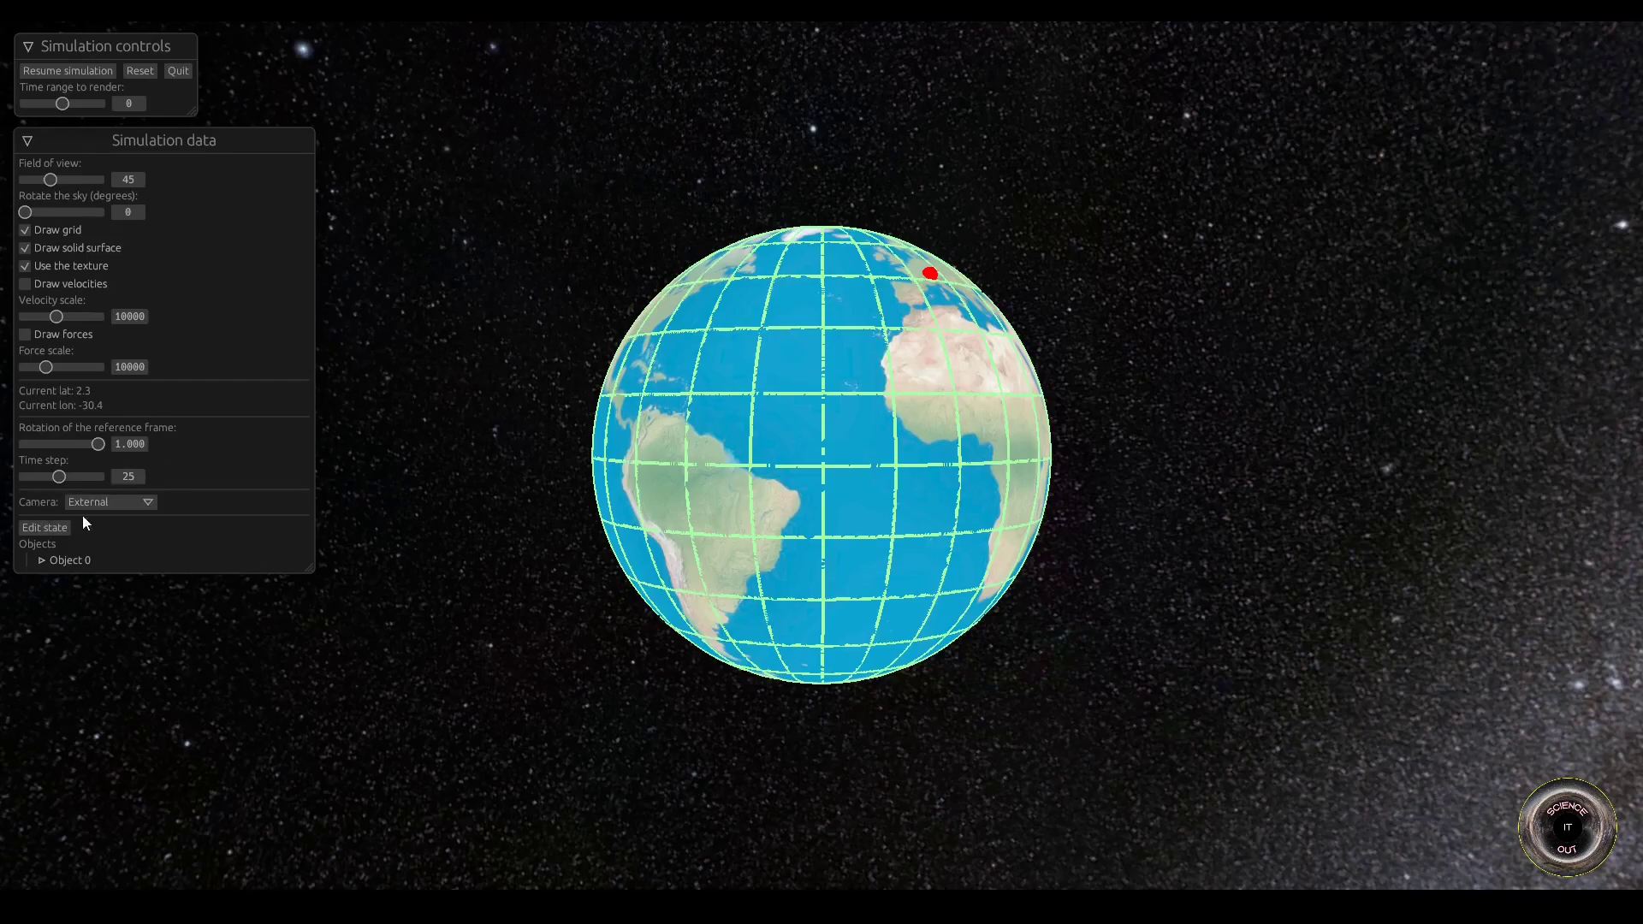
# Step: Switch the camera to the plane's own view and expand Object 0's speed and Coriolis tilt details
pyautogui.click(108, 501)
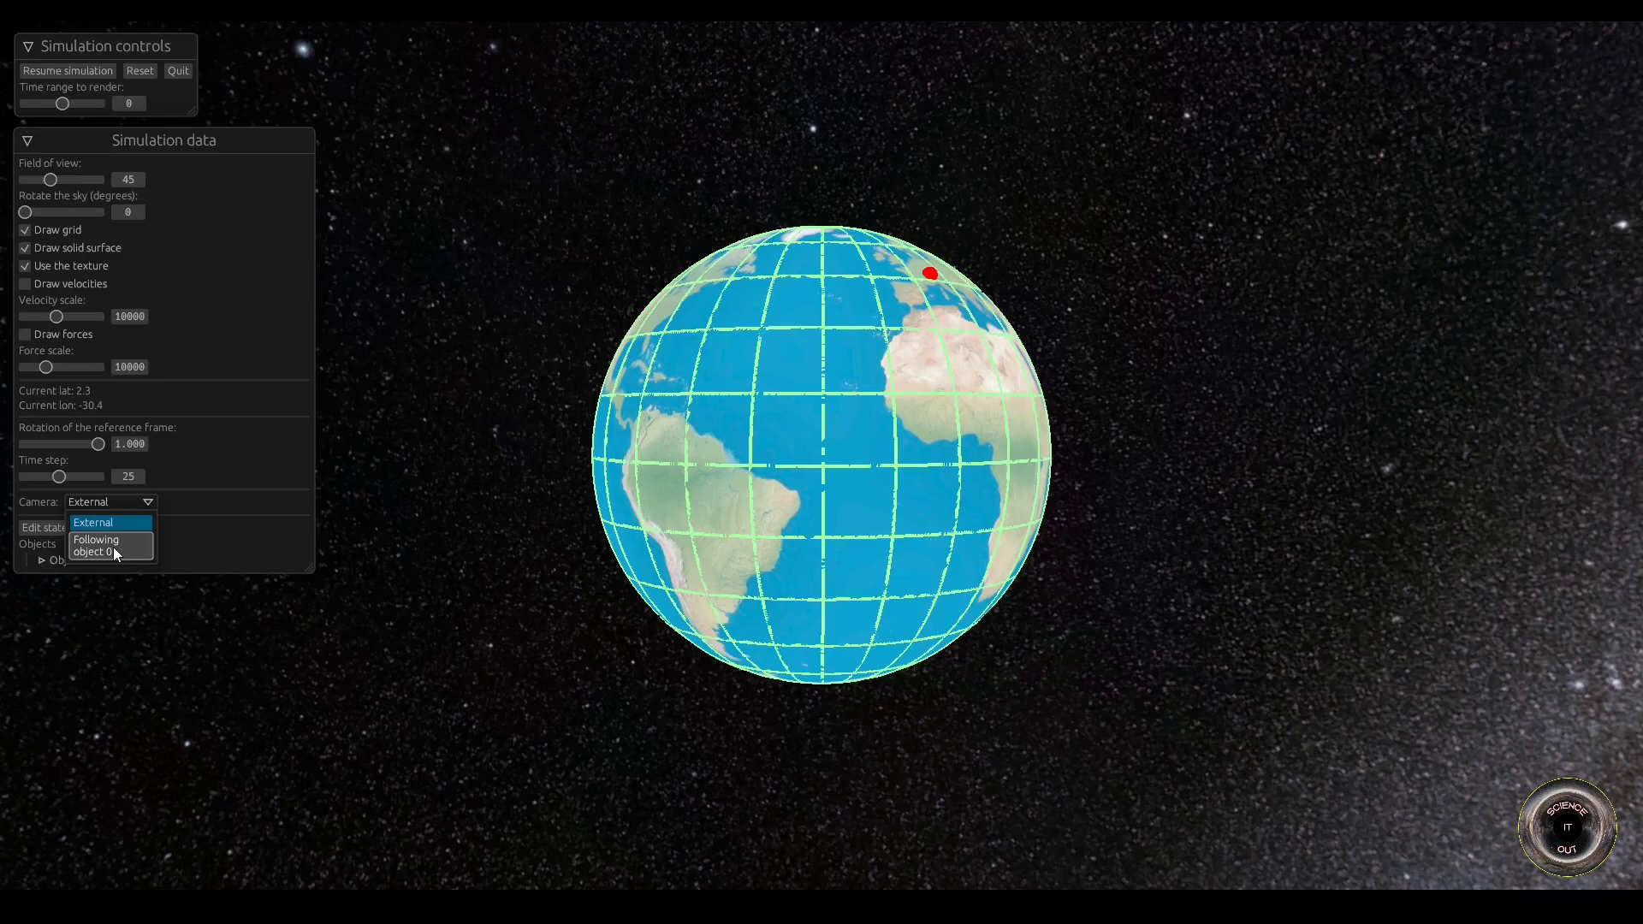
pyautogui.click(103, 551)
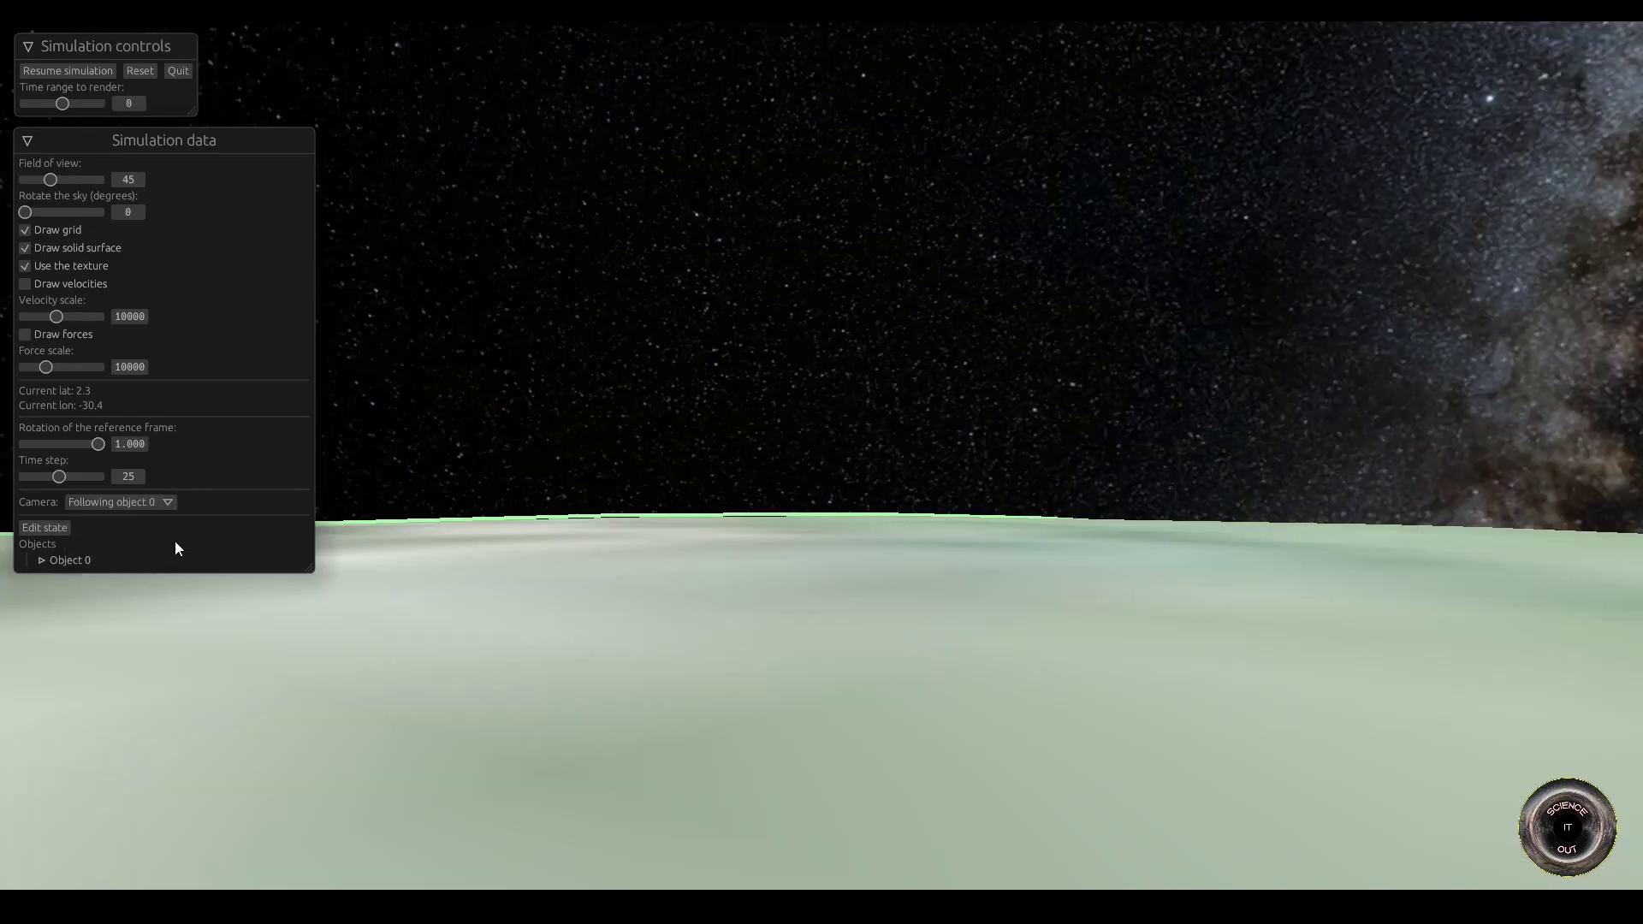
pyautogui.click(41, 559)
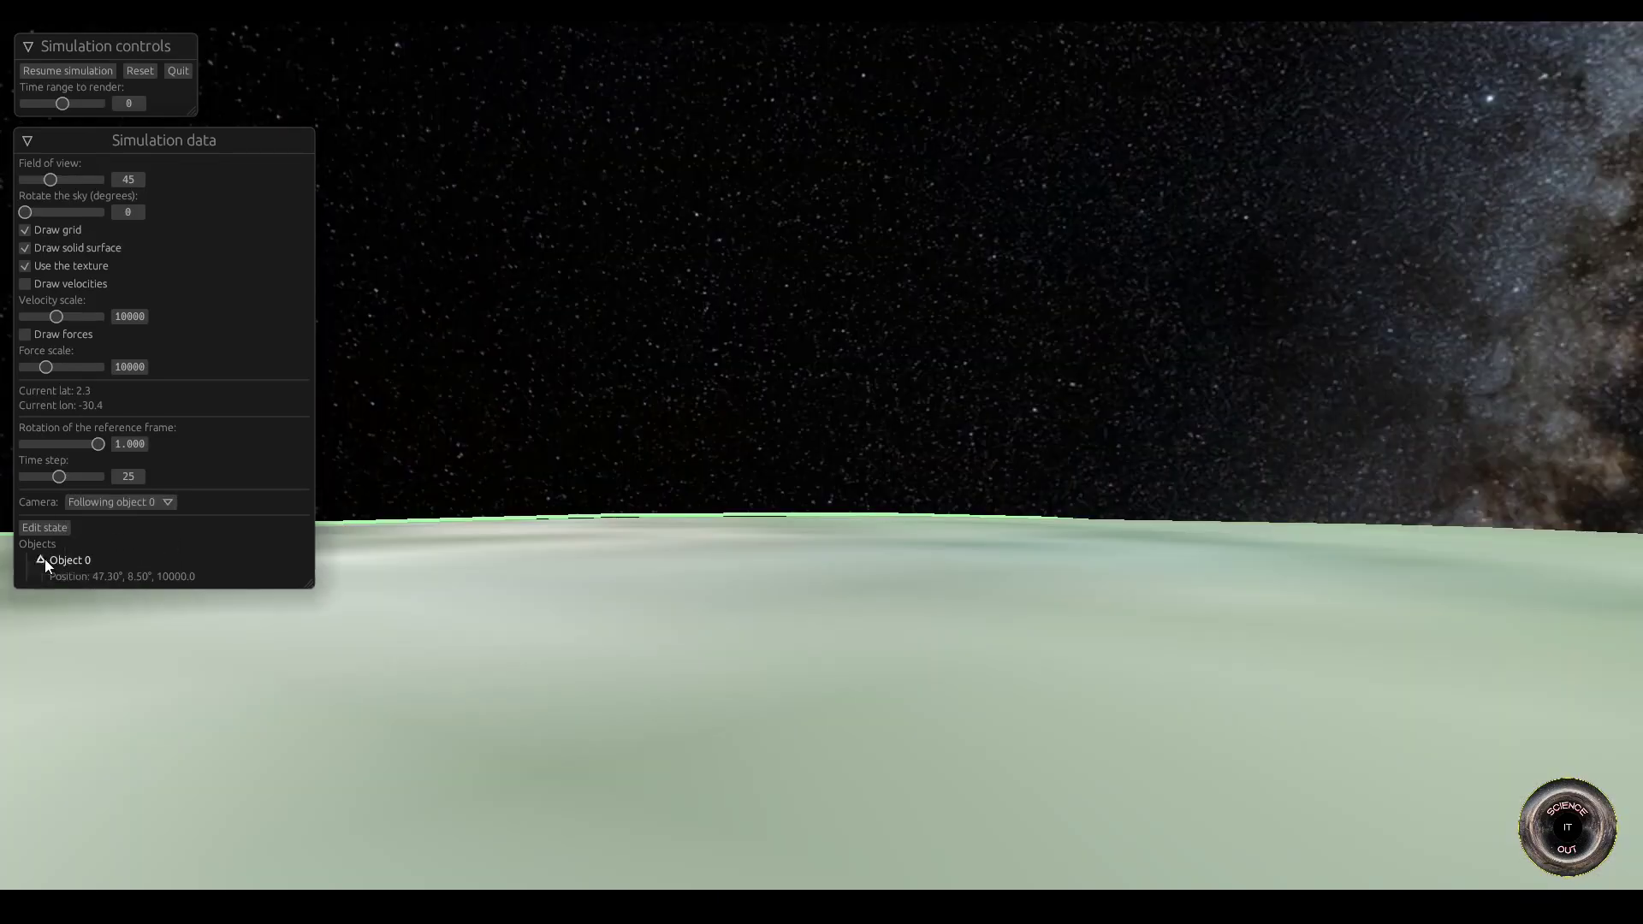
pyautogui.click(39, 560)
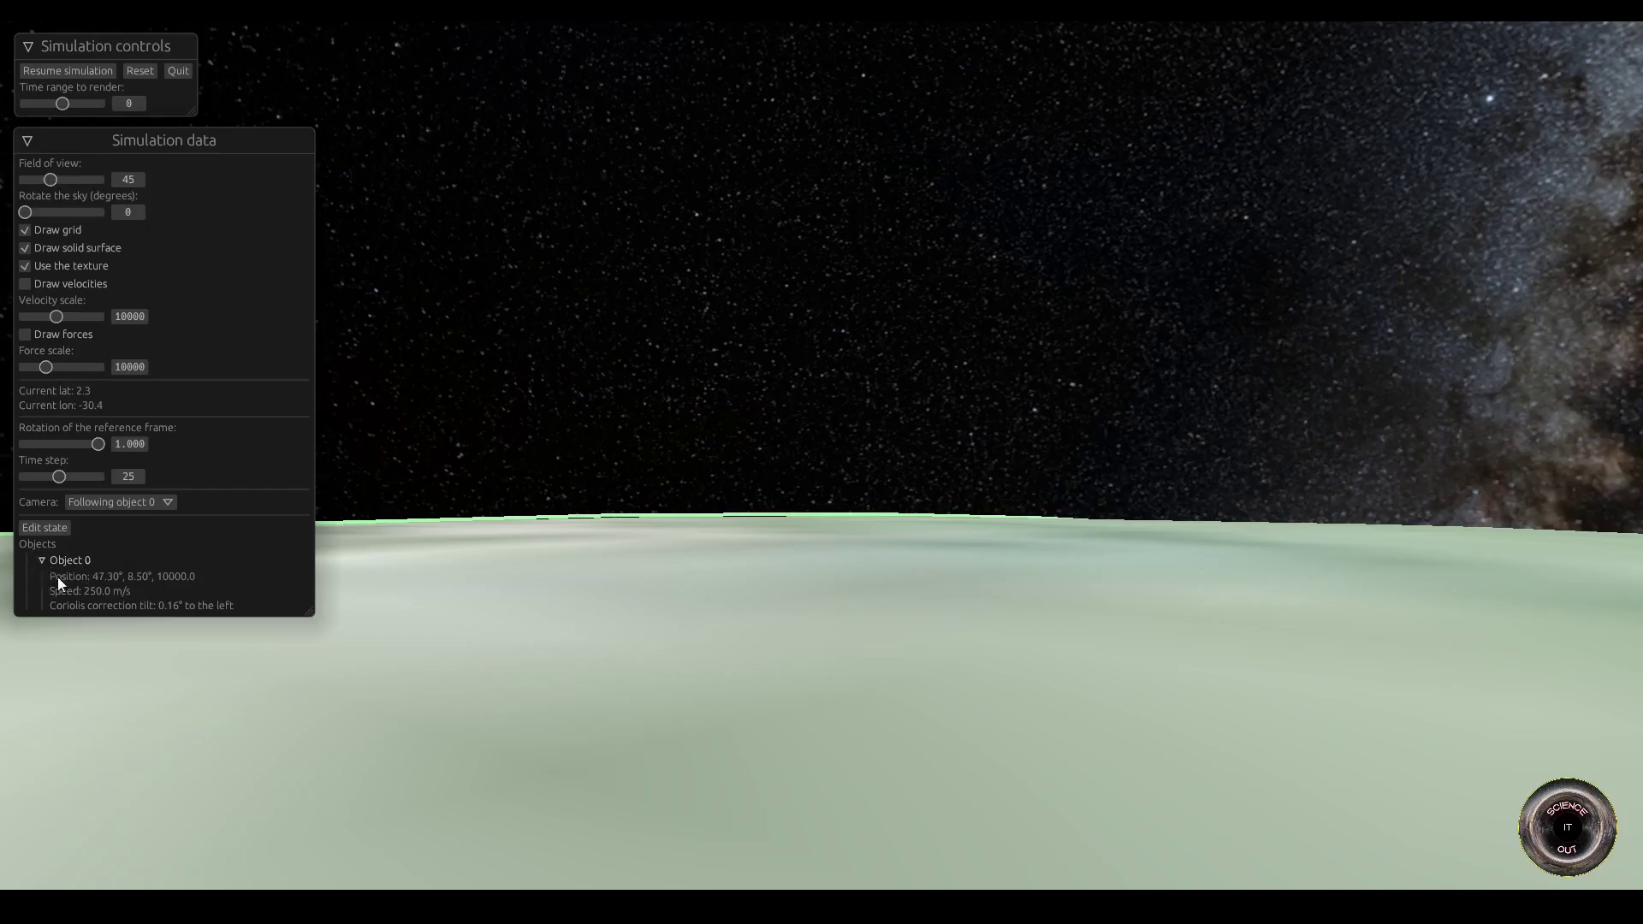
pyautogui.moveTo(207, 563)
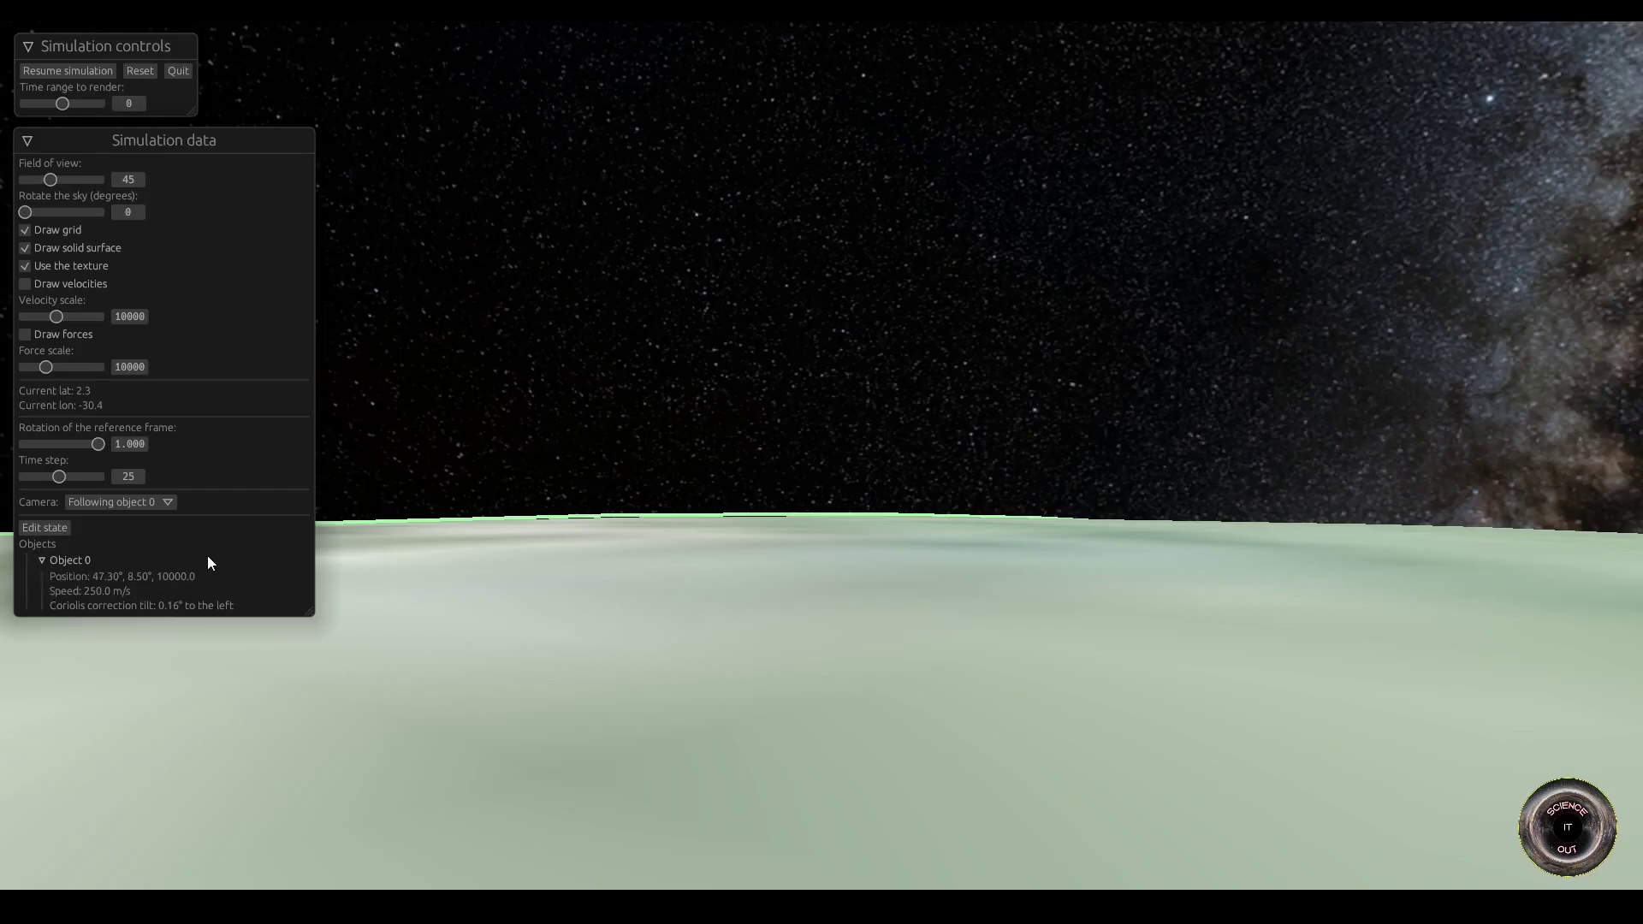
pyautogui.moveTo(495, 440)
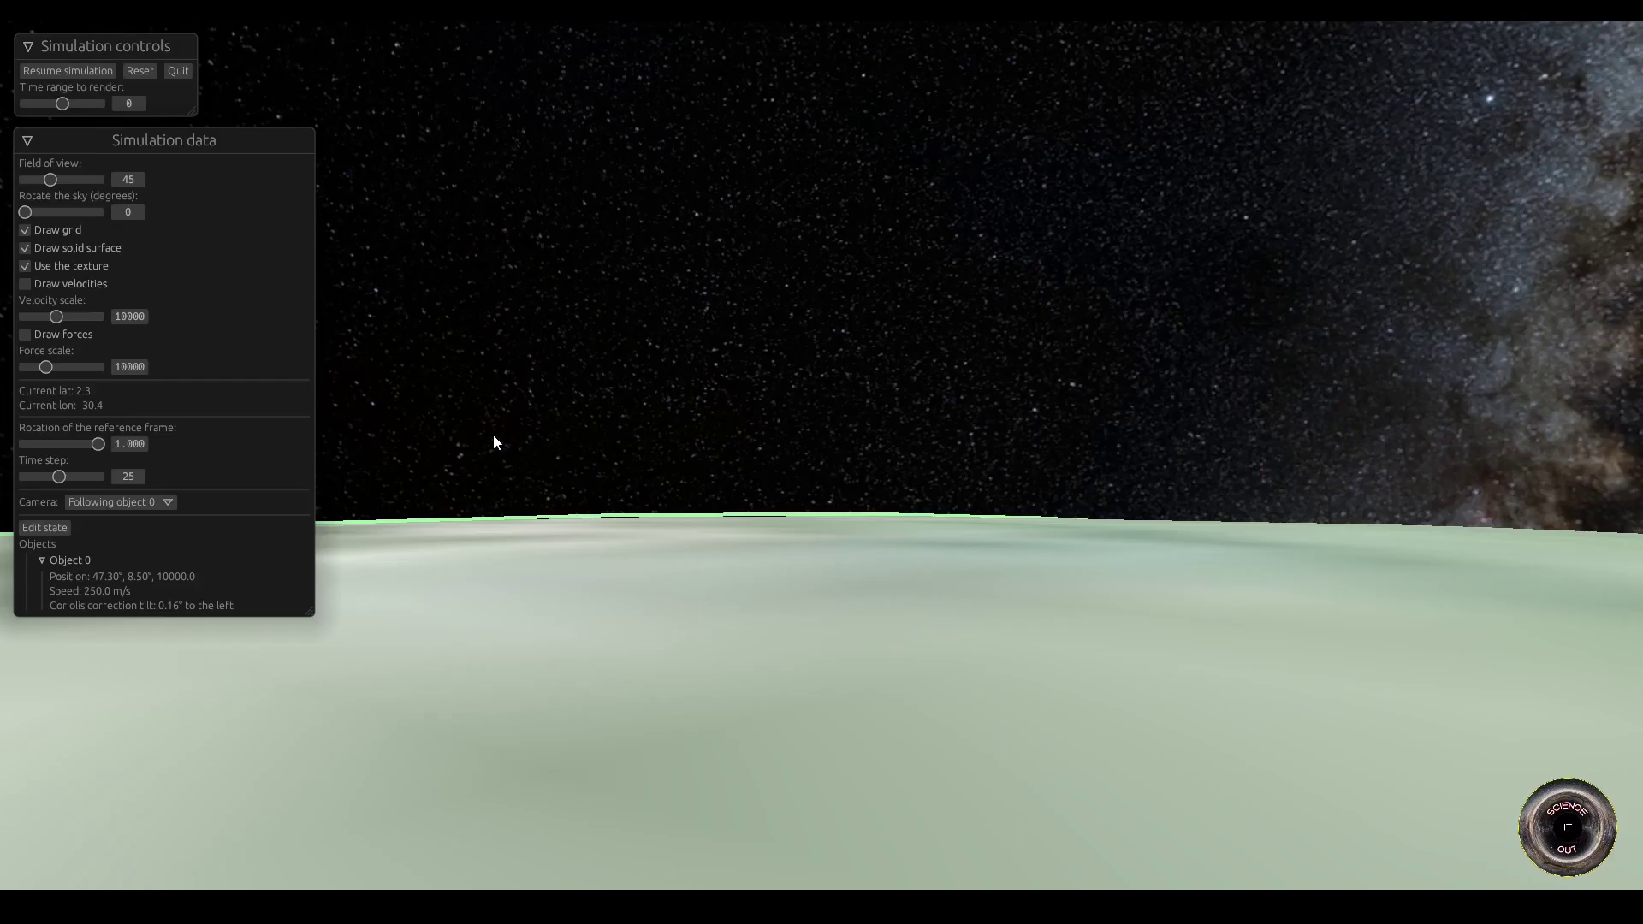
pyautogui.moveTo(500, 436)
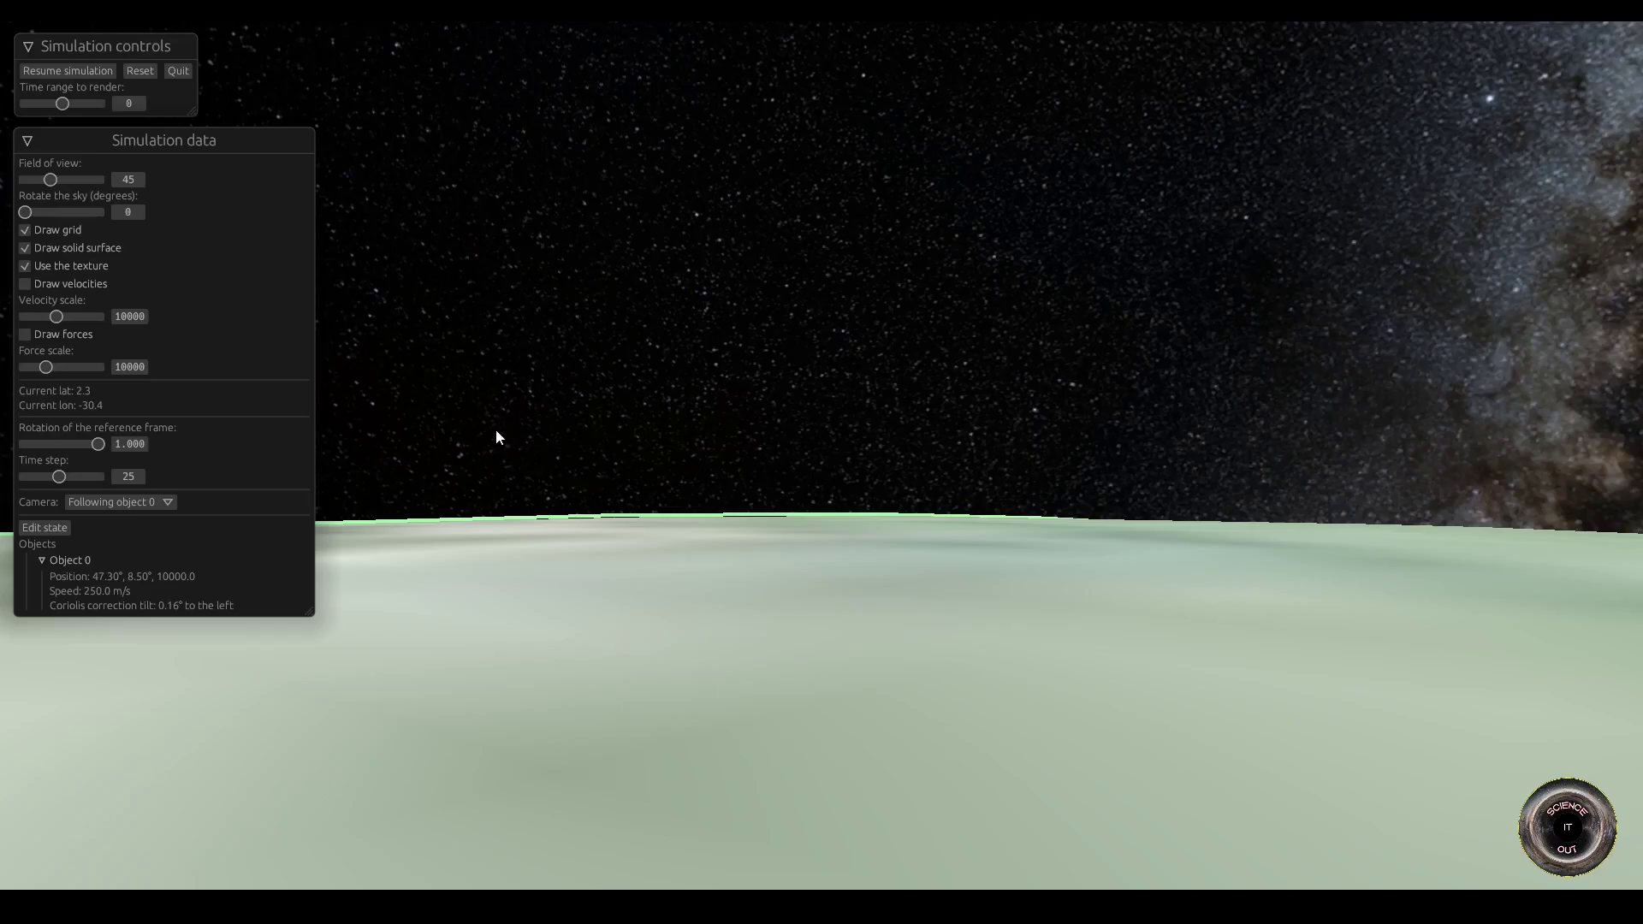
pyautogui.moveTo(974, 380)
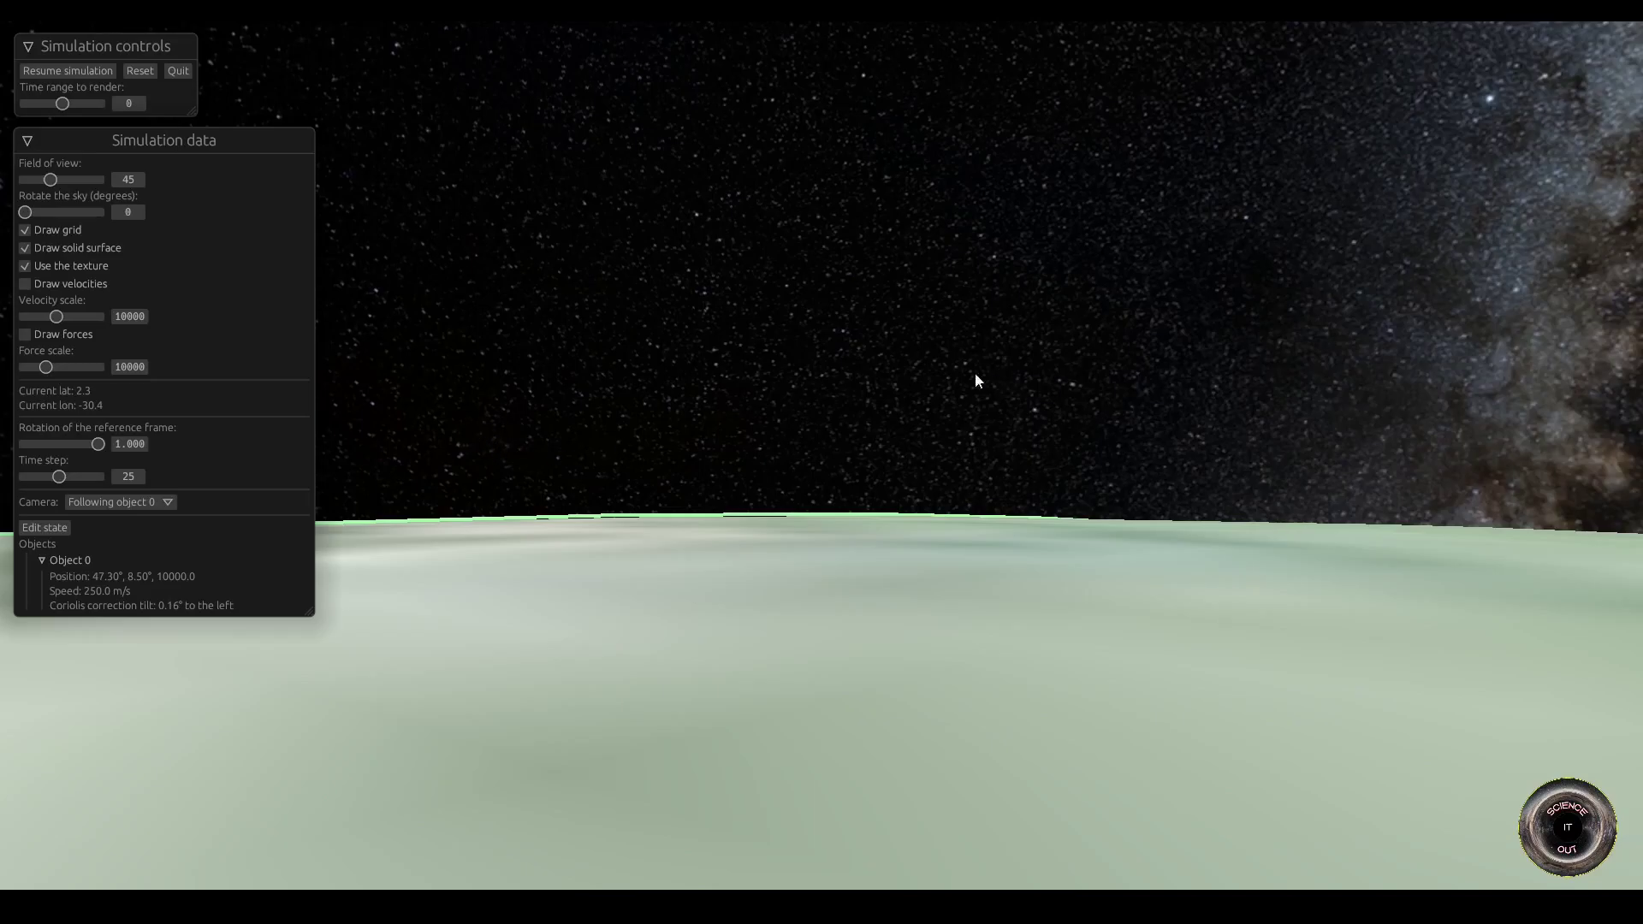
pyautogui.moveTo(938, 233)
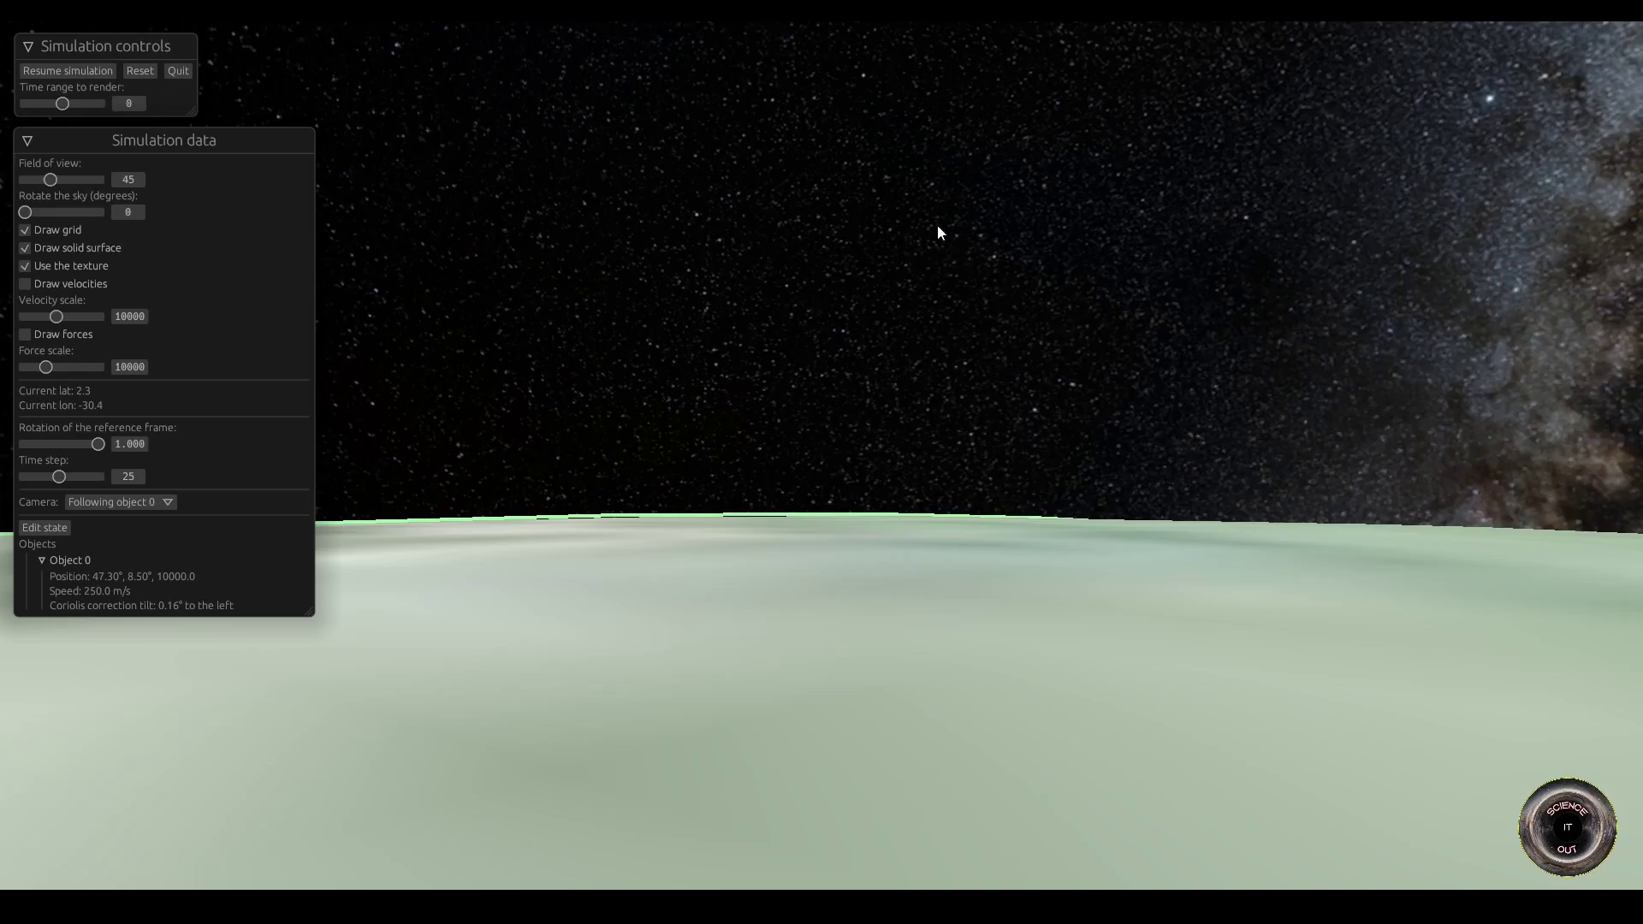
pyautogui.moveTo(311, 493)
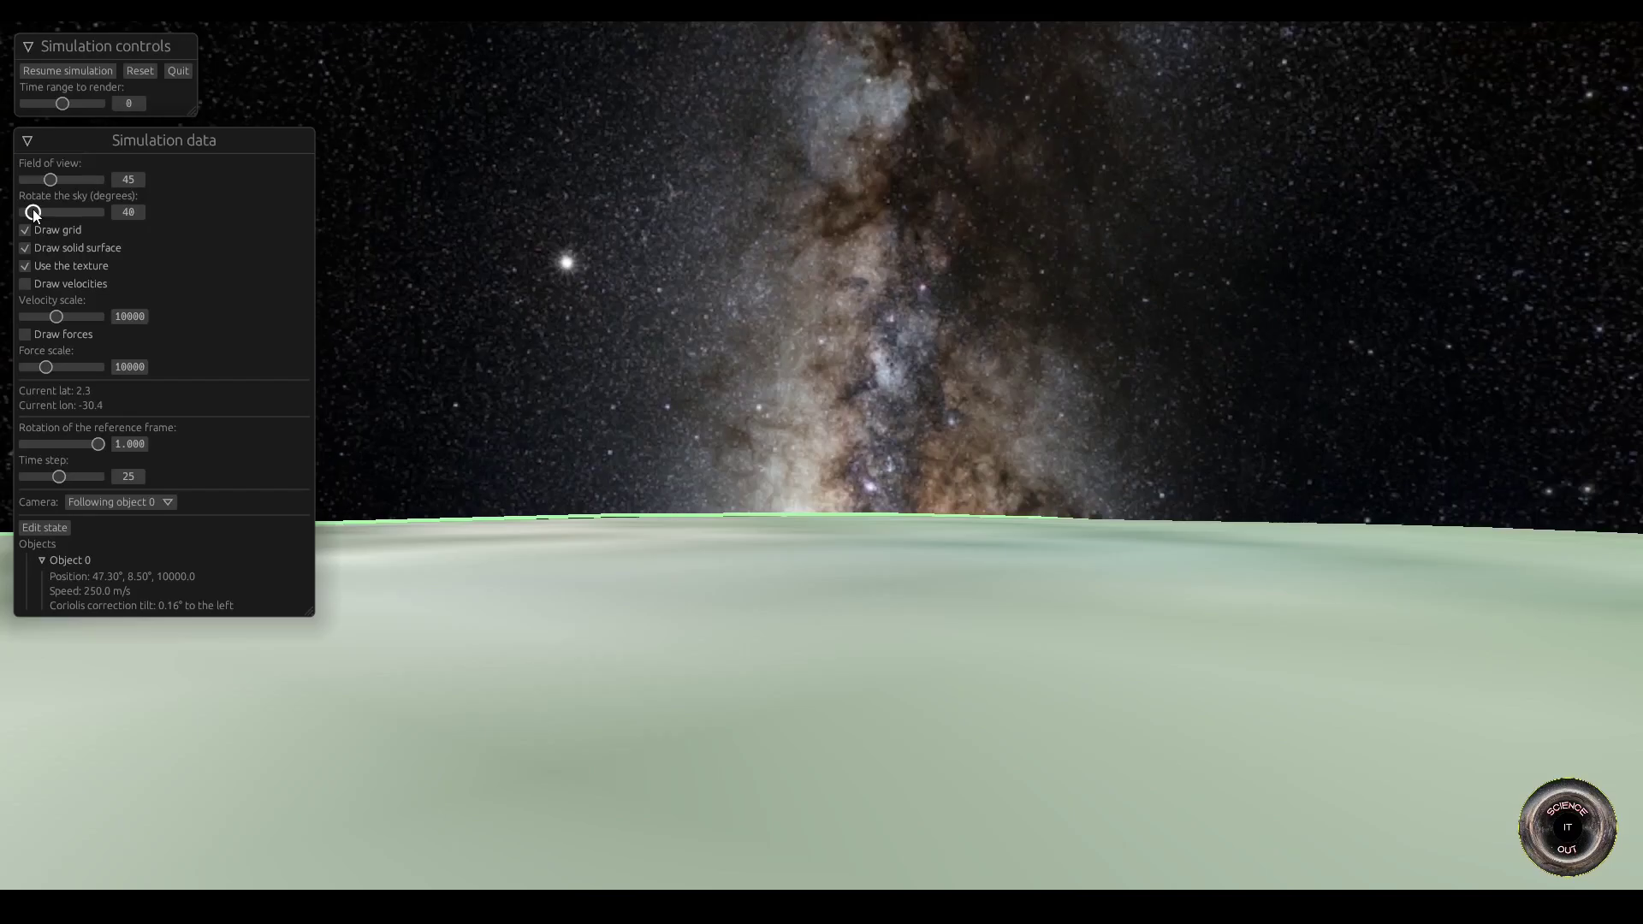
# Step: Rotate the sky to about 70 degrees to bring the Milky Way above the horizon
pyautogui.moveTo(35, 212); pyautogui.dragTo(45, 212)
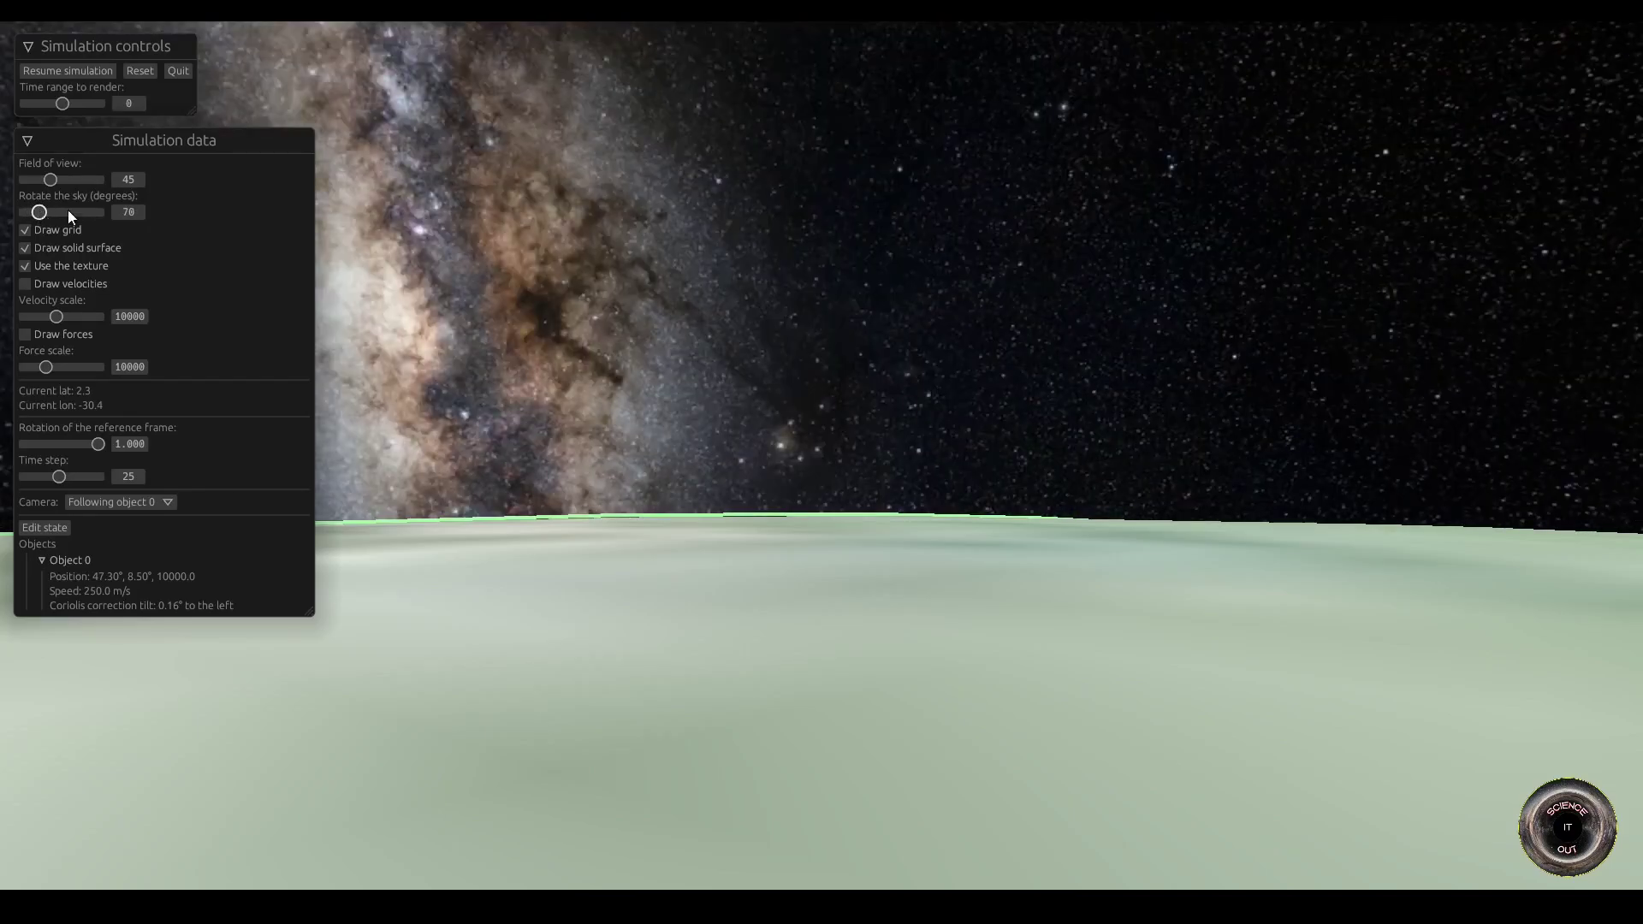
pyautogui.click(24, 230)
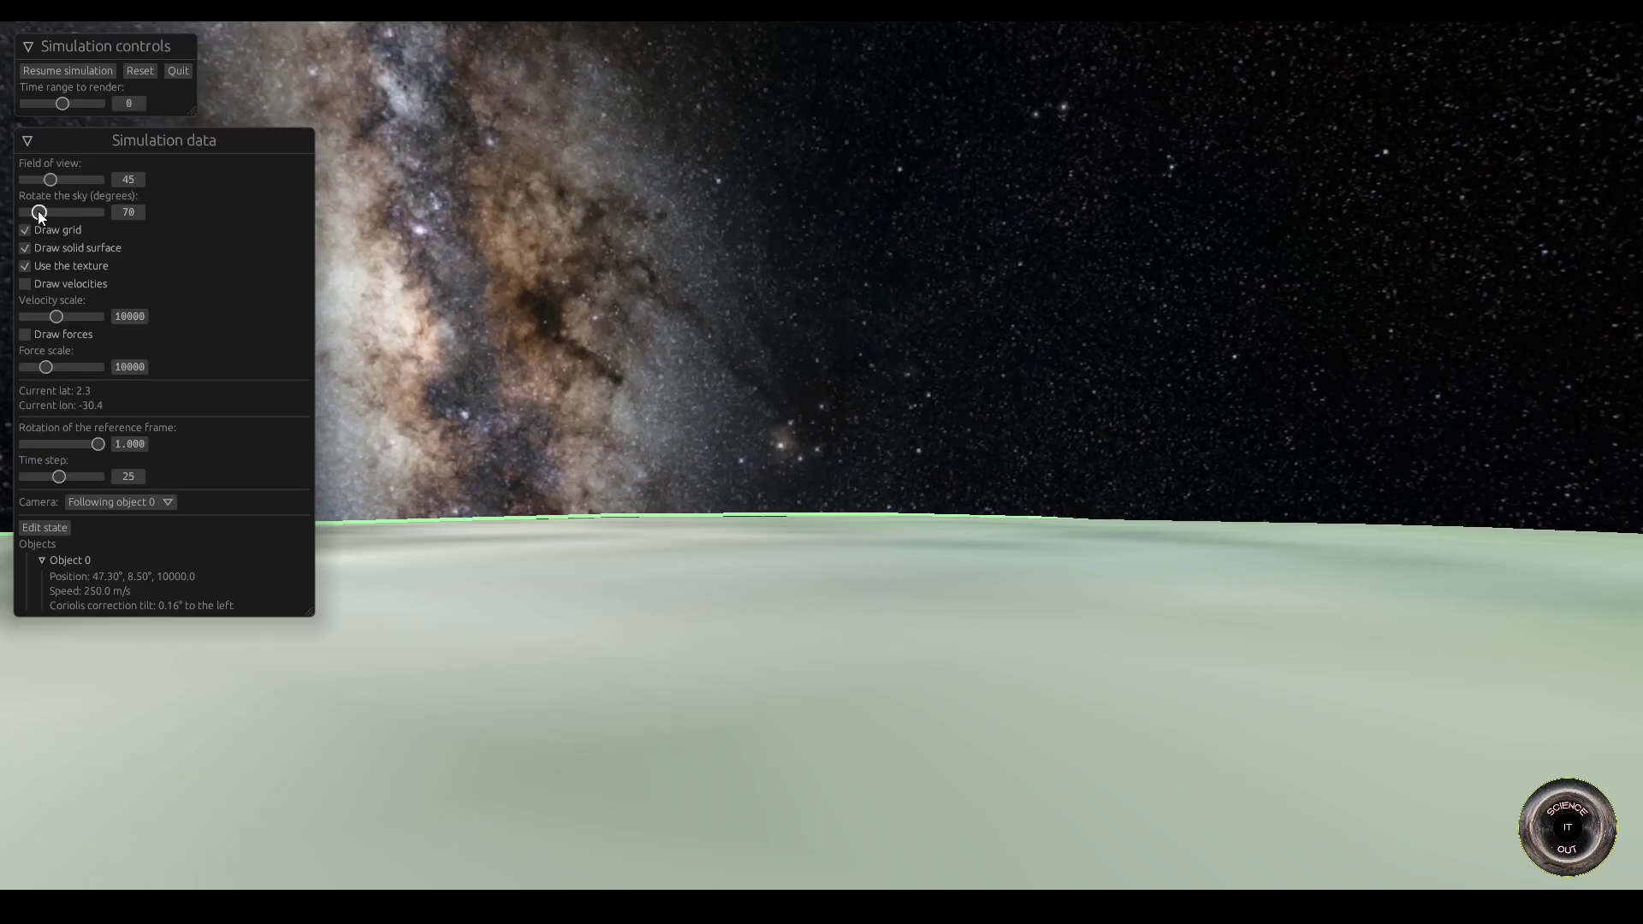
pyautogui.moveTo(34, 212); pyautogui.dragTo(45, 212)
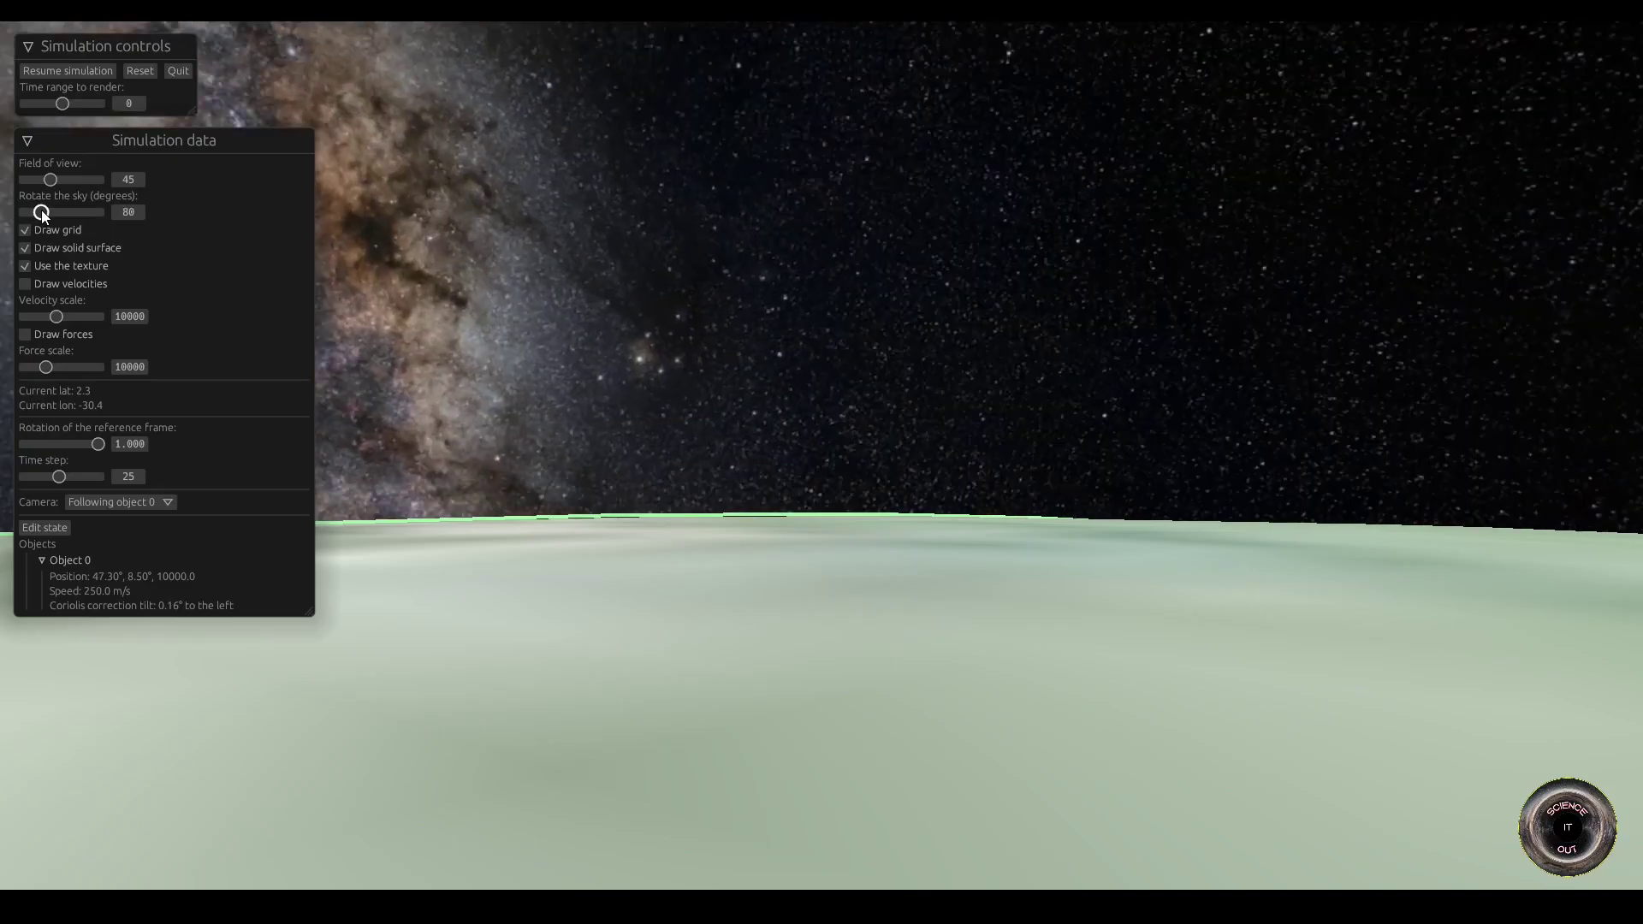
pyautogui.moveTo(41, 212); pyautogui.dragTo(40, 213)
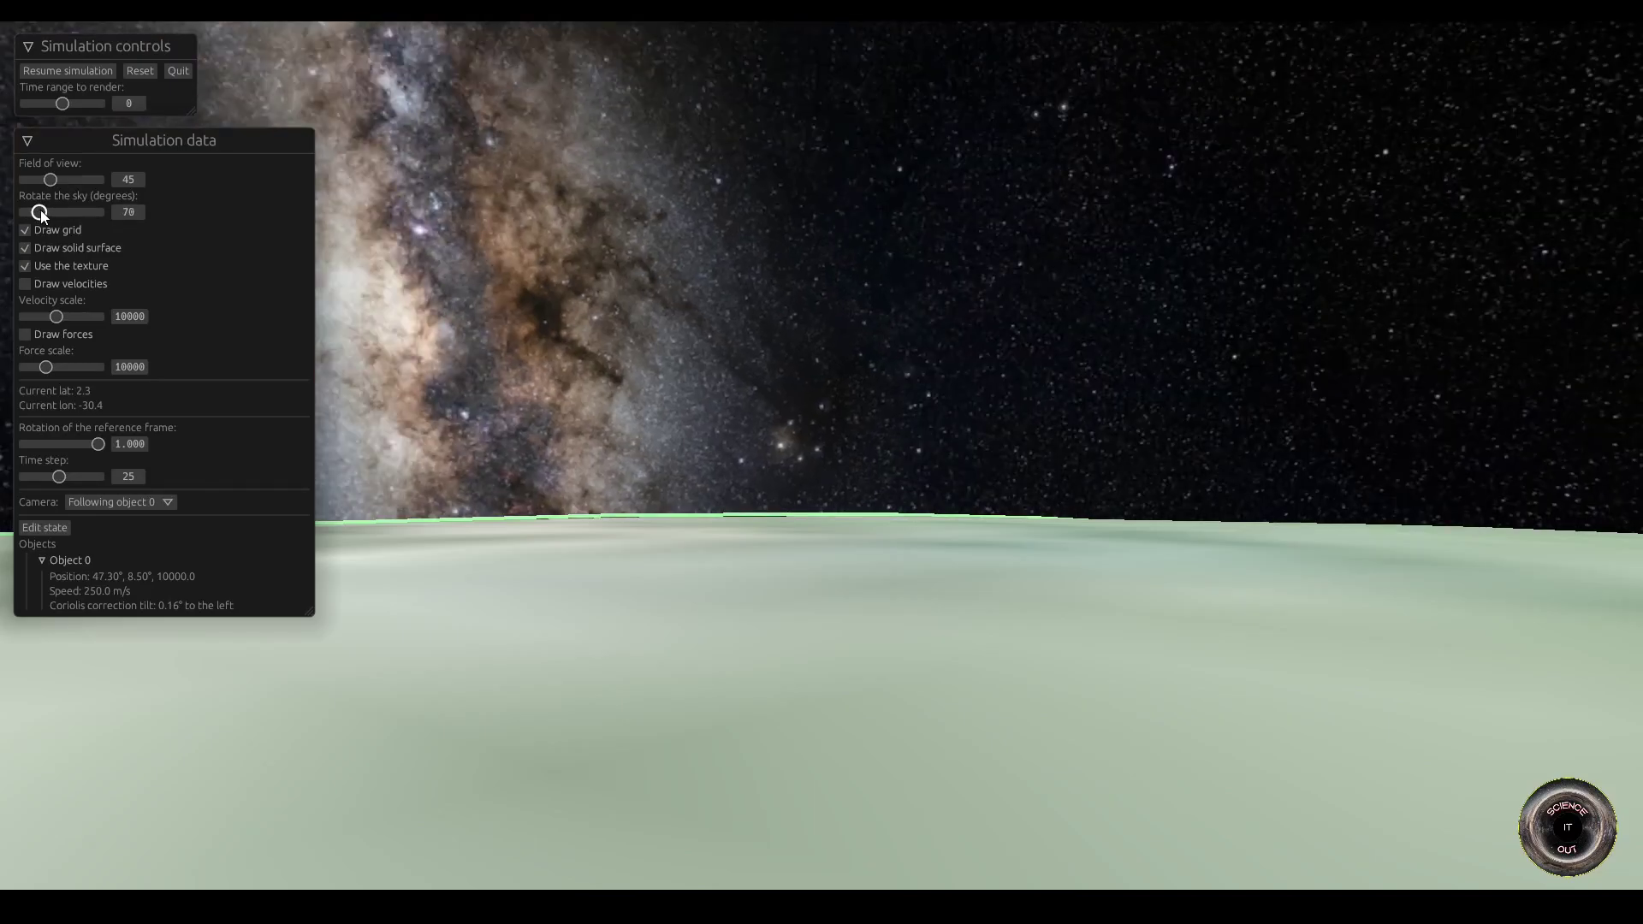
# Step: Set sky rotation to 75 and field of view to 65, then collapse the Simulation data panel
pyautogui.moveTo(41, 212); pyautogui.dragTo(39, 212)
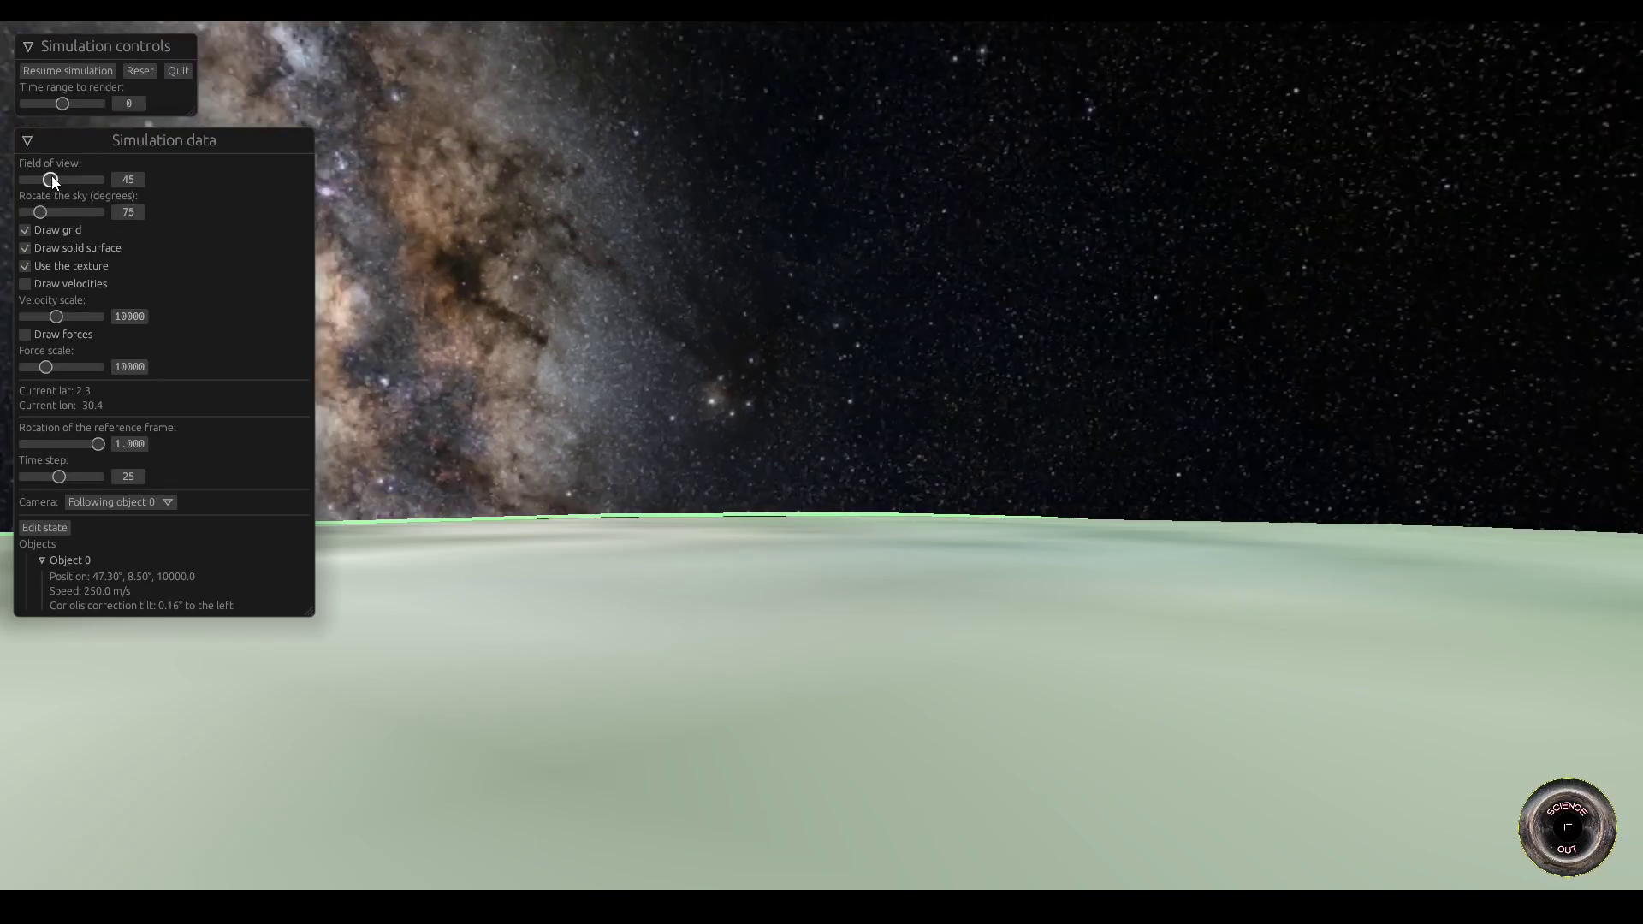
pyautogui.moveTo(48, 179); pyautogui.dragTo(63, 179)
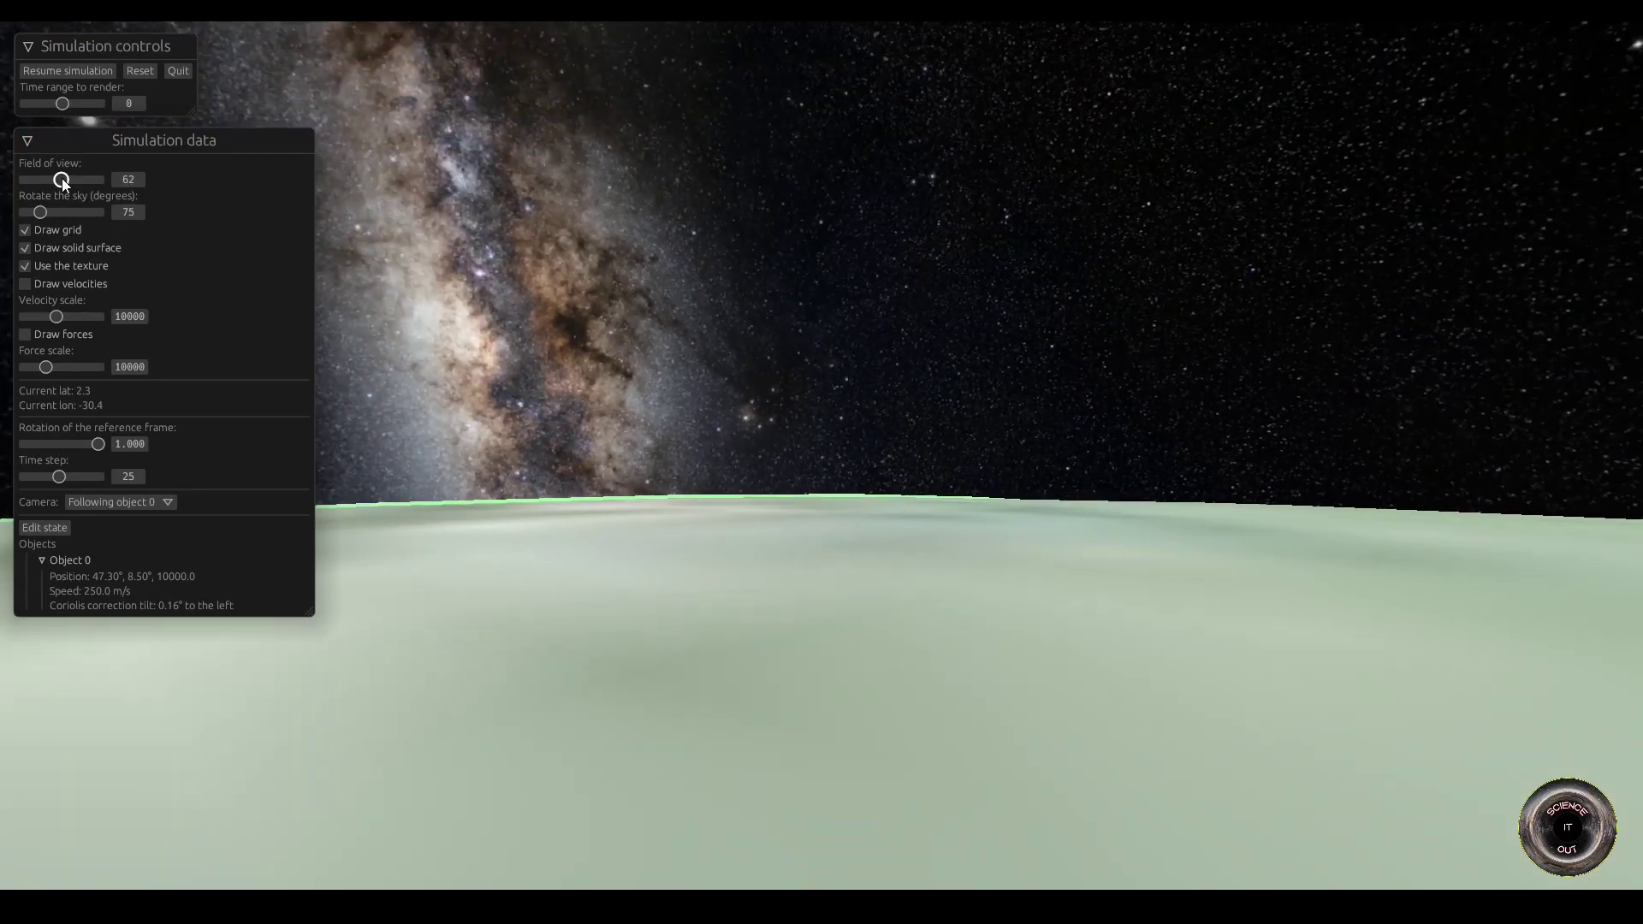
pyautogui.moveTo(59, 179); pyautogui.dragTo(67, 180)
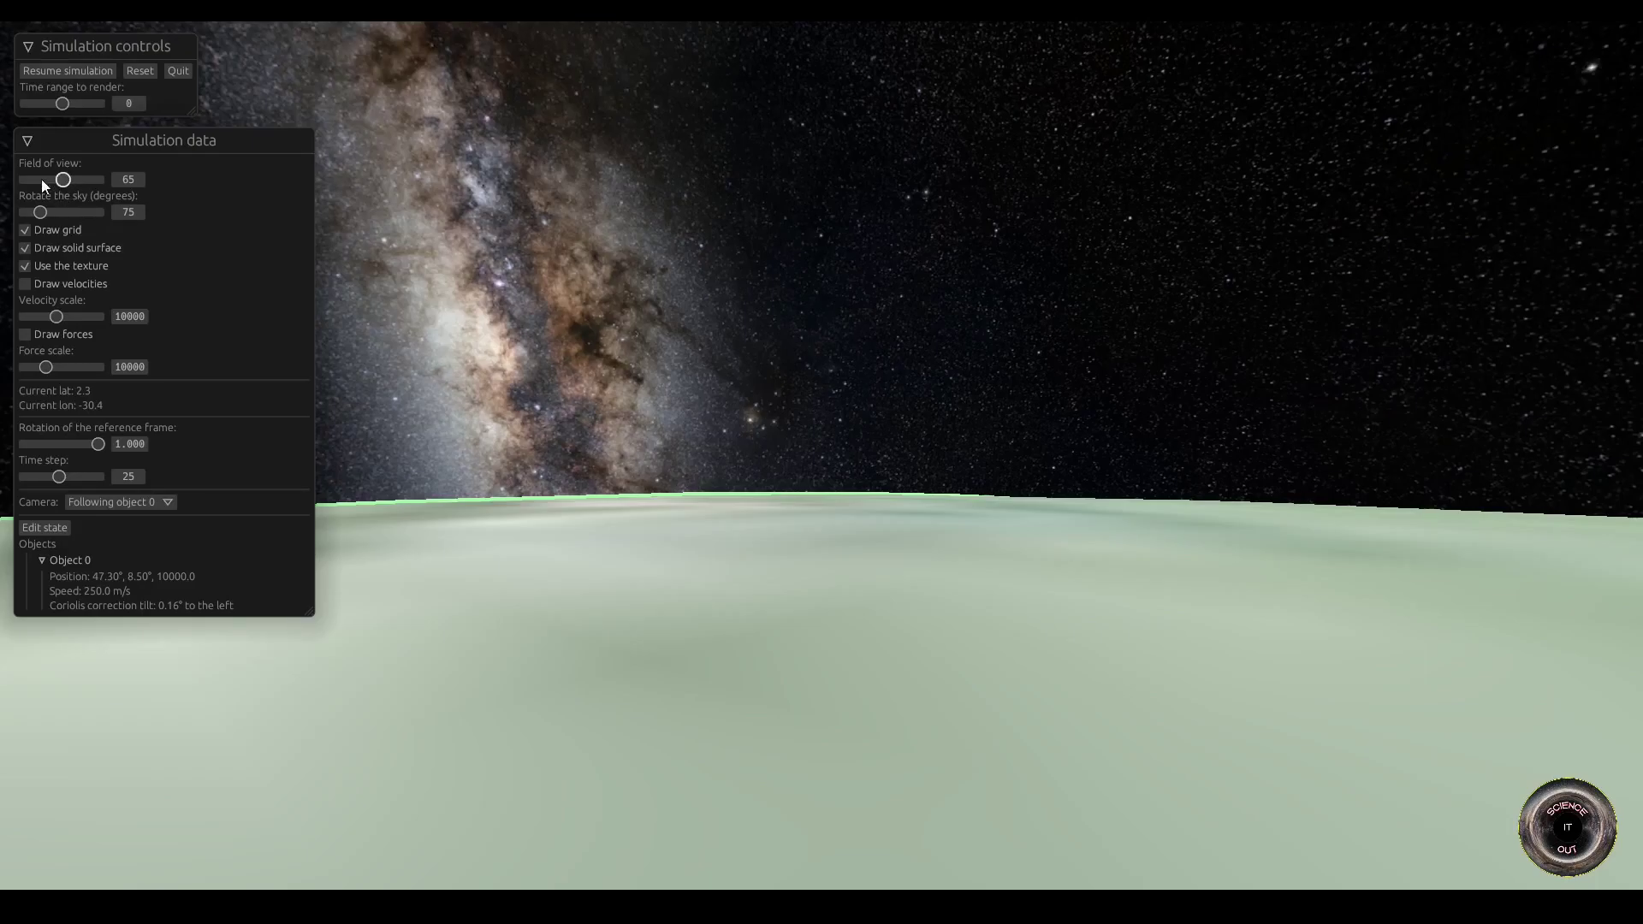
pyautogui.click(27, 139)
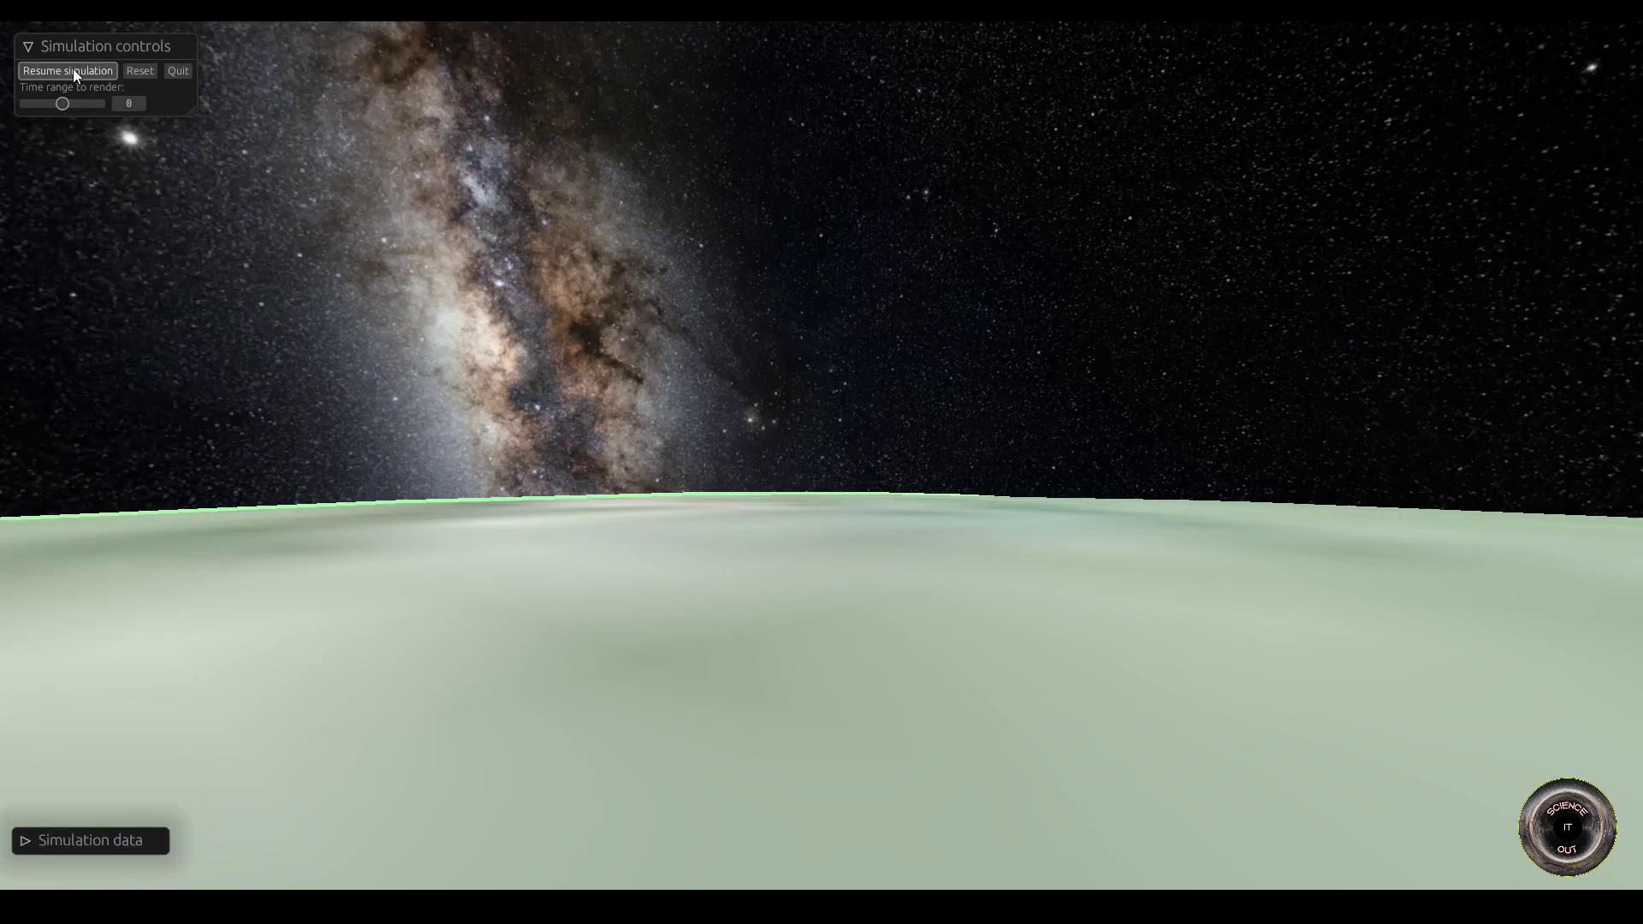
# Step: Run the flight from the cockpit view and pause it at about 41300 seconds
pyautogui.click(67, 70)
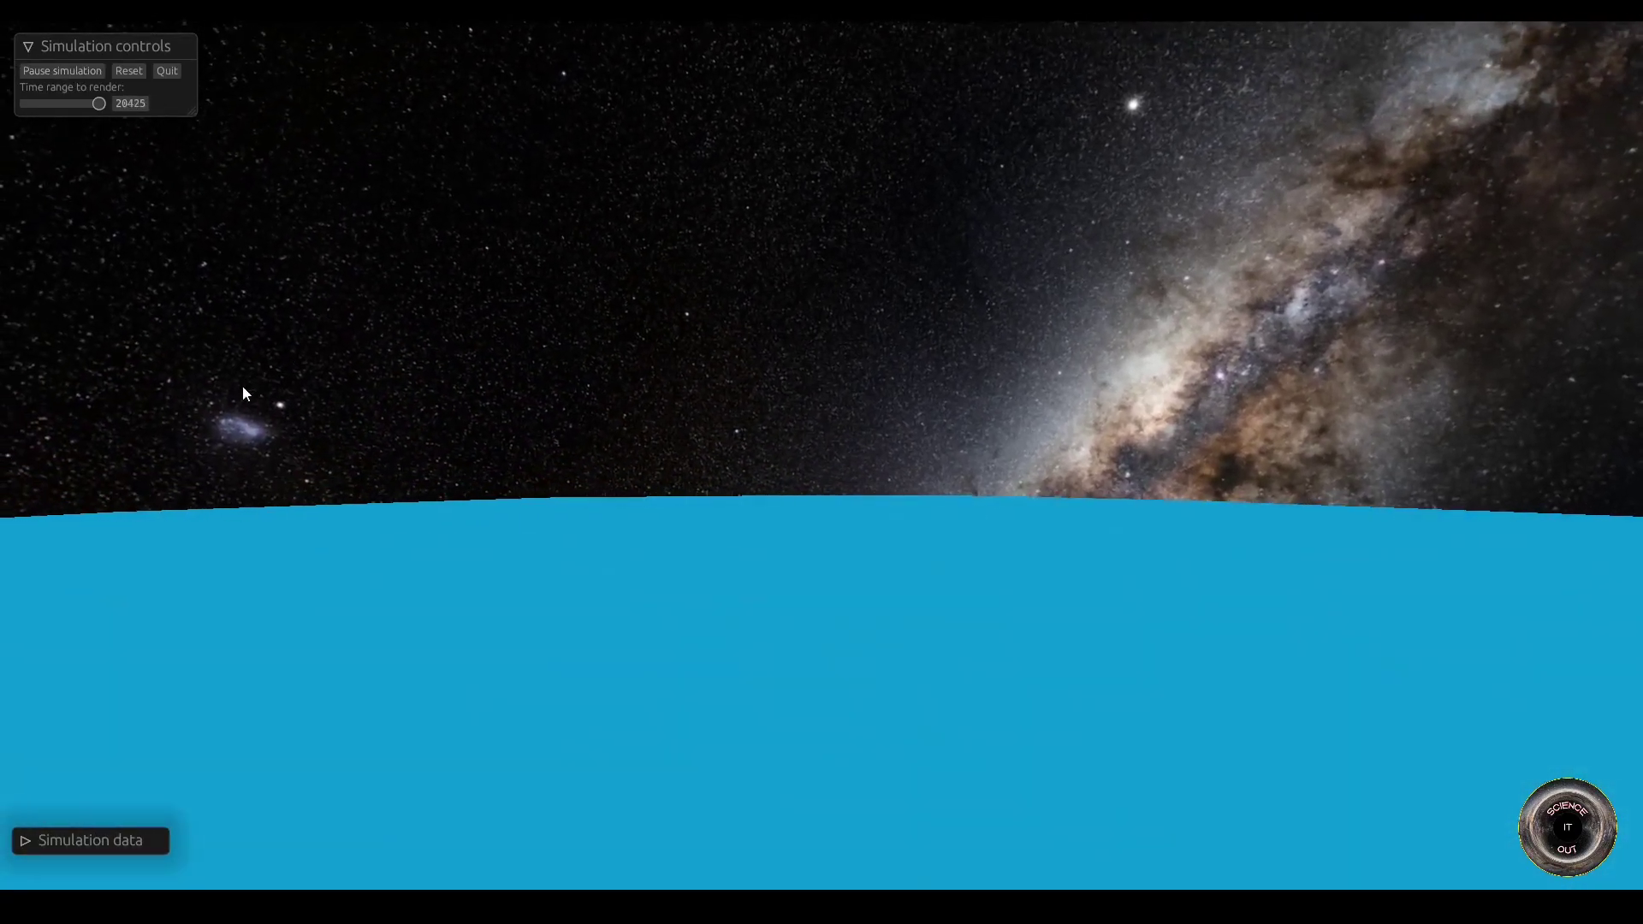
pyautogui.click(62, 70)
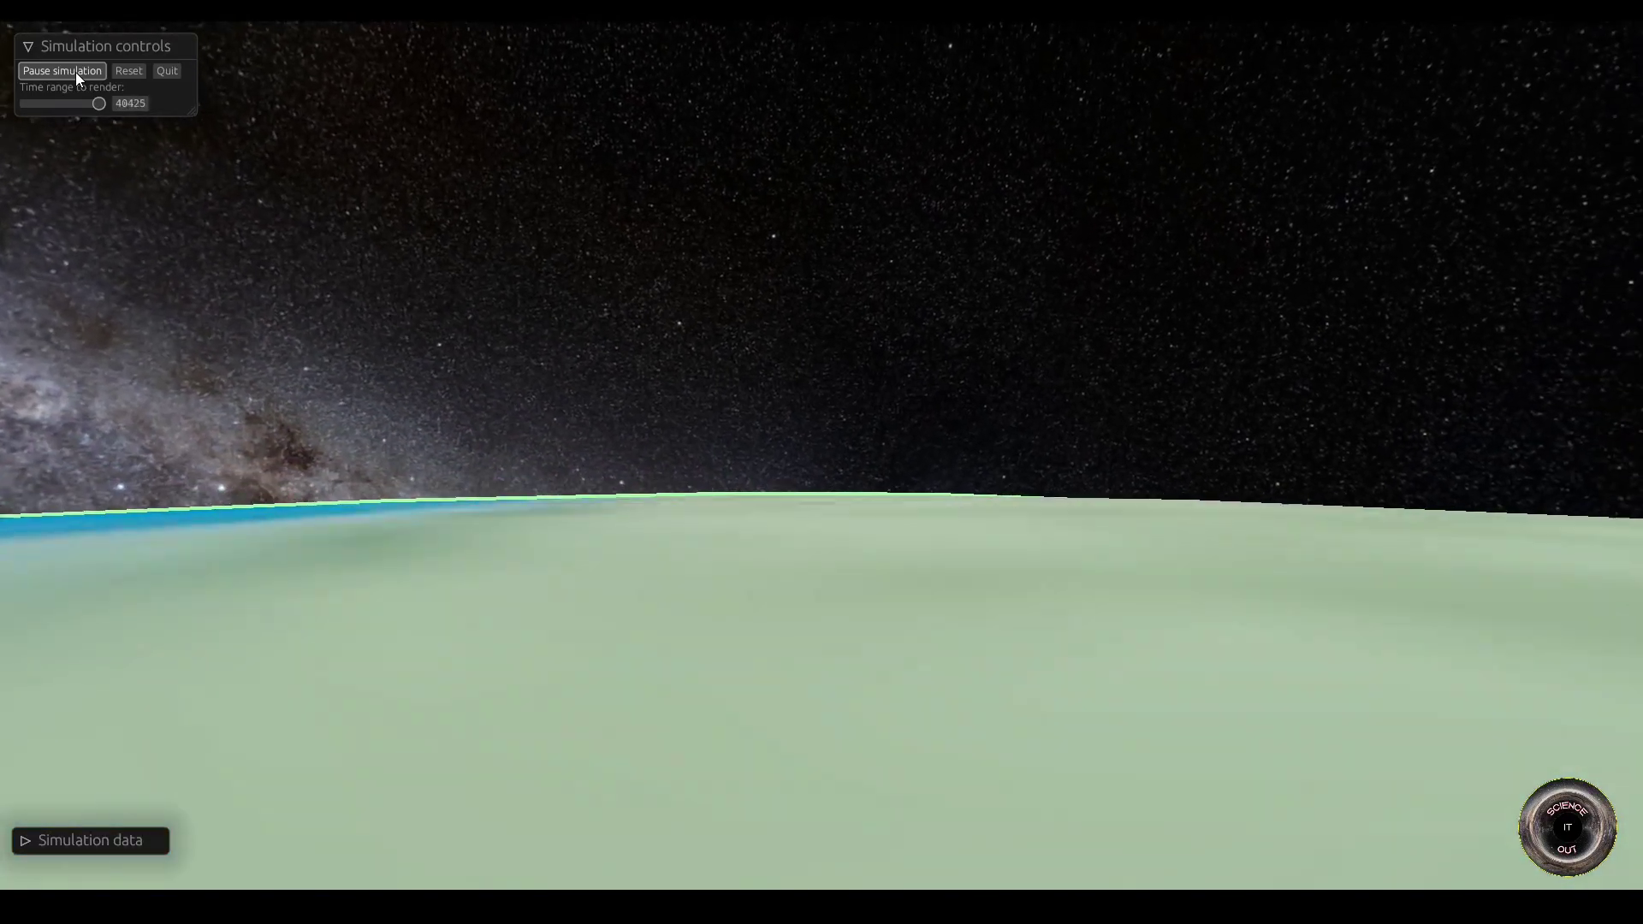
pyautogui.click(61, 70)
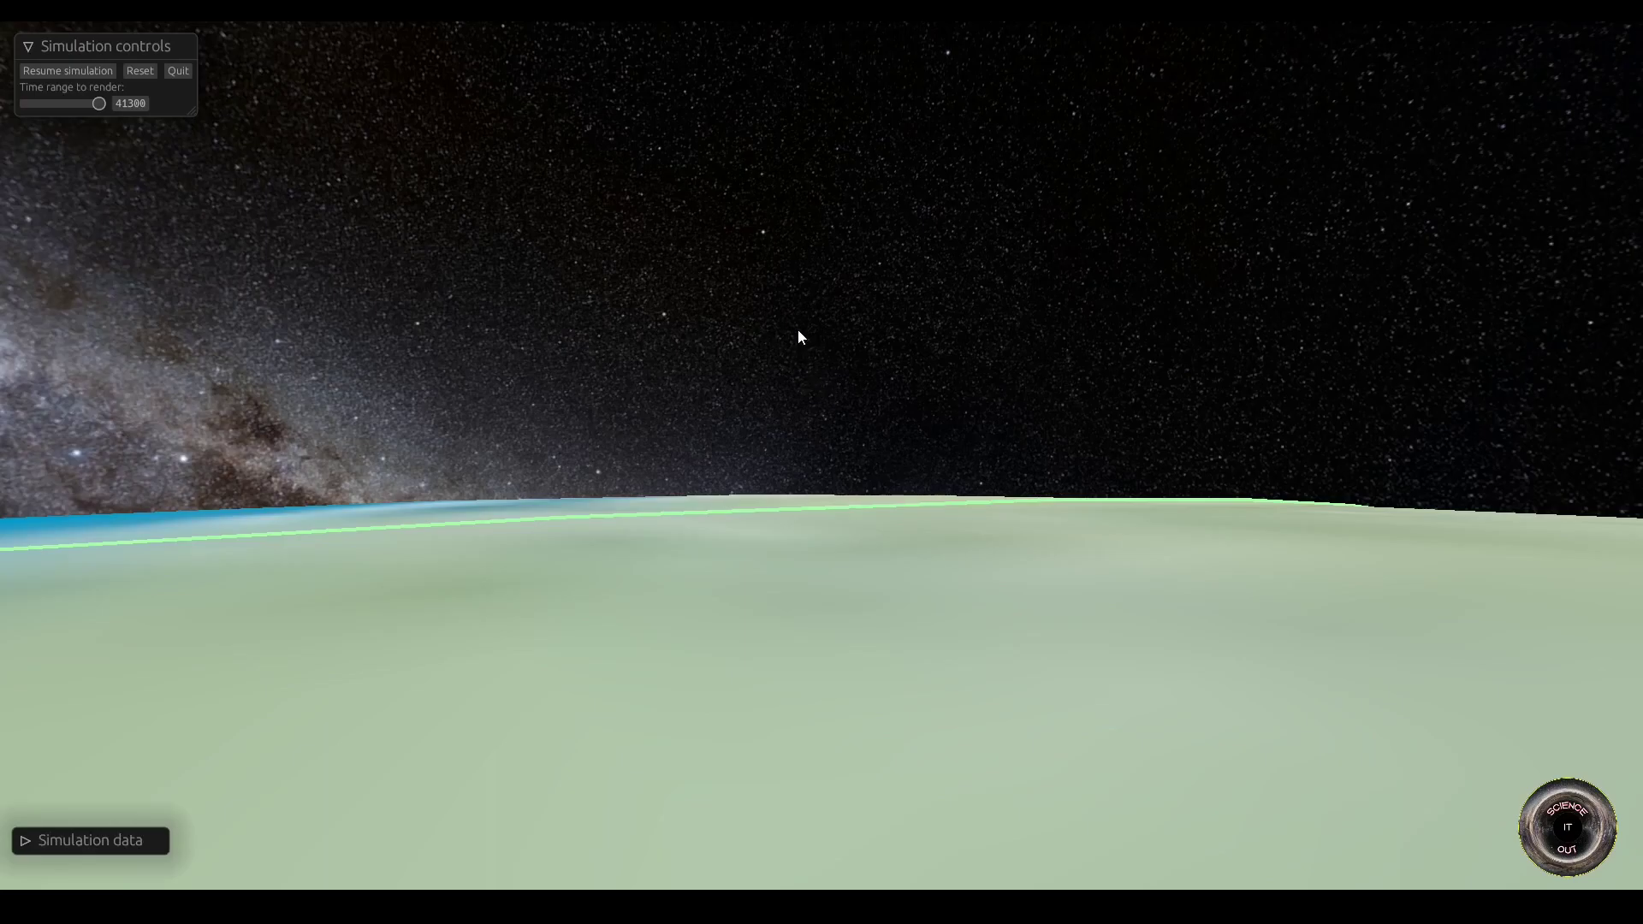
pyautogui.moveTo(320, 287)
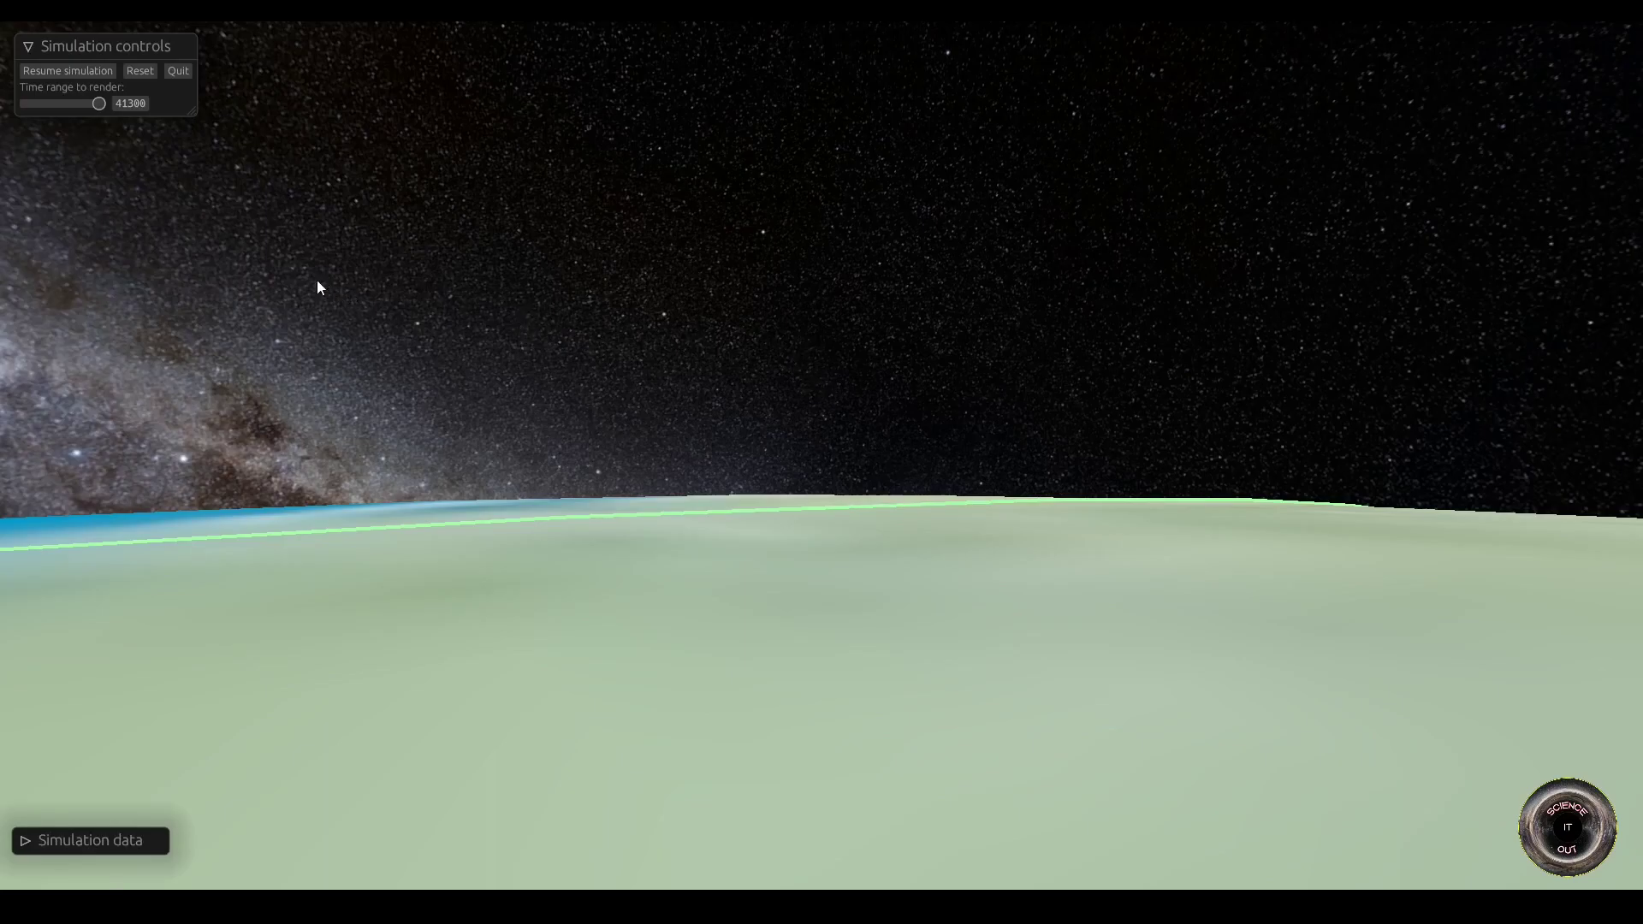
# Step: Scrub the rendered flight time back near its start
pyautogui.moveTo(99, 102); pyautogui.dragTo(82, 103)
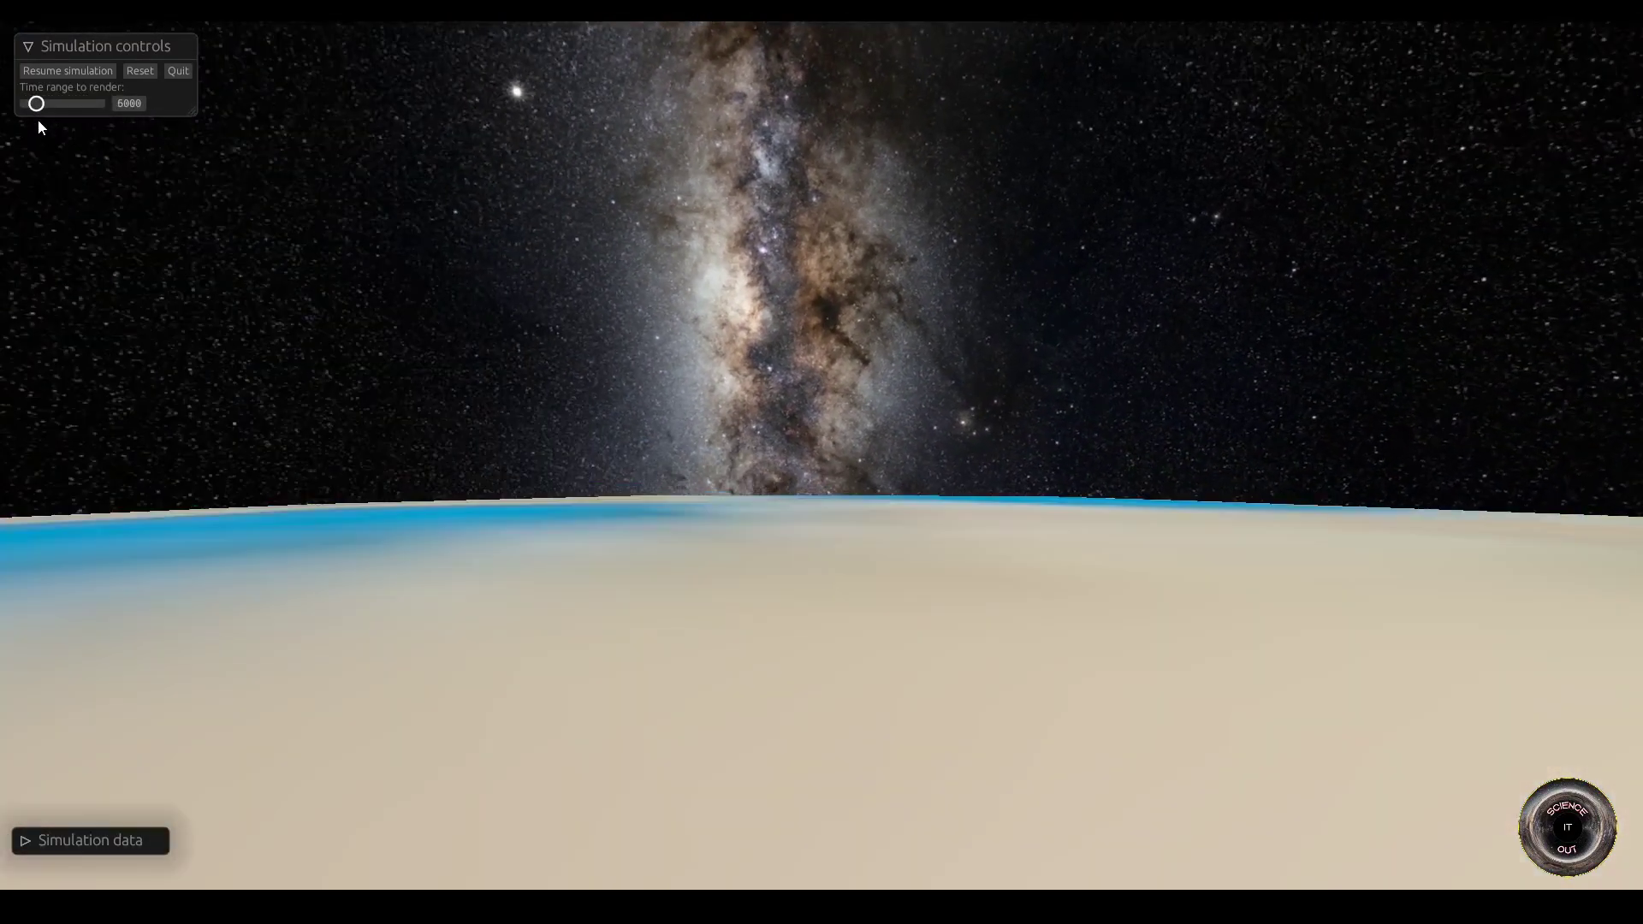
pyautogui.moveTo(36, 103); pyautogui.dragTo(50, 103)
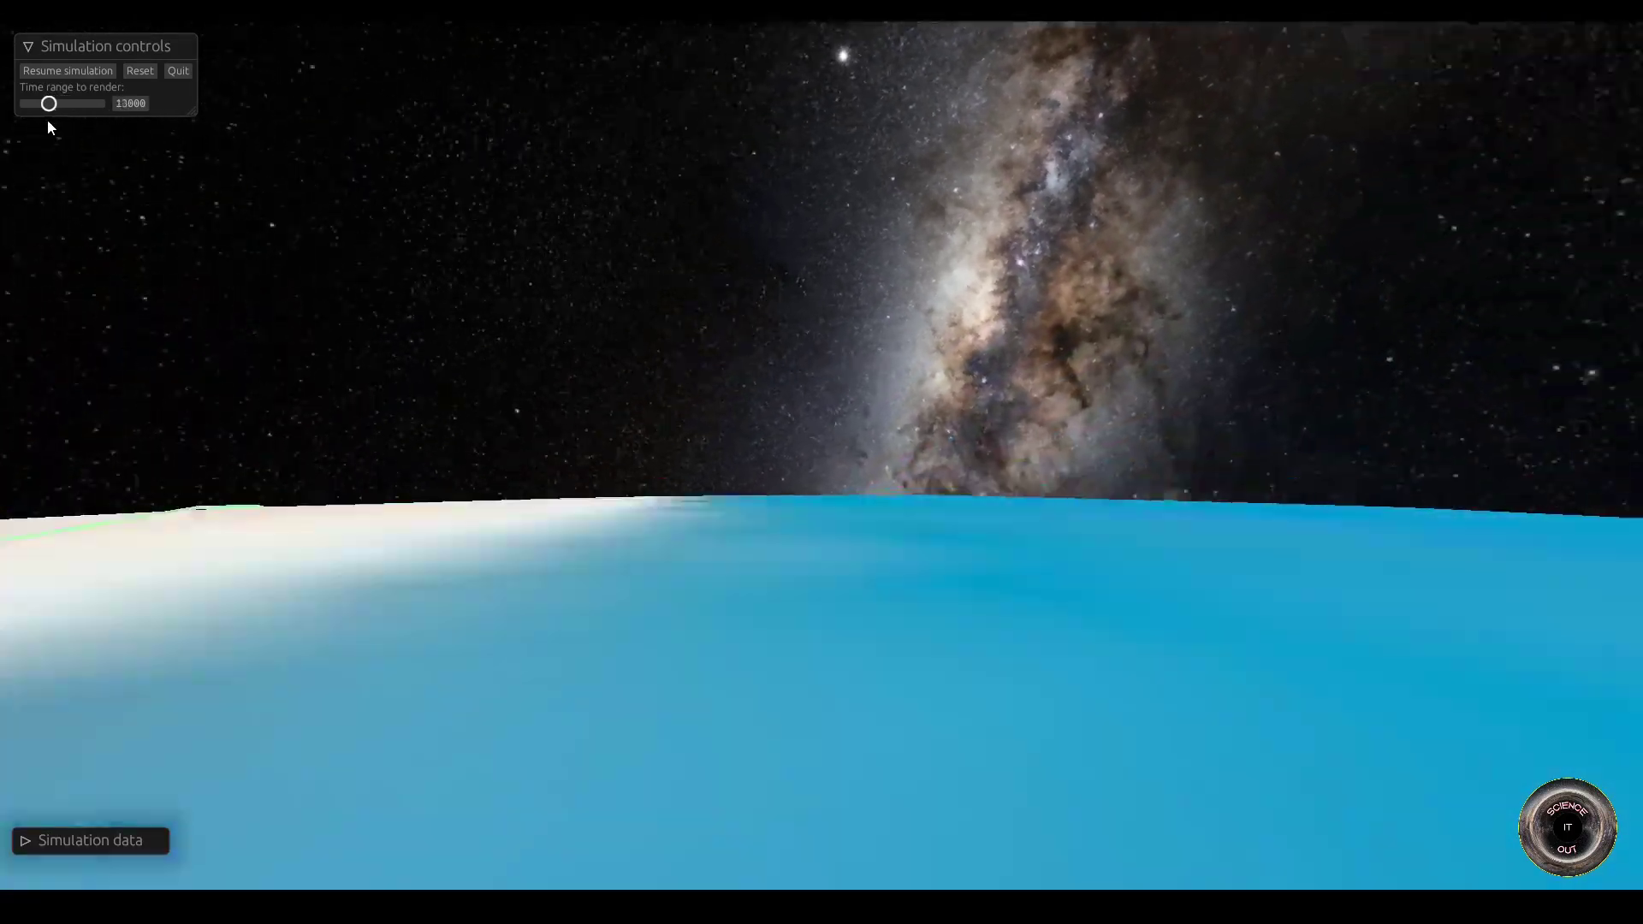
pyautogui.moveTo(49, 103); pyautogui.dragTo(39, 102)
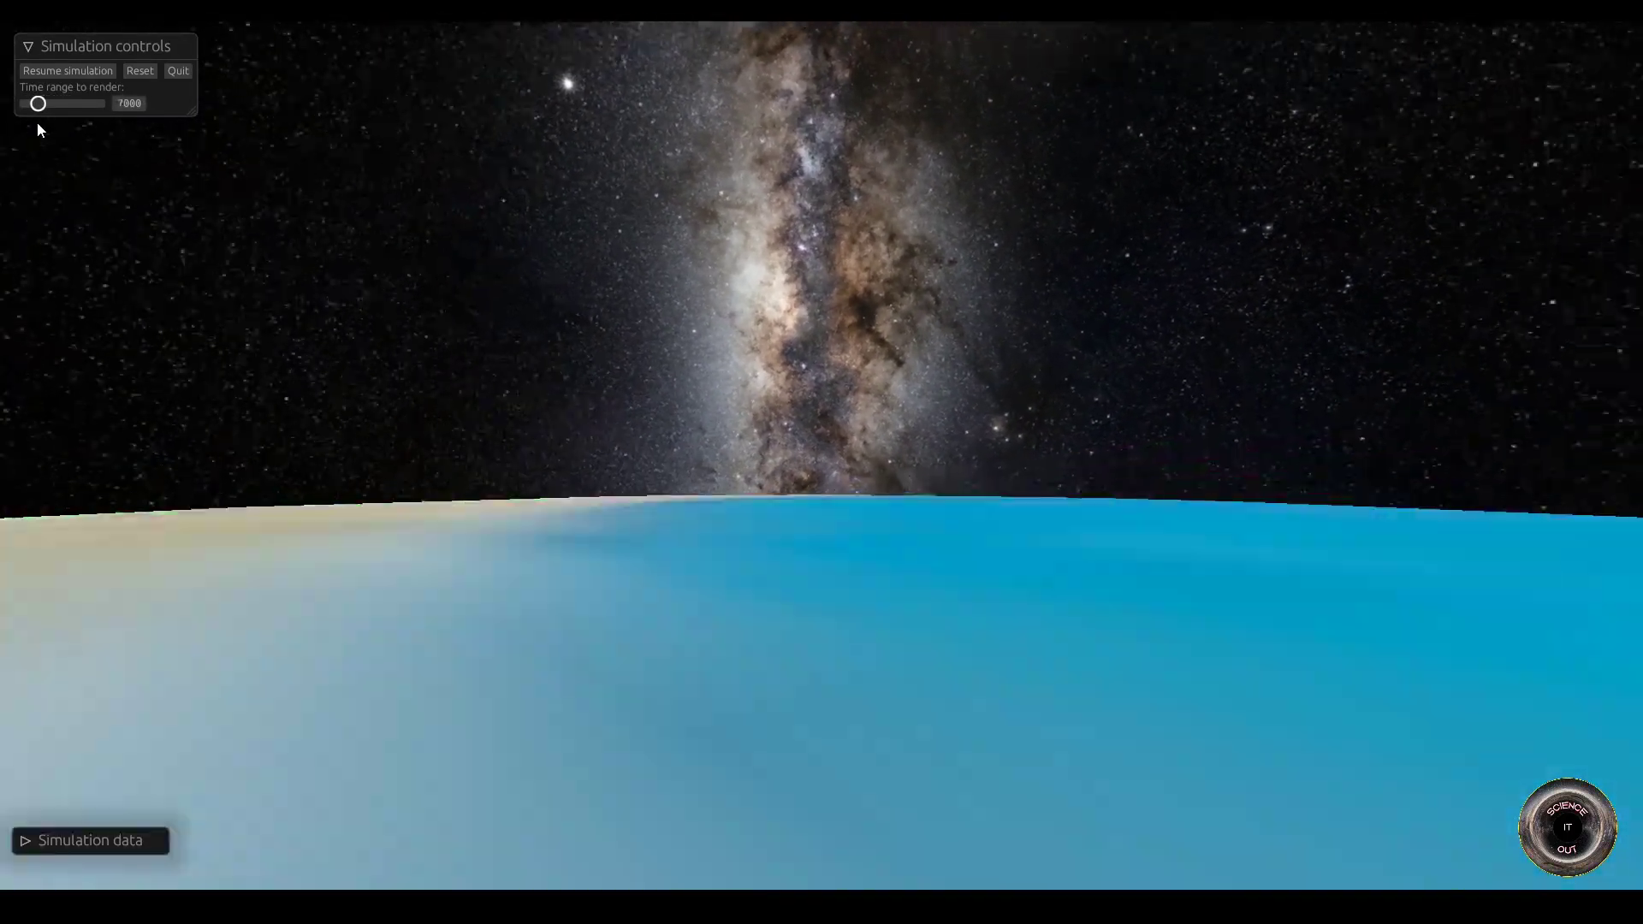
pyautogui.moveTo(40, 103); pyautogui.dragTo(31, 102)
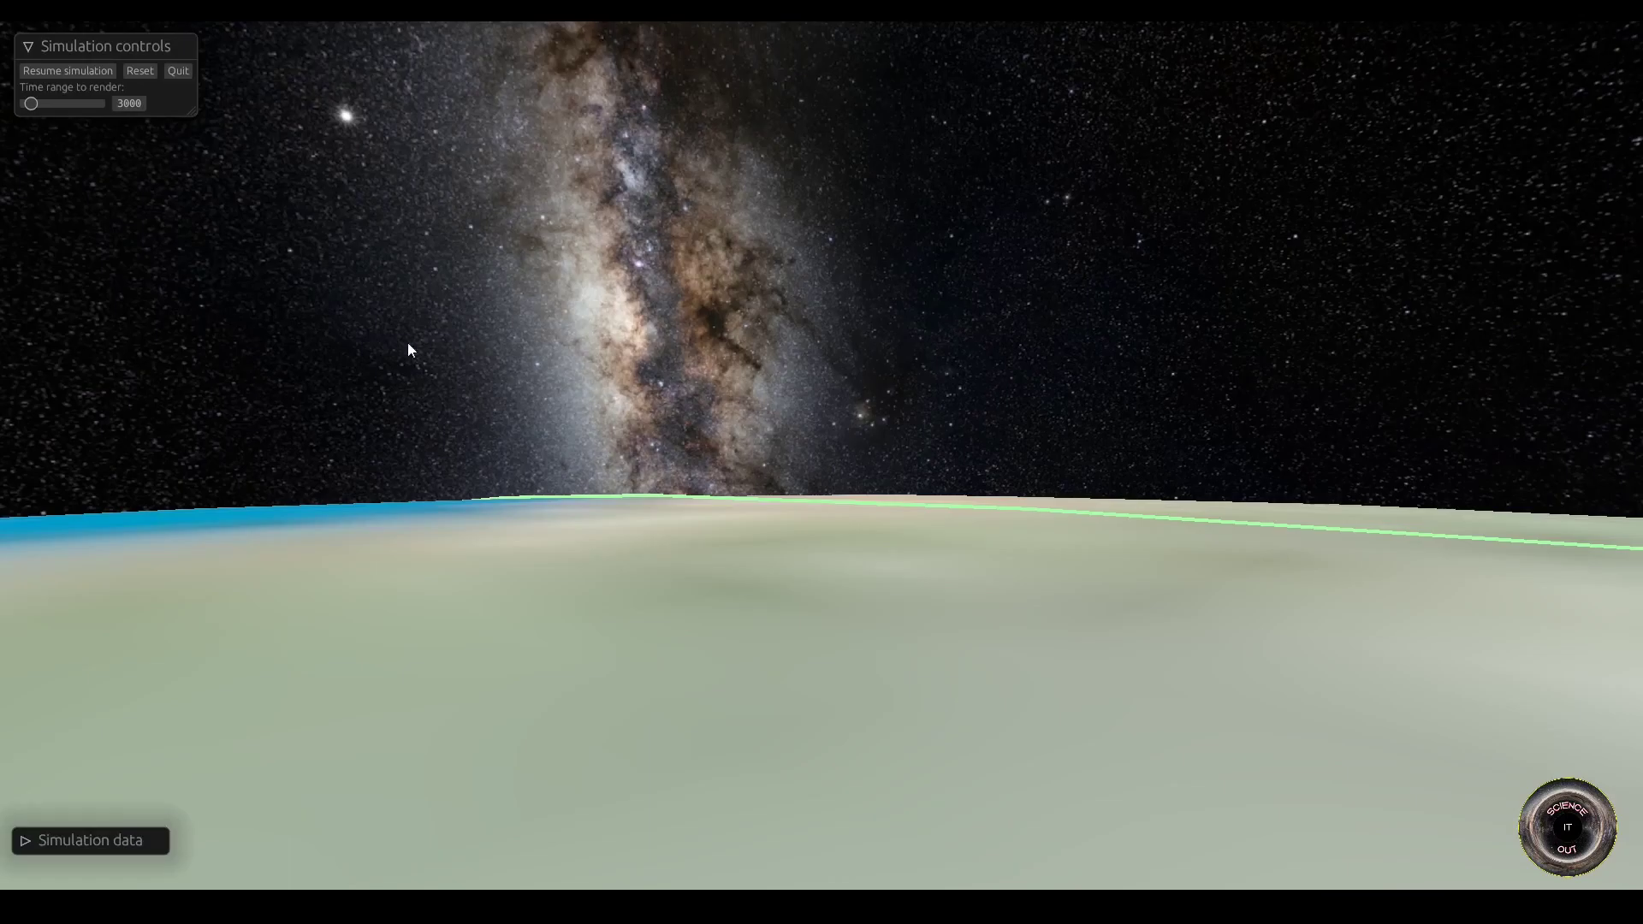
pyautogui.moveTo(744, 289)
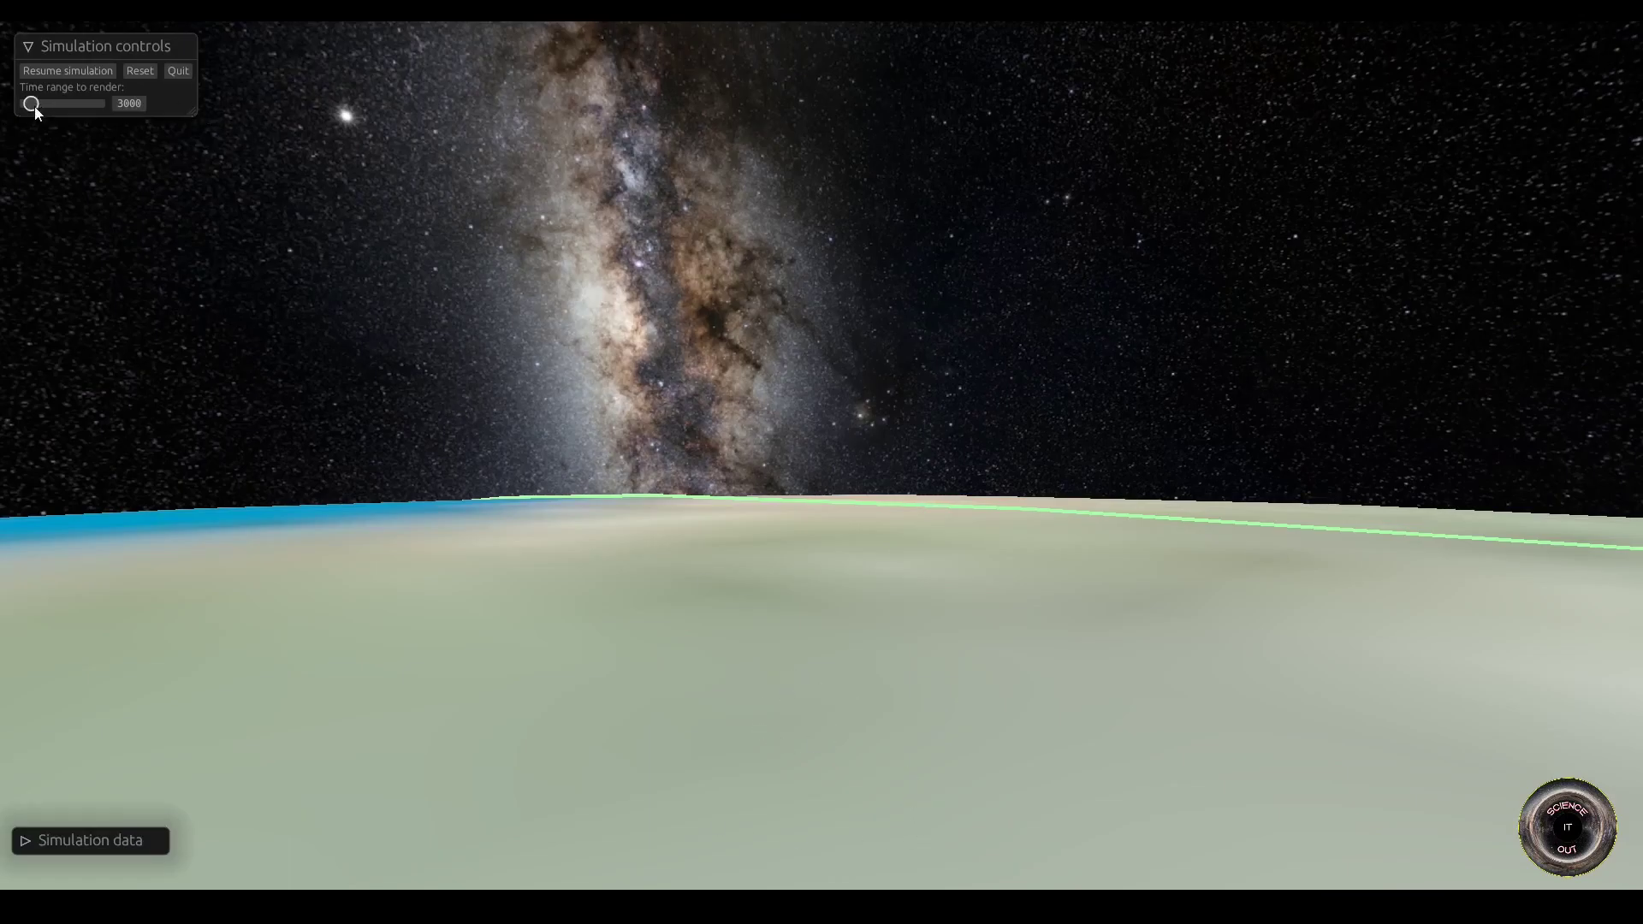
# Step: Advance the flight replay through 17000, 22000 and 26000 up to time 29000
pyautogui.moveTo(31, 103); pyautogui.dragTo(56, 103)
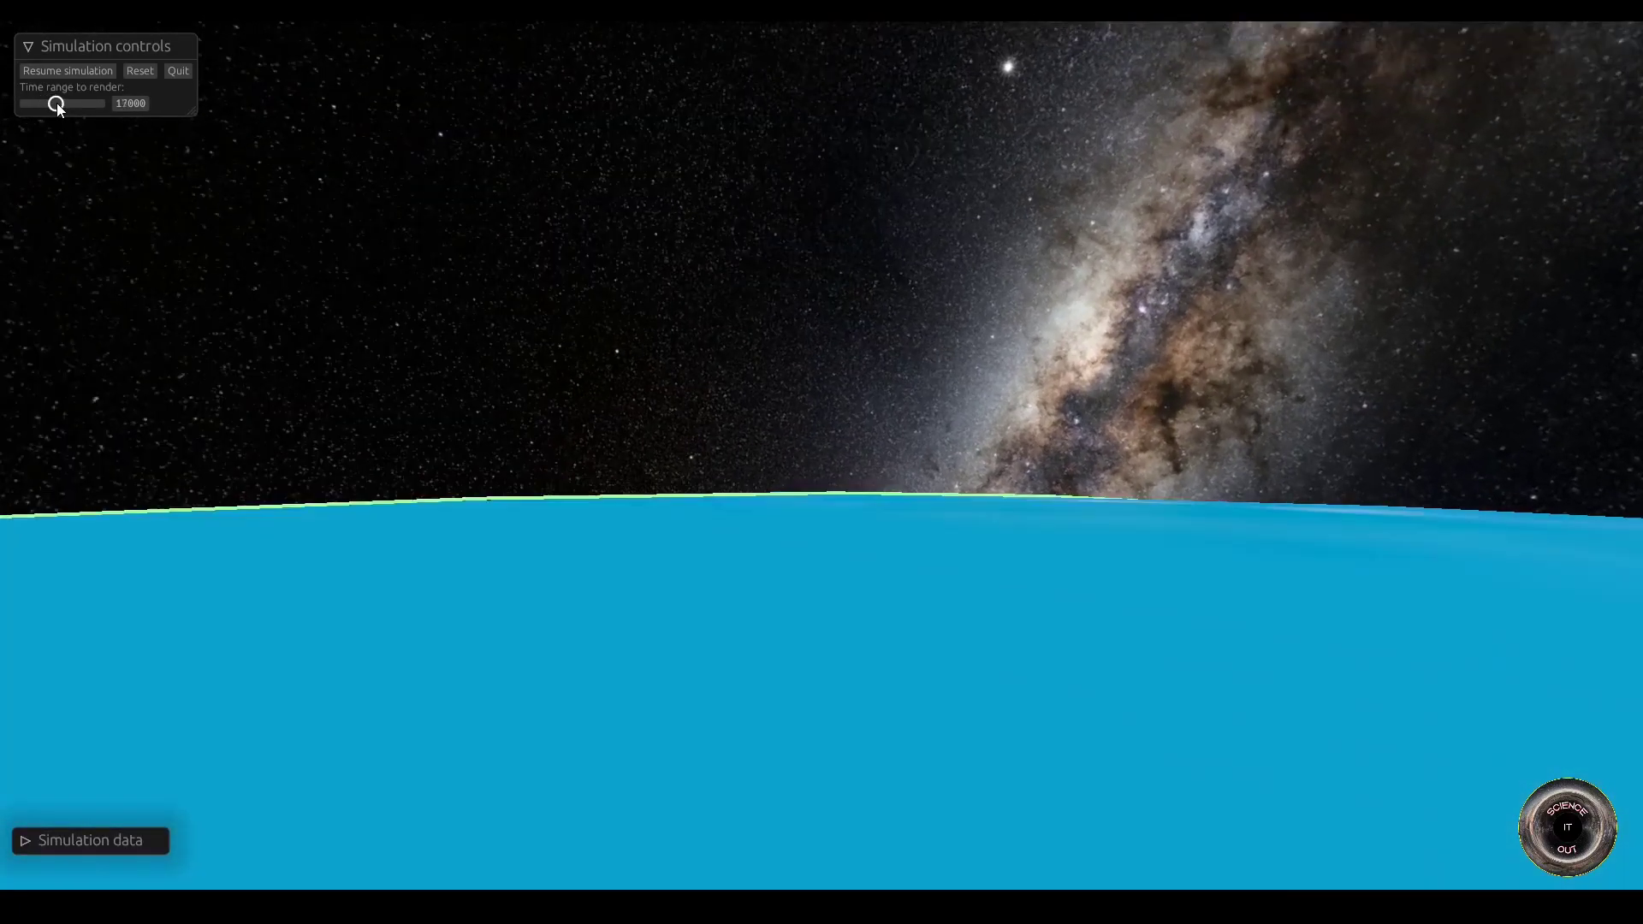
pyautogui.moveTo(56, 102); pyautogui.dragTo(65, 102)
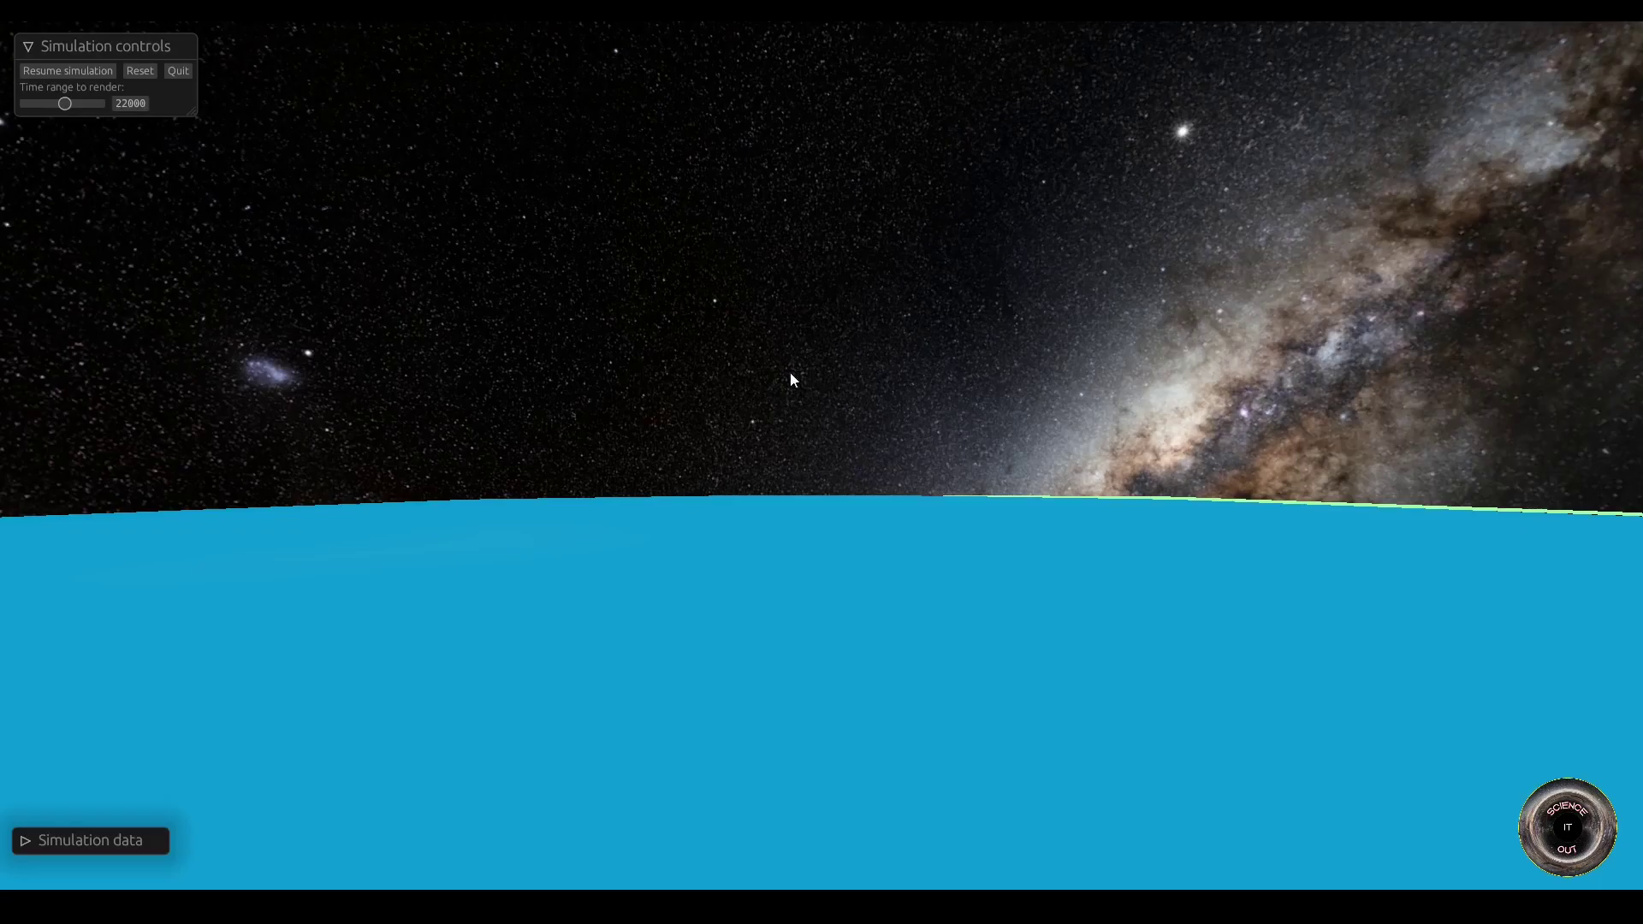
pyautogui.moveTo(12, 67)
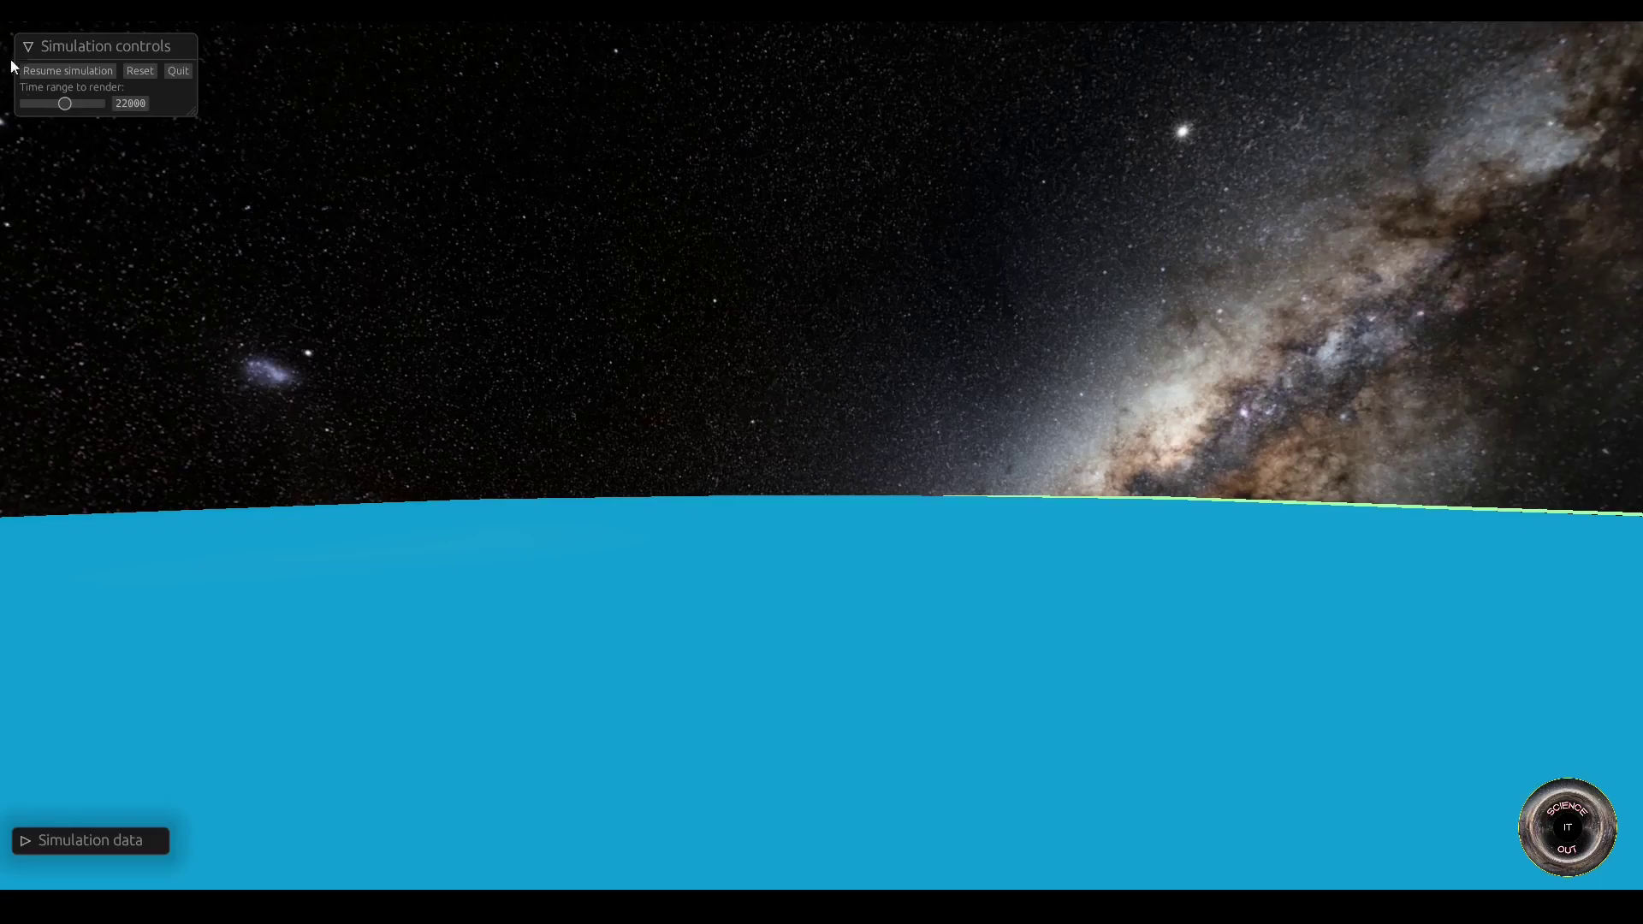
pyautogui.moveTo(65, 105); pyautogui.dragTo(73, 104)
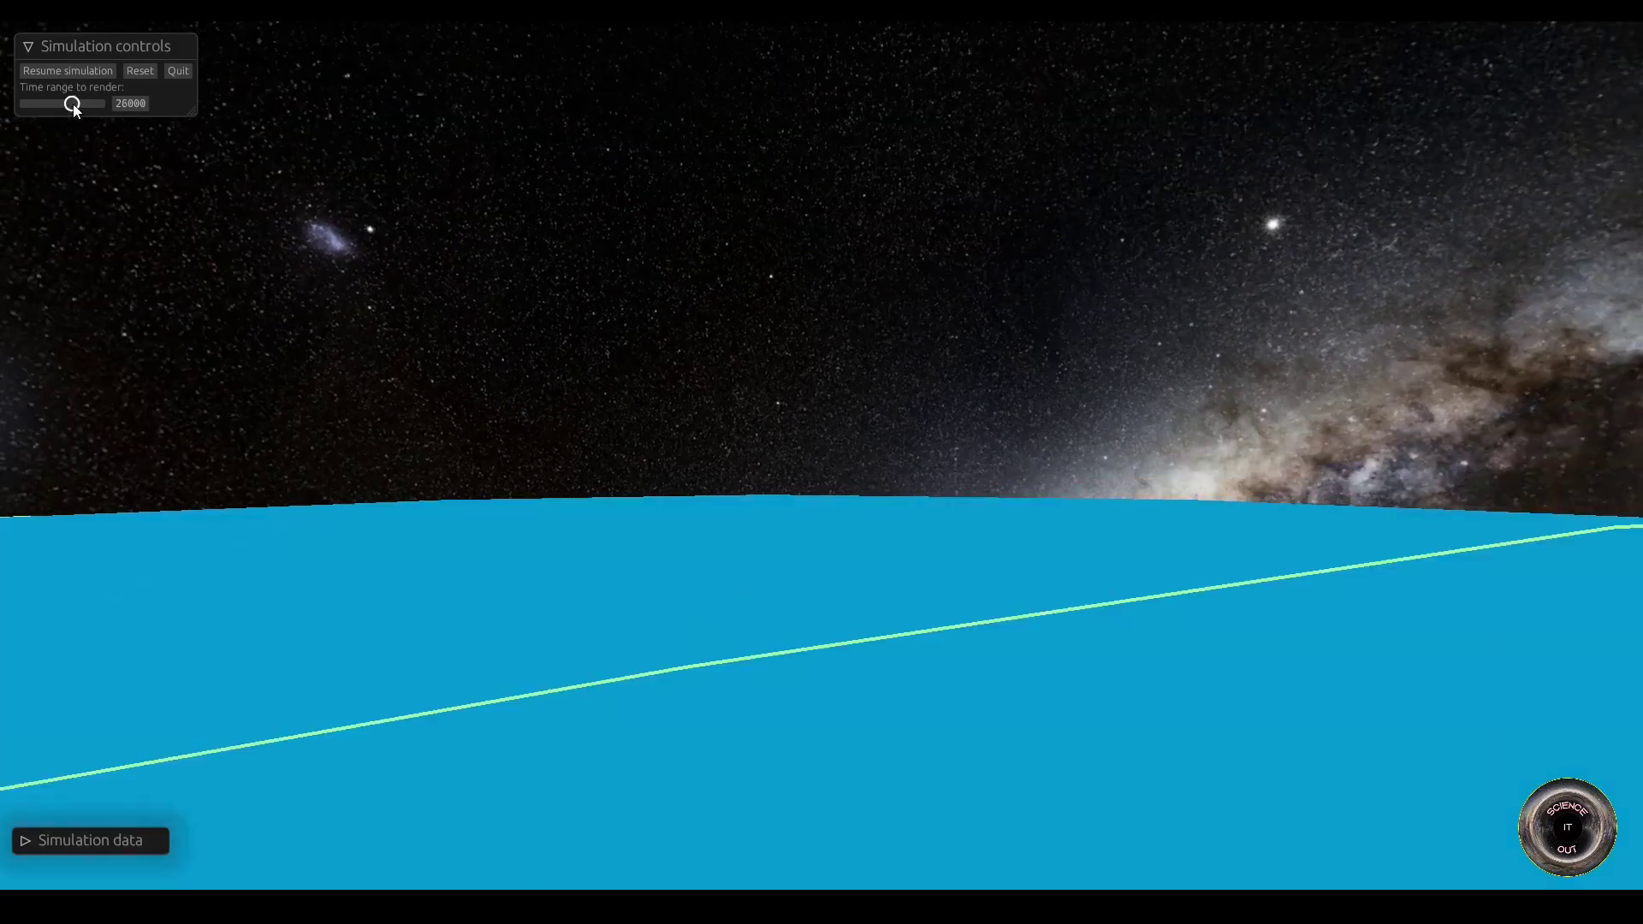
pyautogui.moveTo(74, 102); pyautogui.dragTo(77, 103)
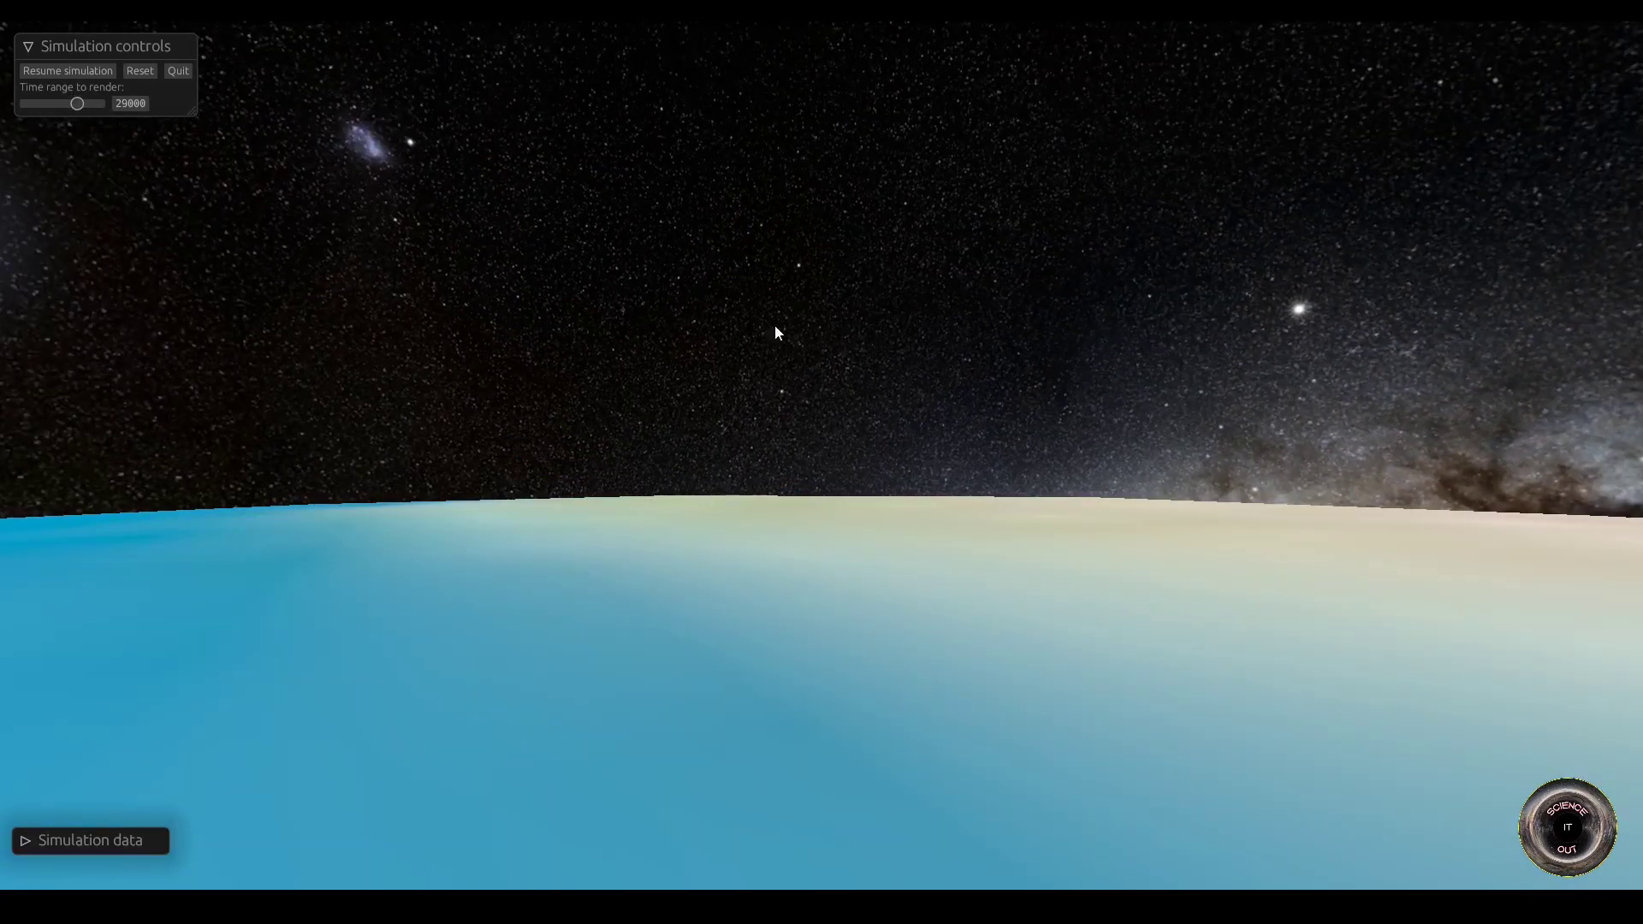
pyautogui.moveTo(134, 252)
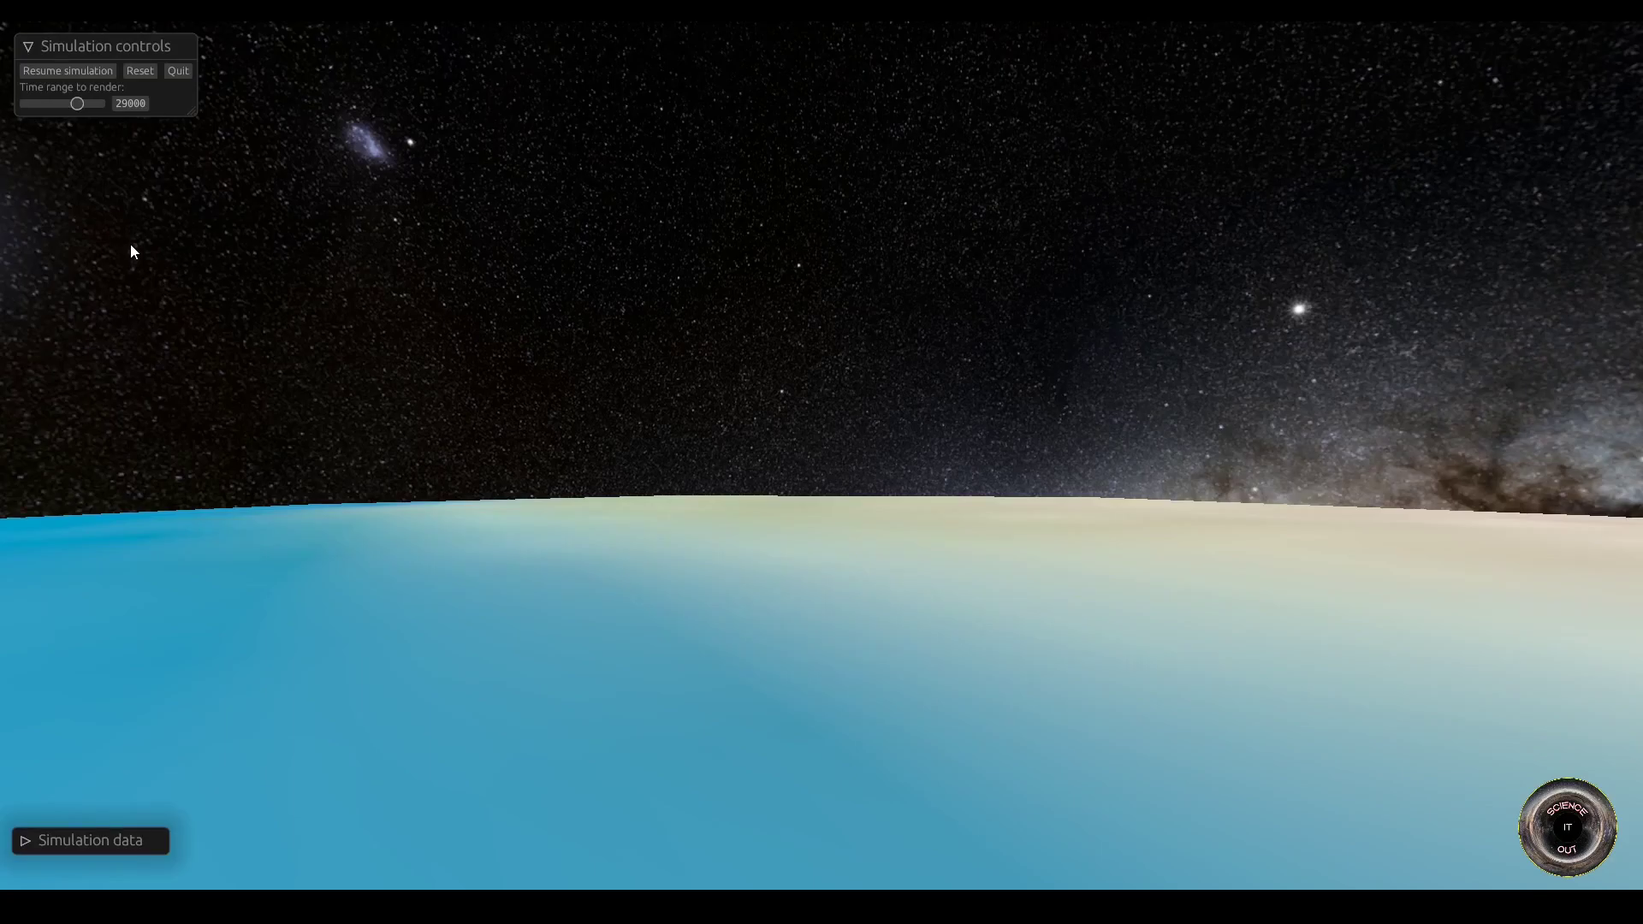
pyautogui.moveTo(190, 245)
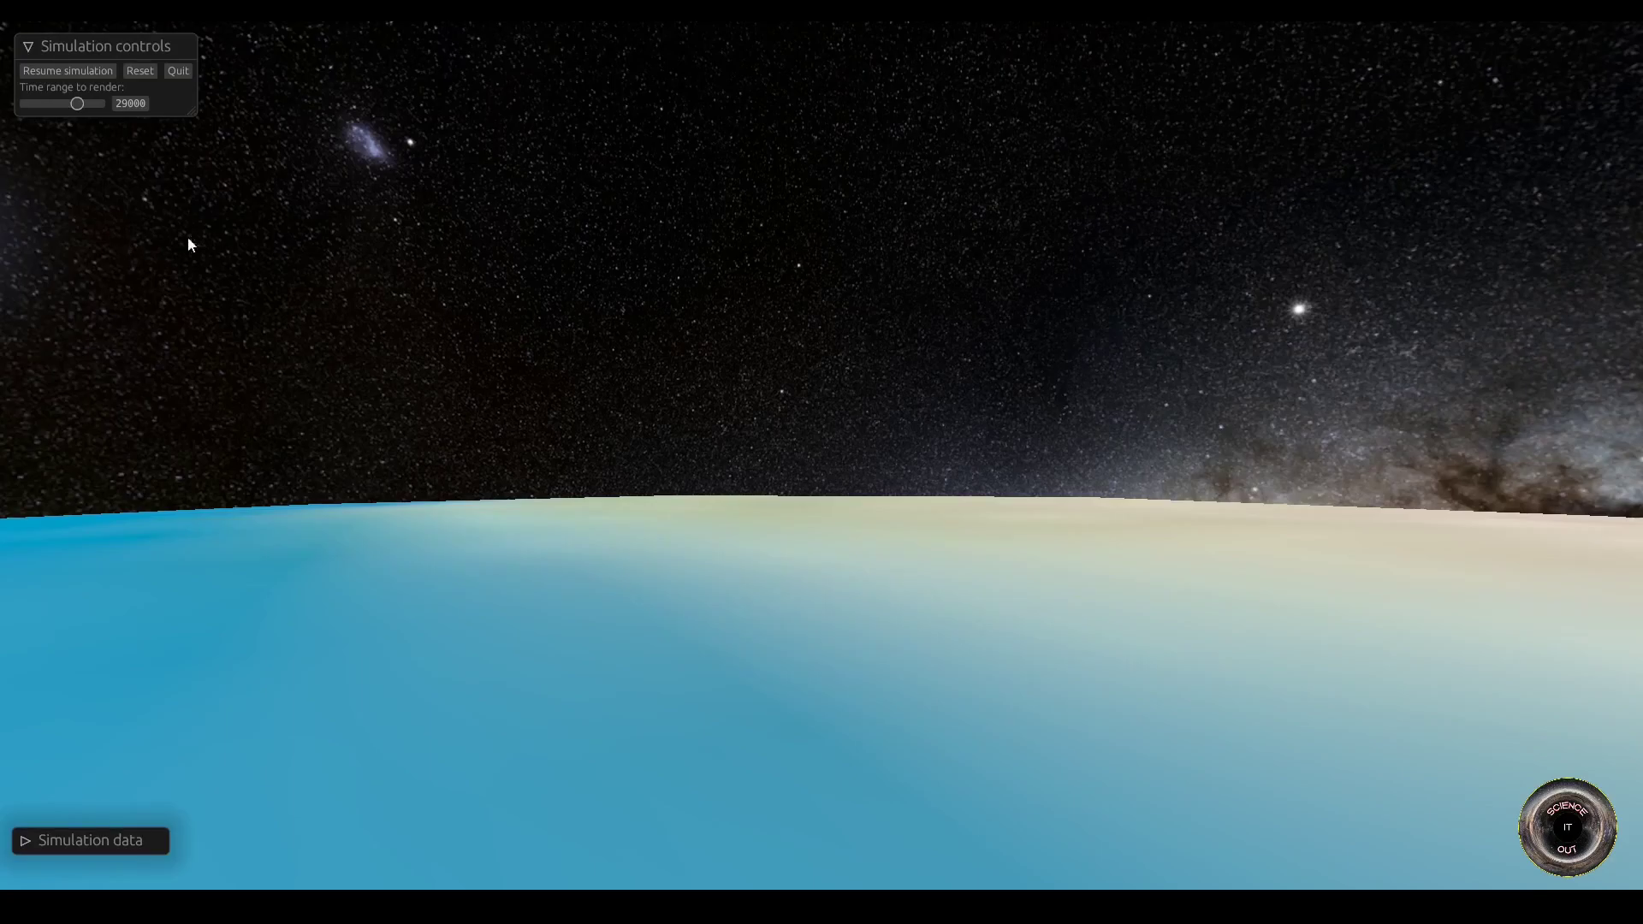
pyautogui.moveTo(184, 330)
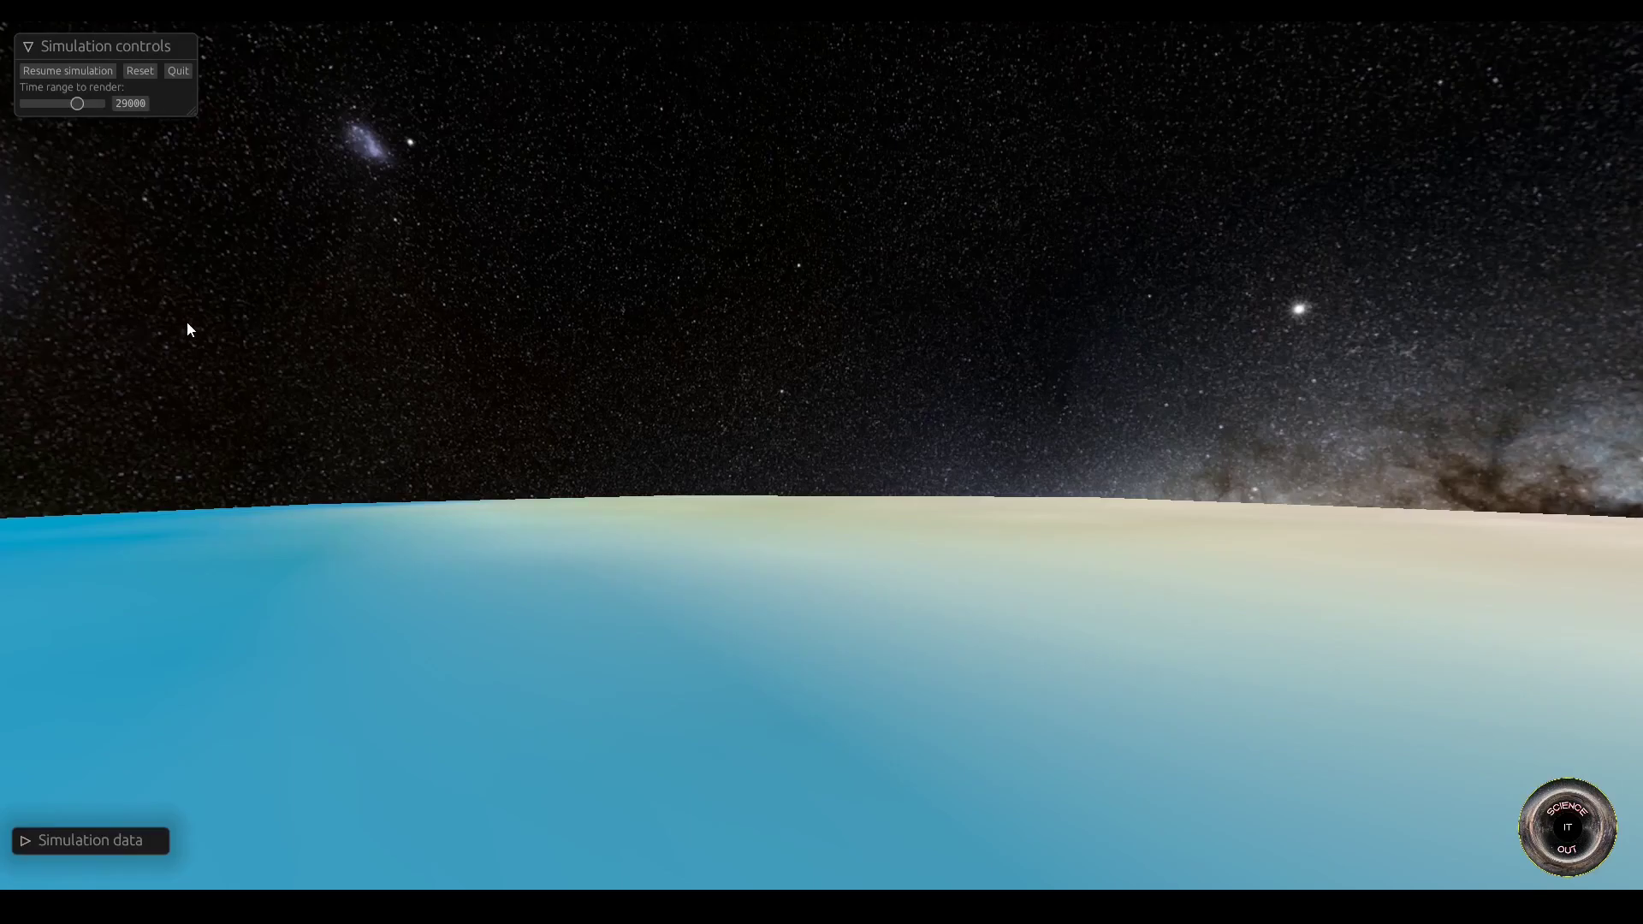
pyautogui.moveTo(202, 328)
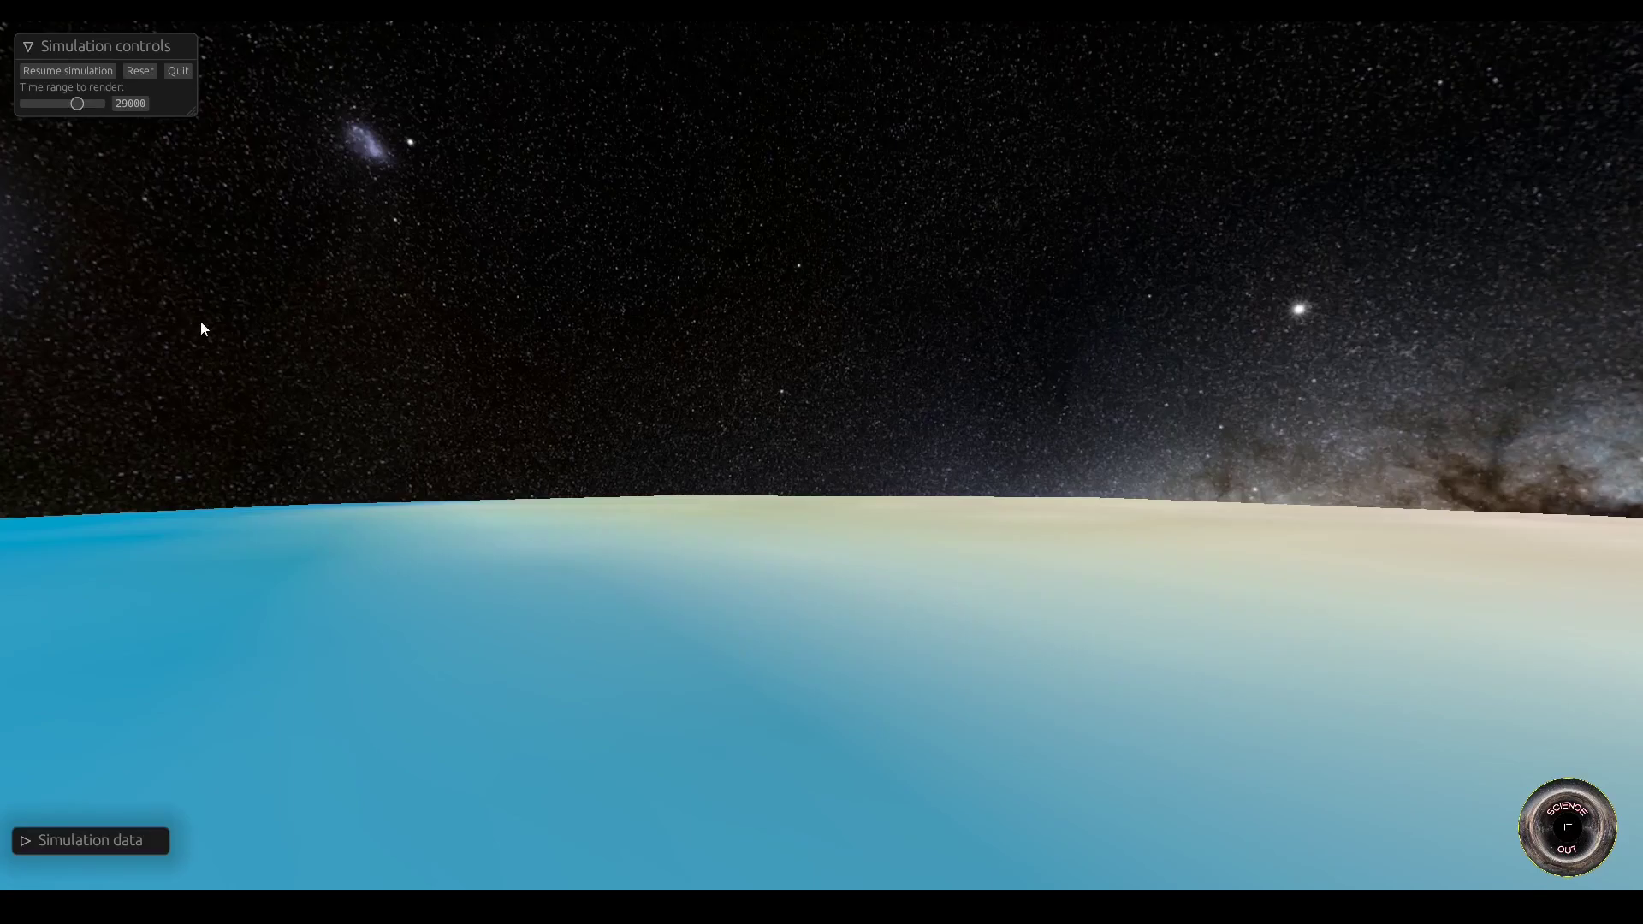
pyautogui.moveTo(236, 334)
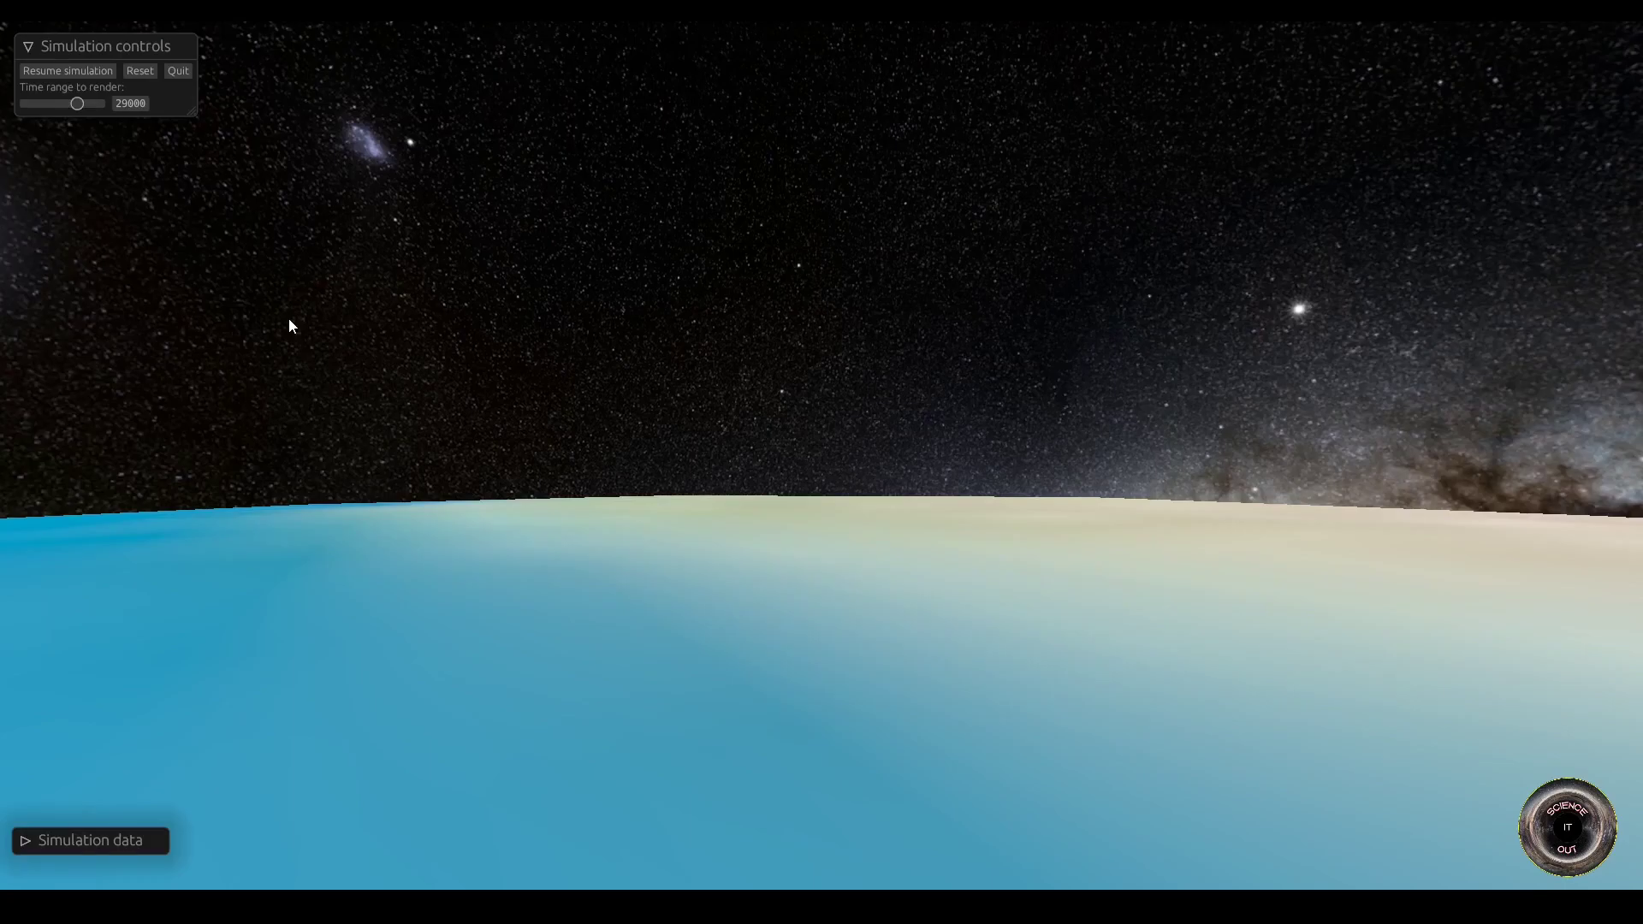
pyautogui.moveTo(5, 770)
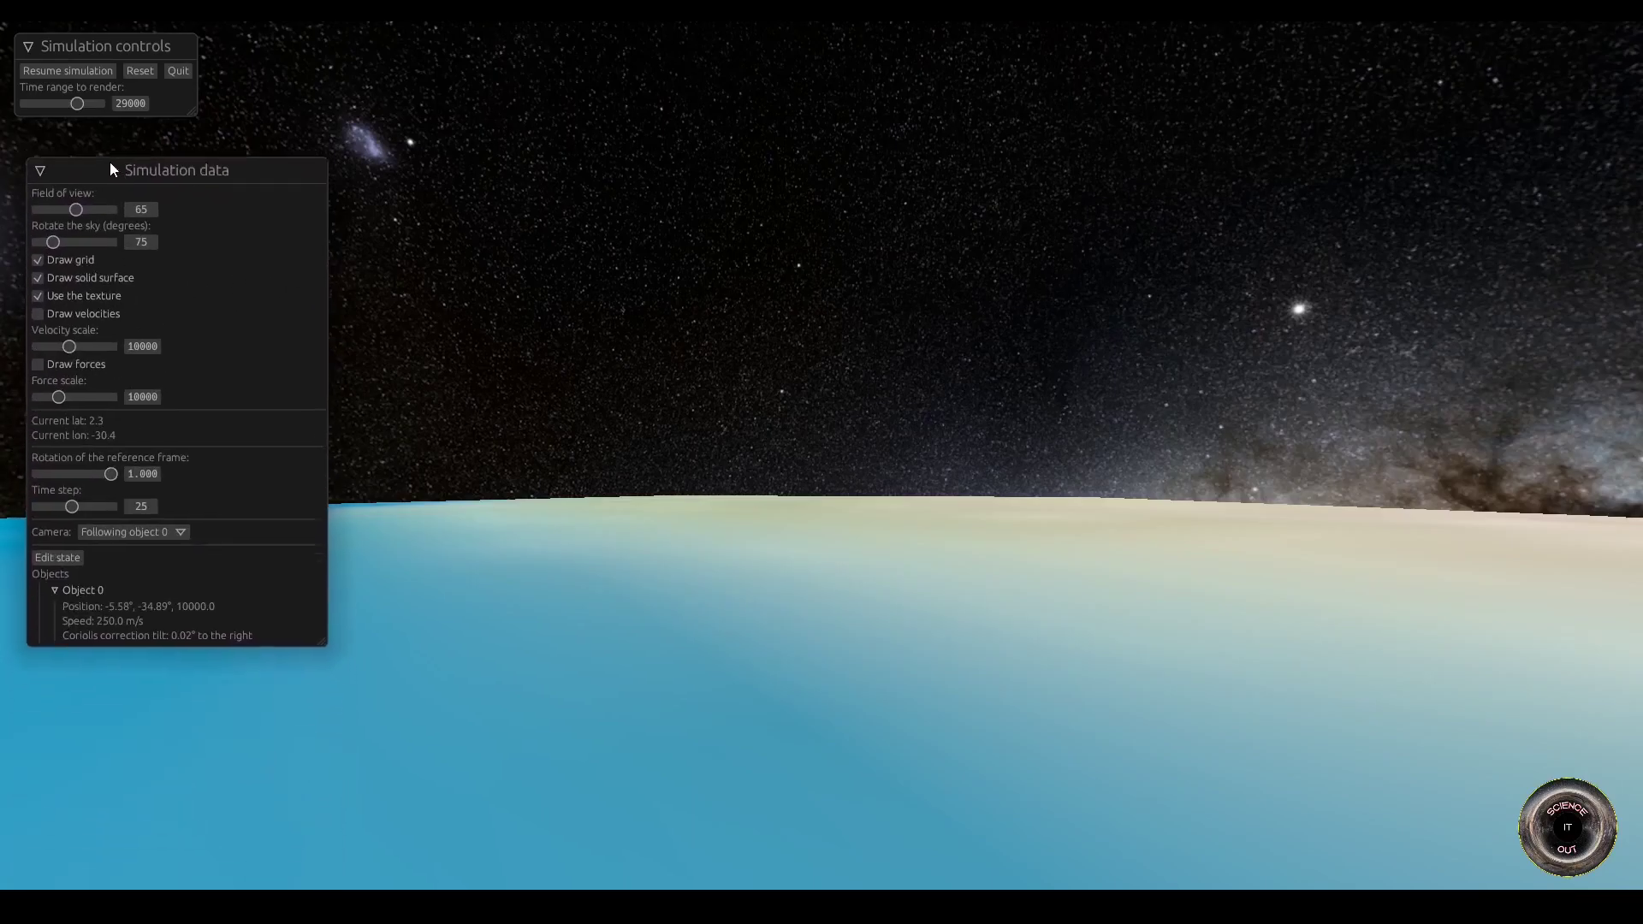
# Step: Change the plane's starting velocity from 250 to 2500 m/s in the state editor
pyautogui.click(57, 556)
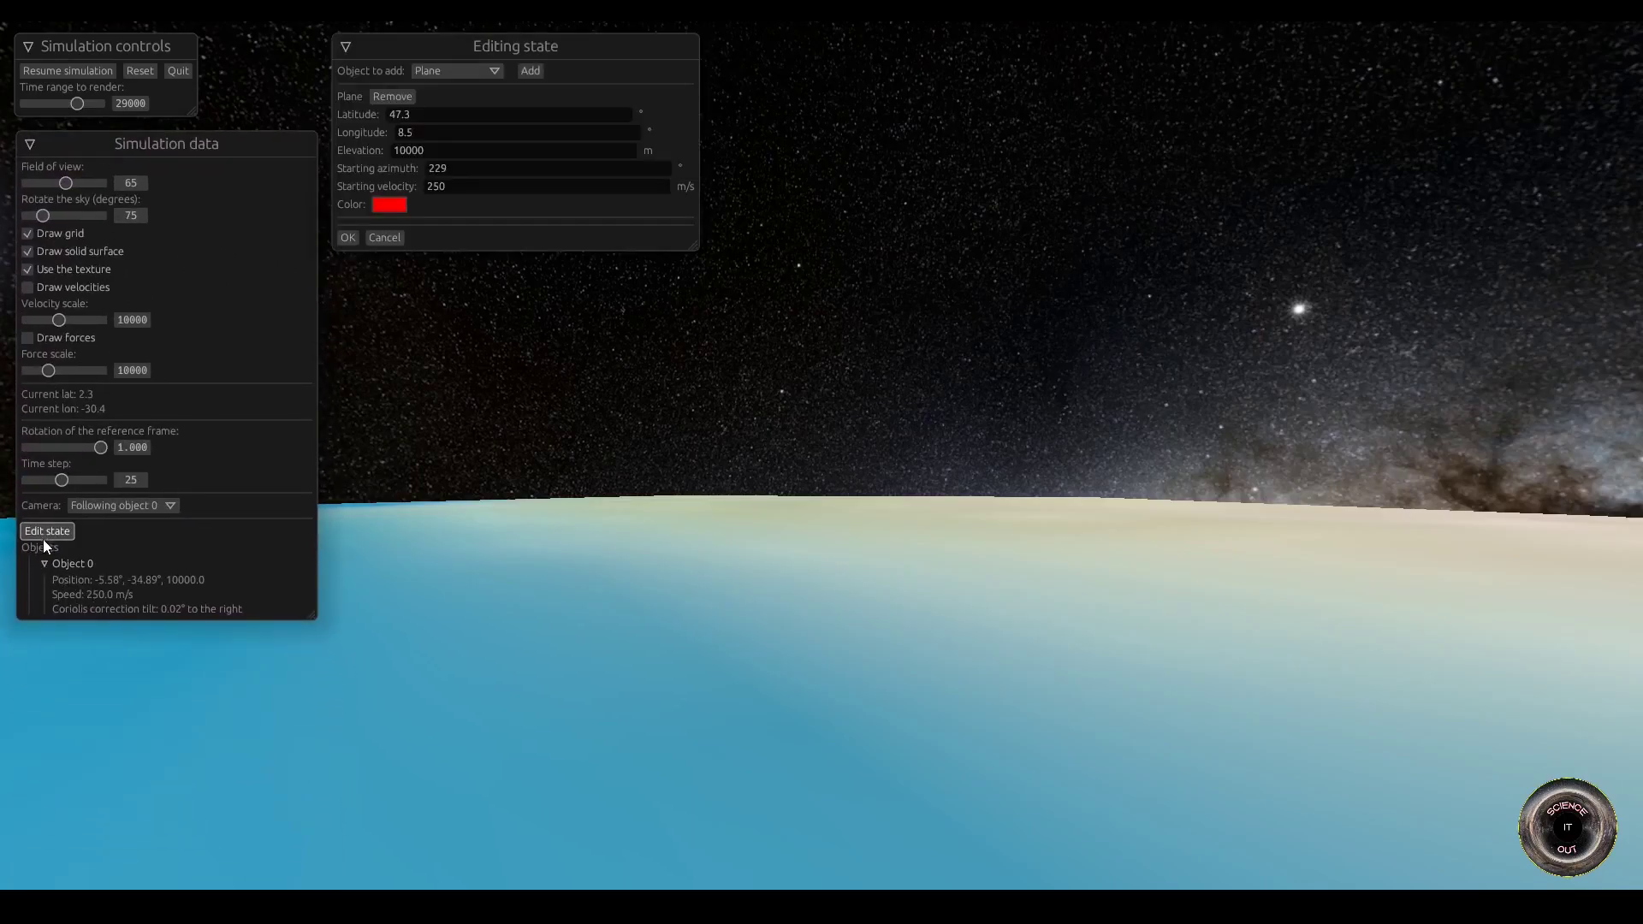
pyautogui.click(545, 185)
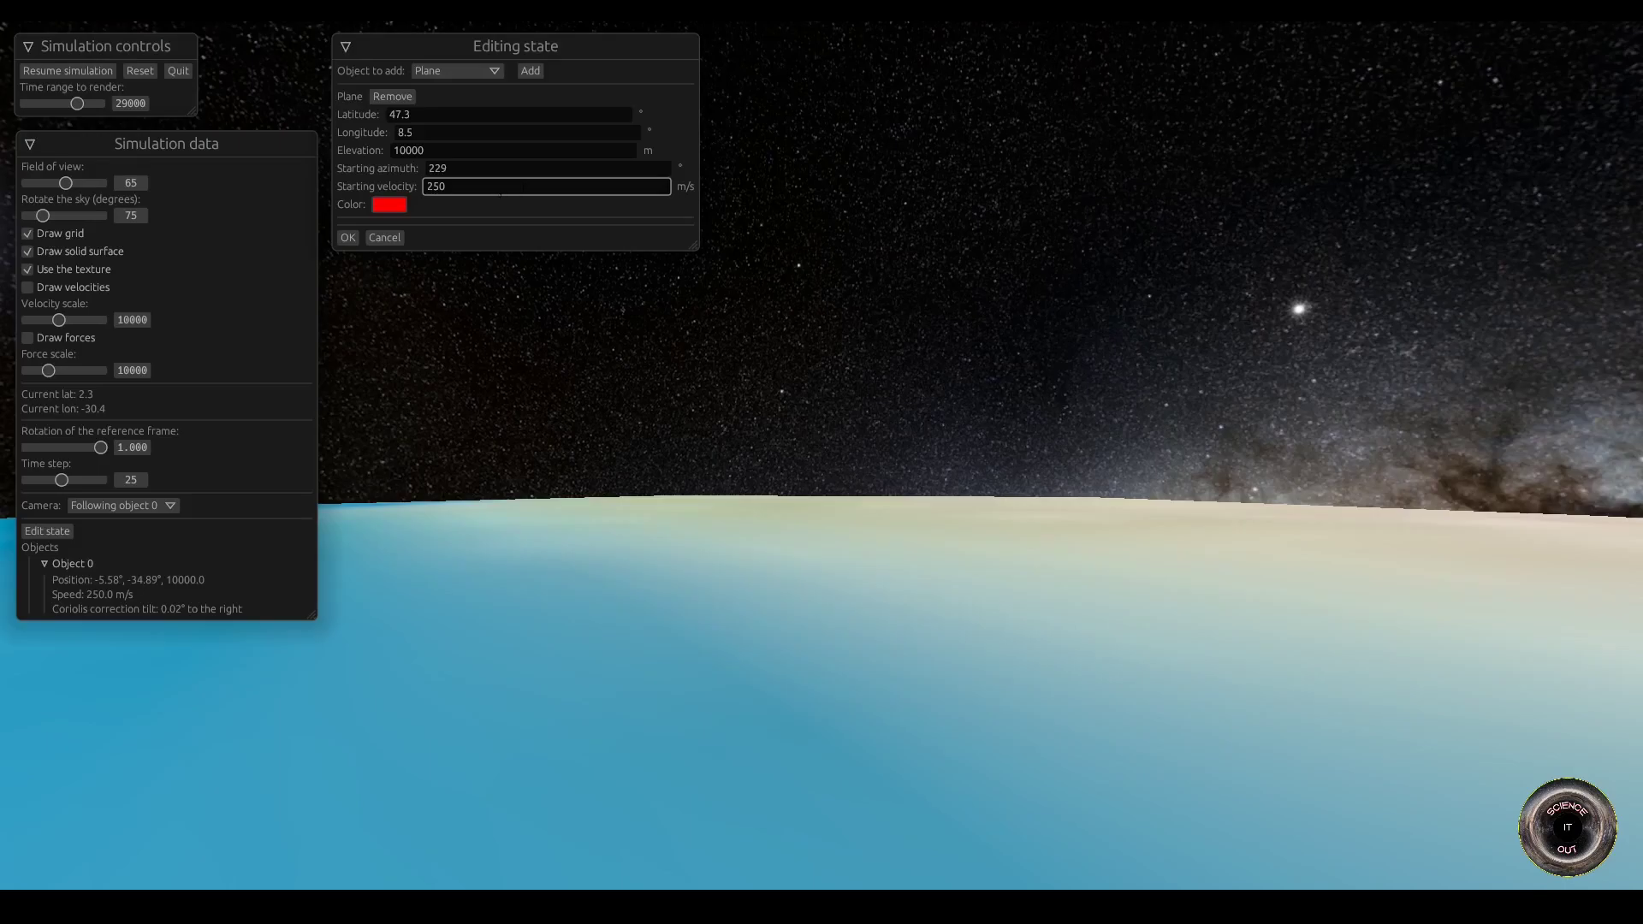
pyautogui.click(544, 184)
pyautogui.write('0')
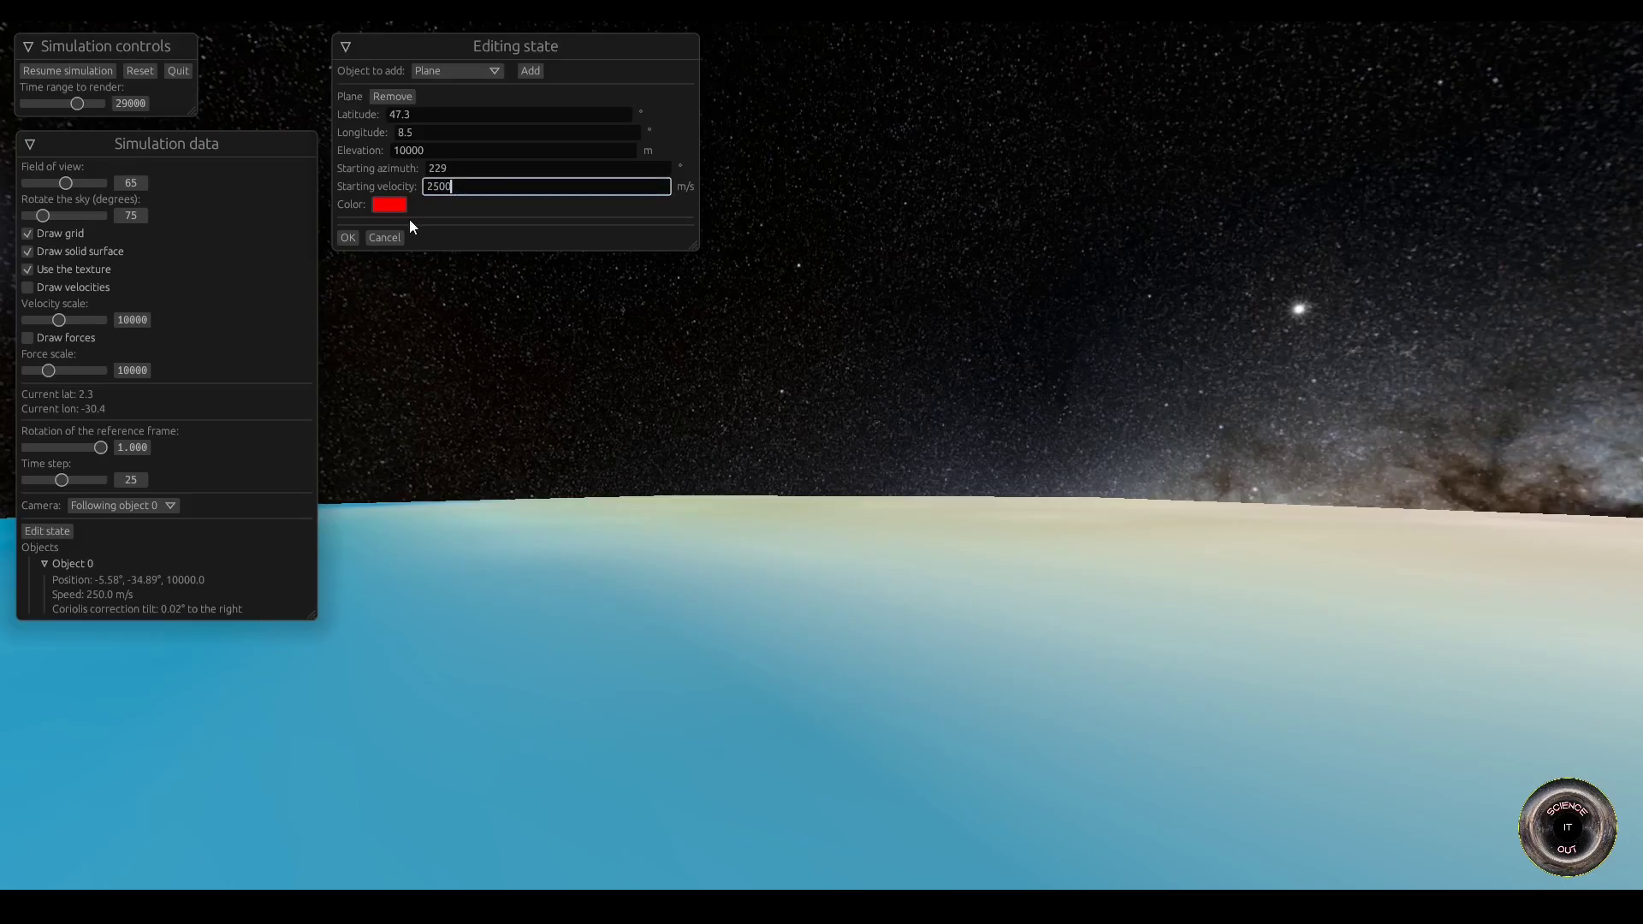
pyautogui.moveTo(306, 263)
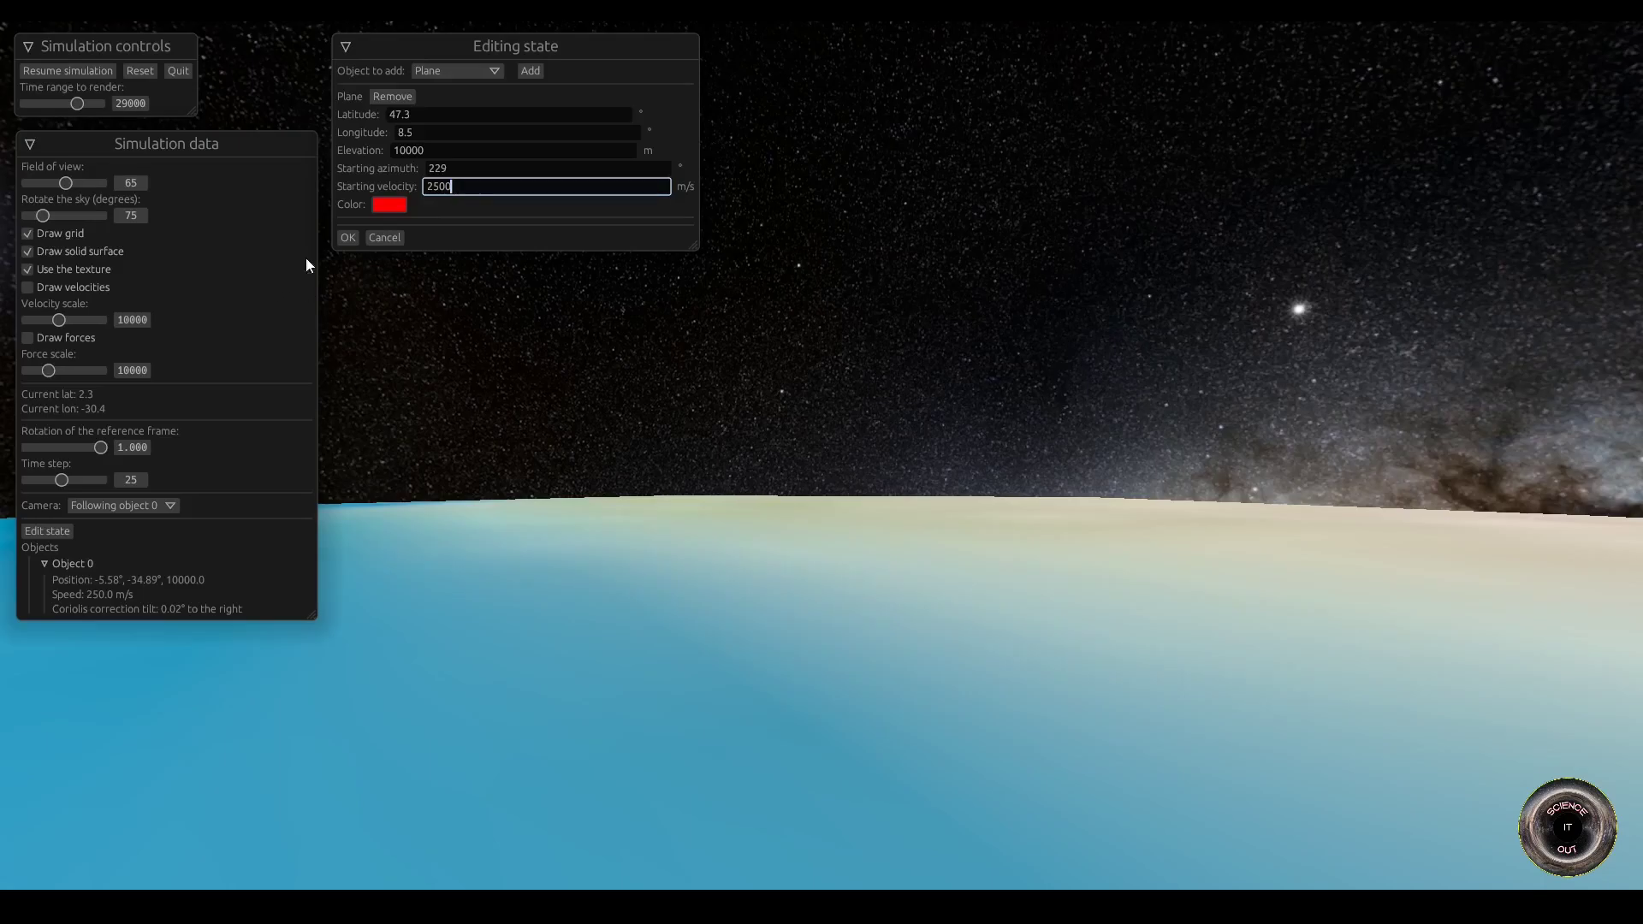
pyautogui.click(347, 237)
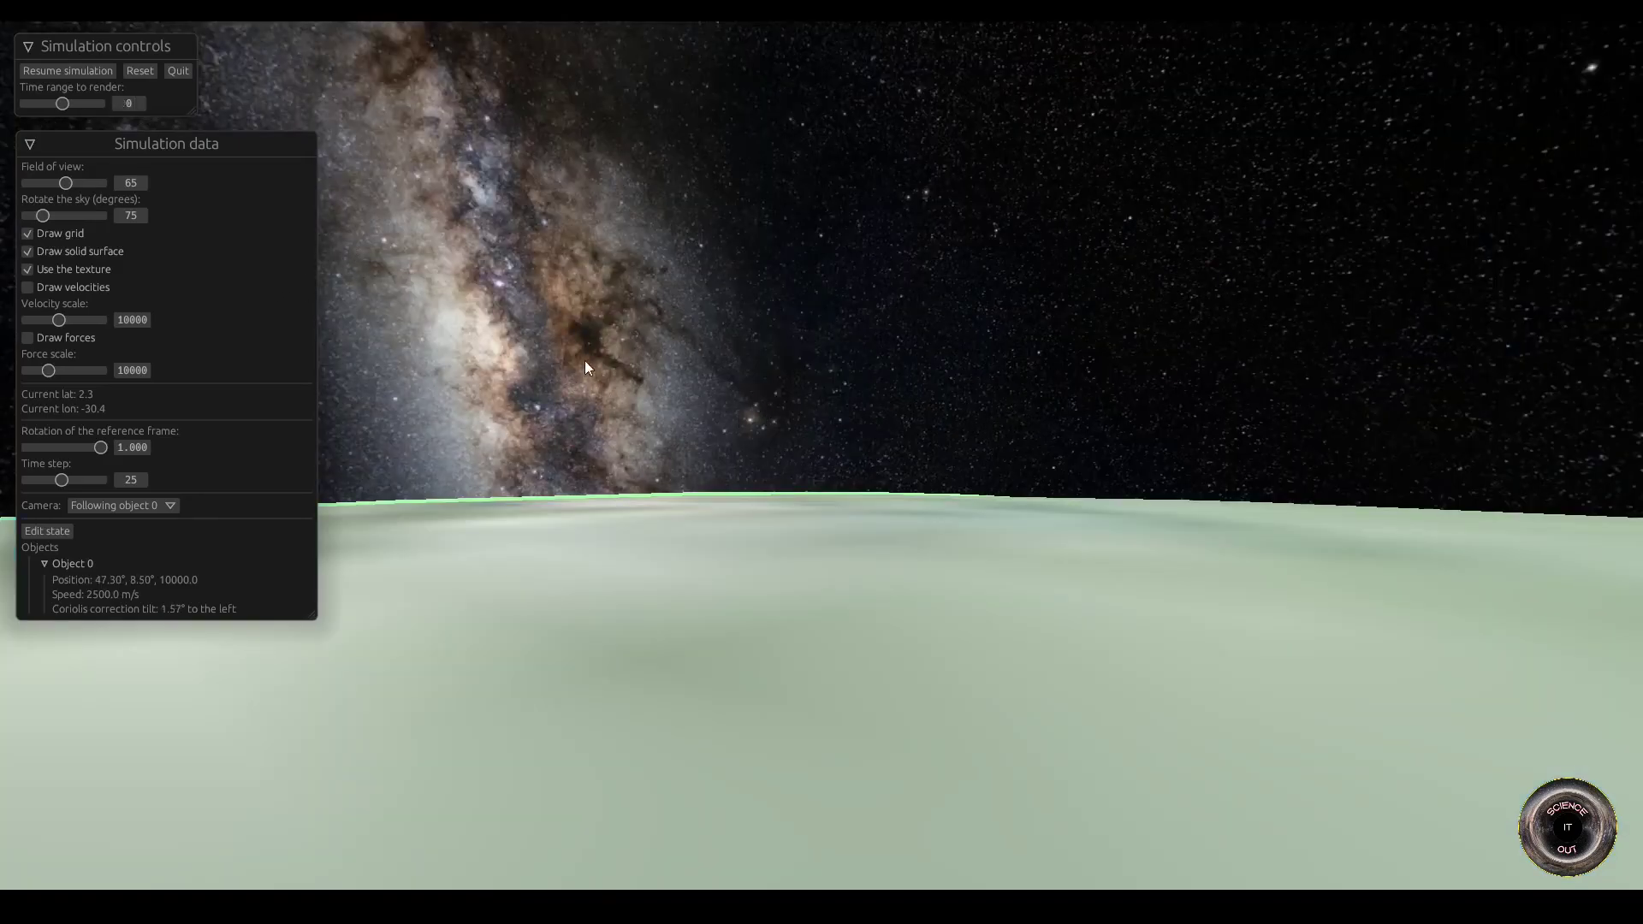
# Step: Lower the time step from 25 to 3.0 and collapse the Simulation data panel
pyautogui.moveTo(62, 479); pyautogui.dragTo(55, 479)
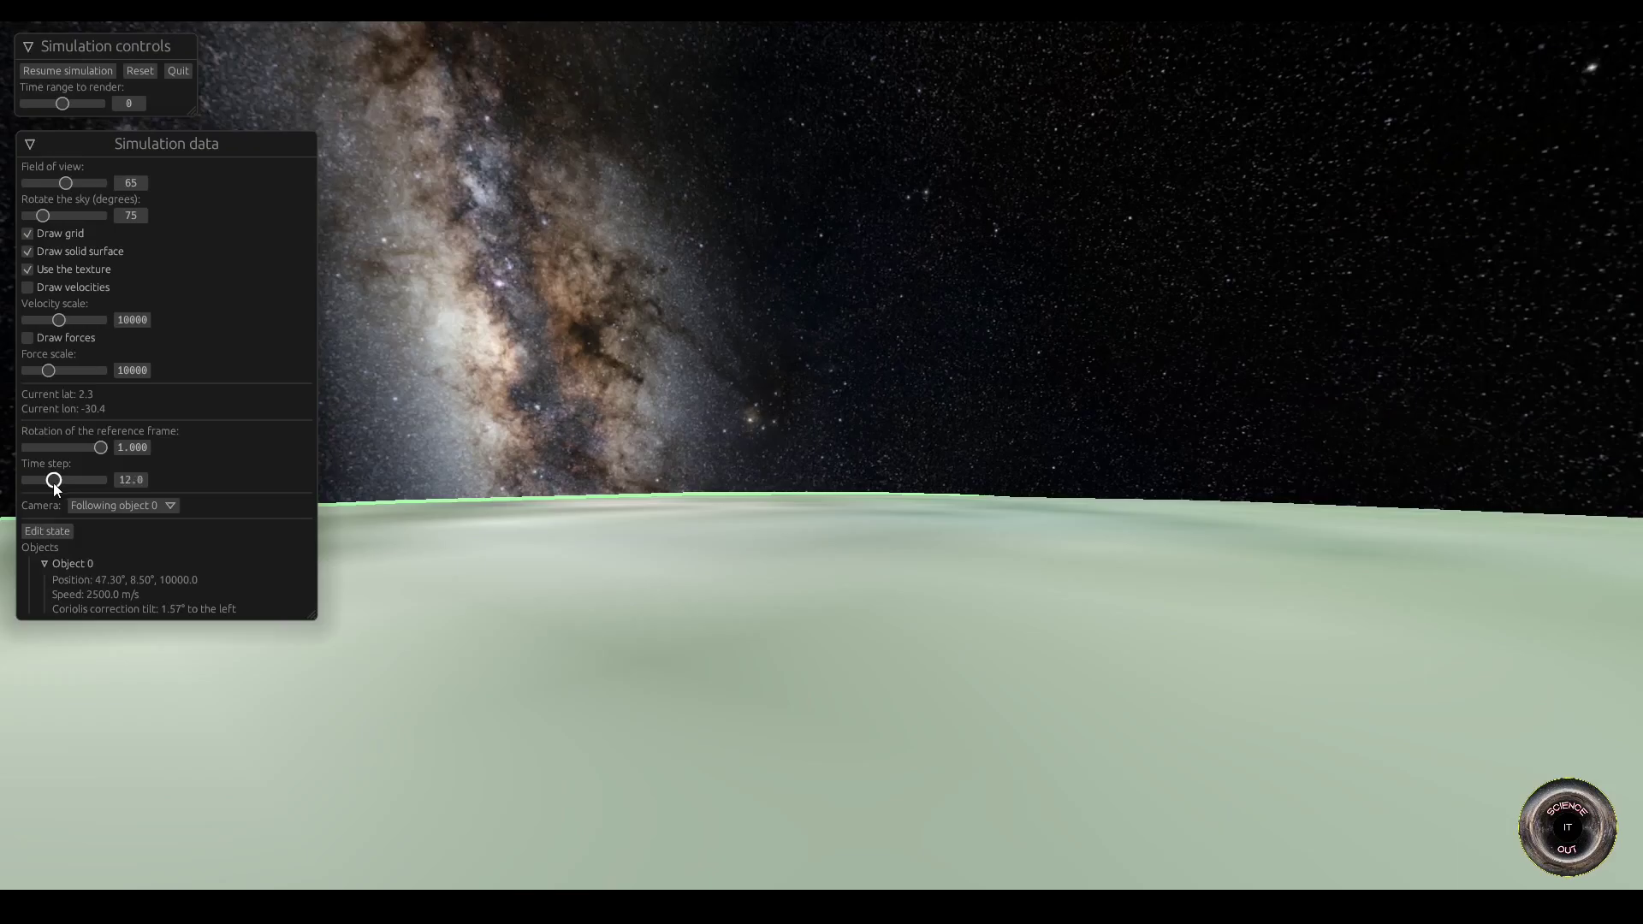
pyautogui.moveTo(55, 479); pyautogui.dragTo(41, 479)
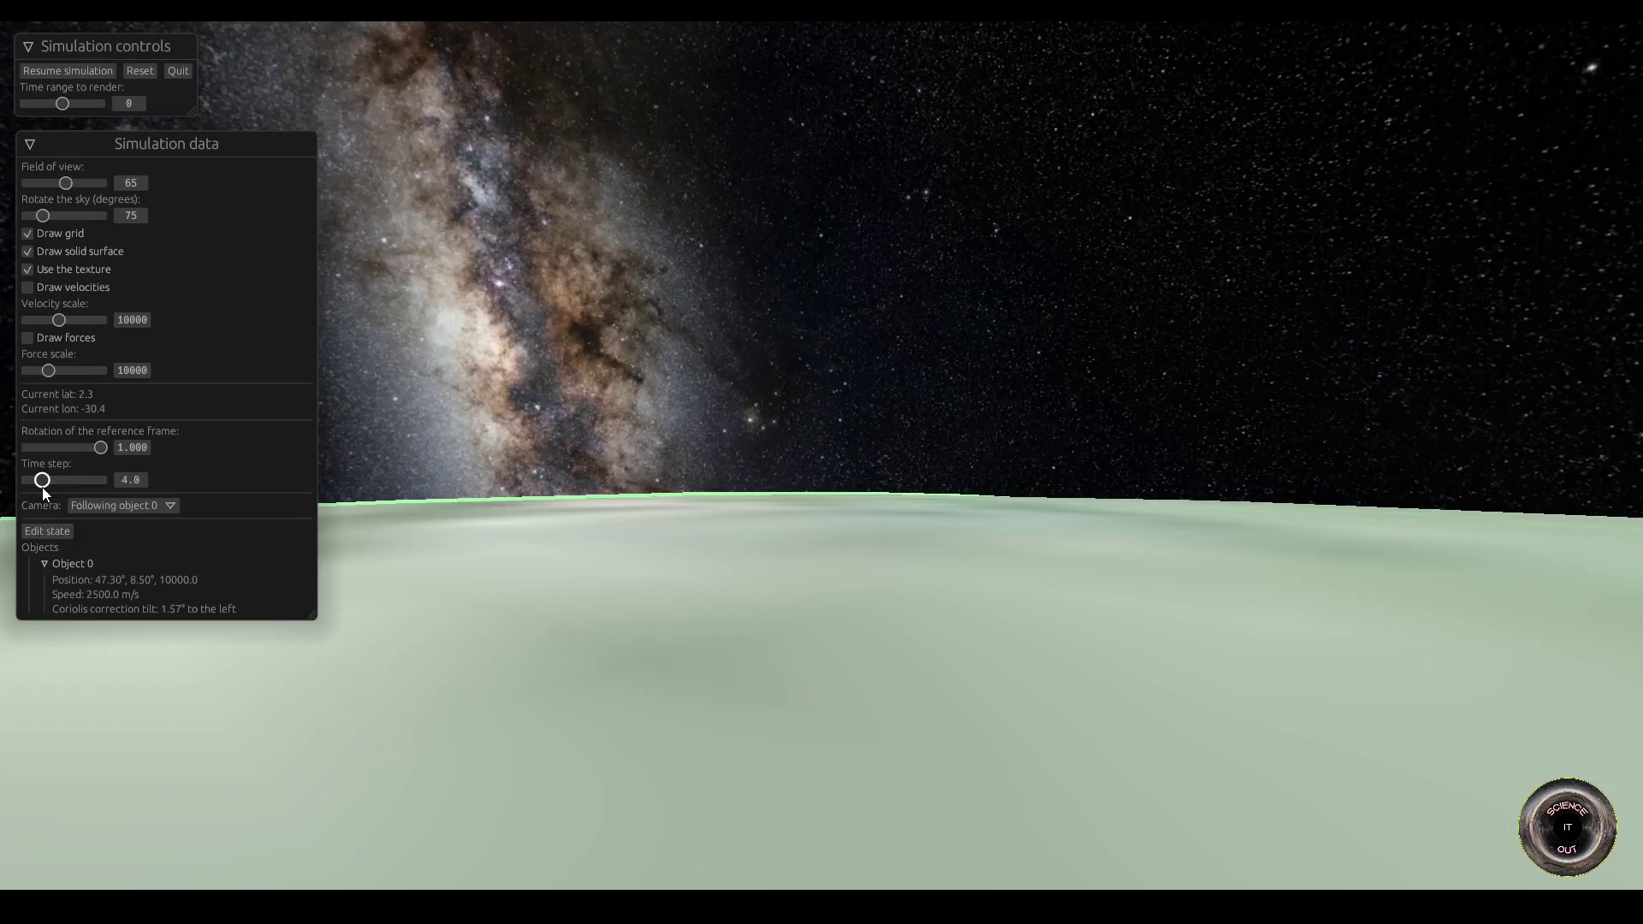
pyautogui.moveTo(41, 479); pyautogui.dragTo(39, 480)
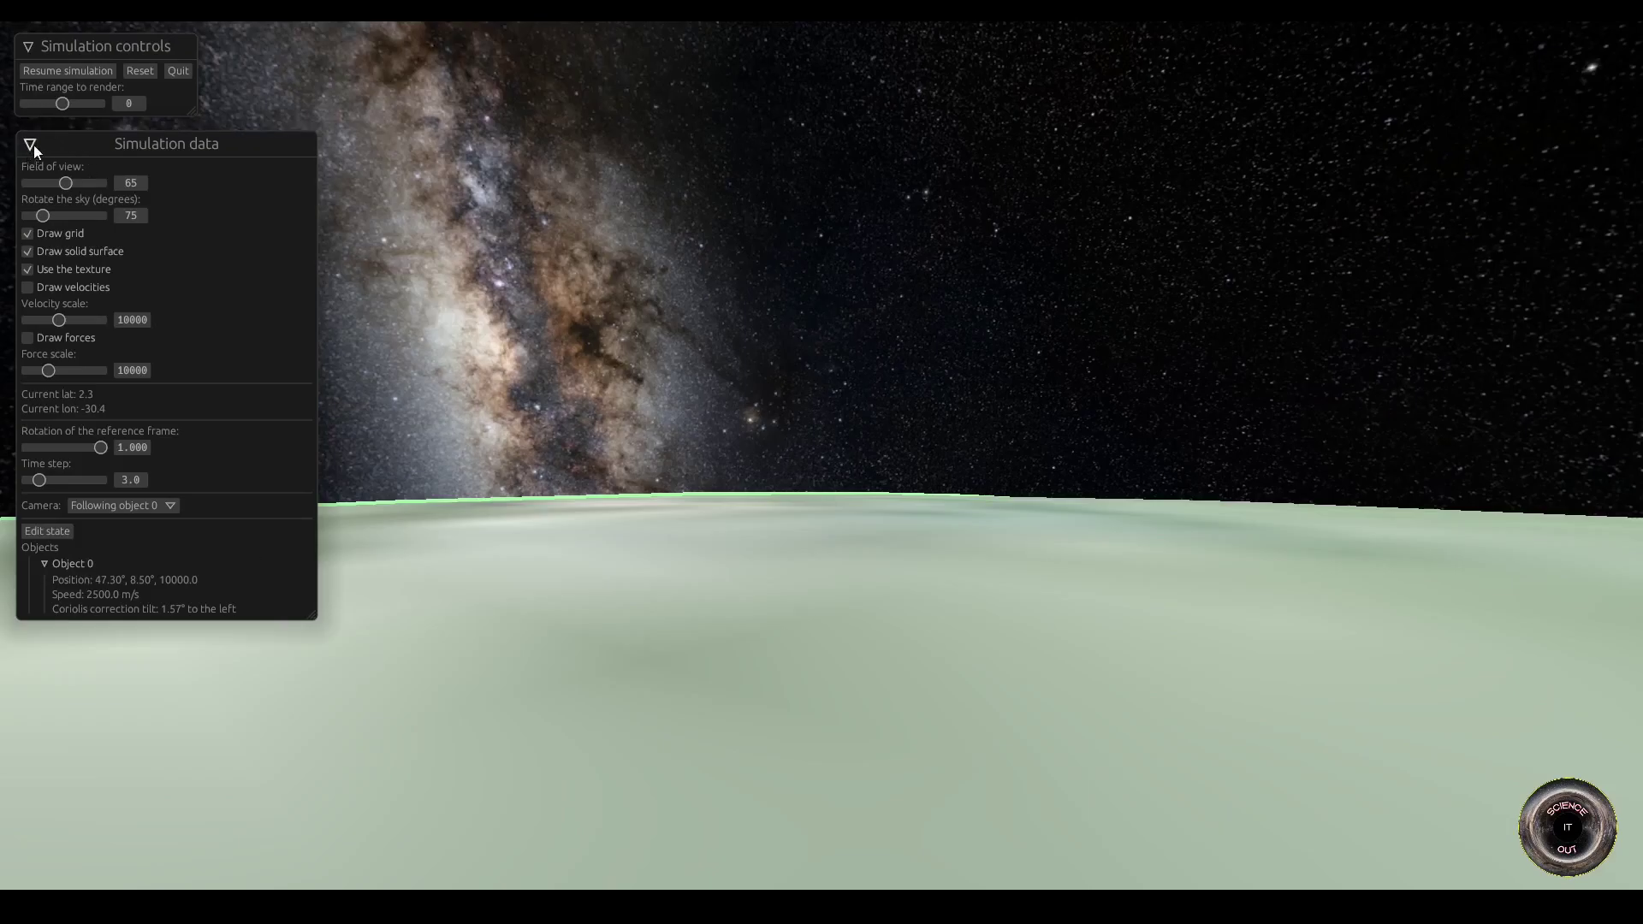
pyautogui.click(32, 143)
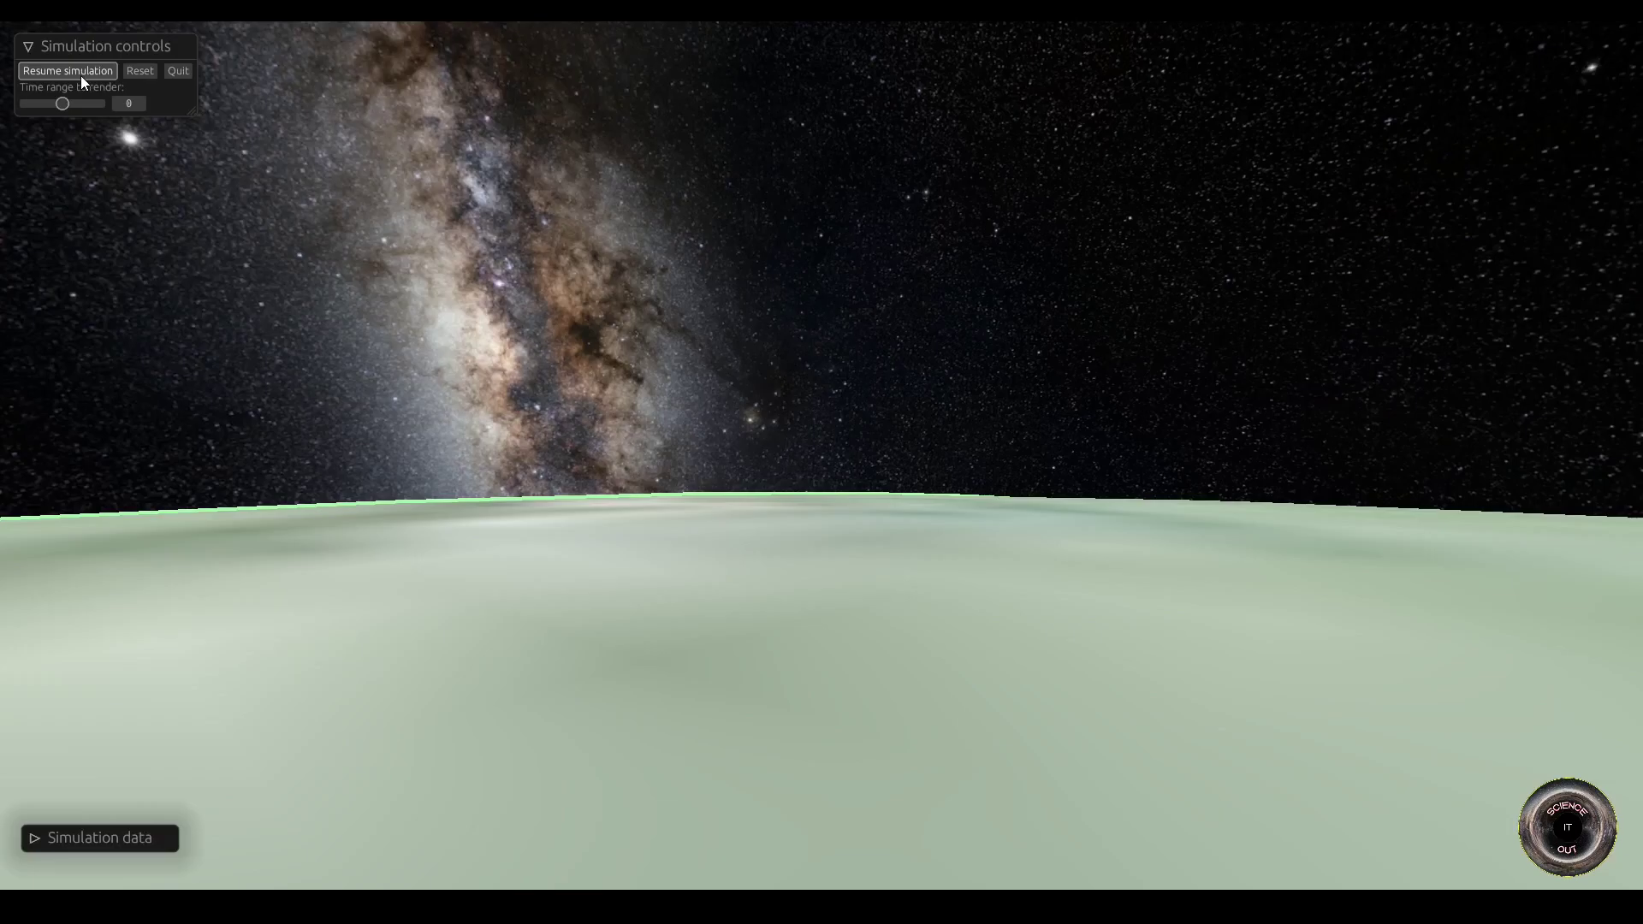
# Step: Run the 2500 m/s flight until about 6303 s over the ocean, then pause it
pyautogui.click(67, 70)
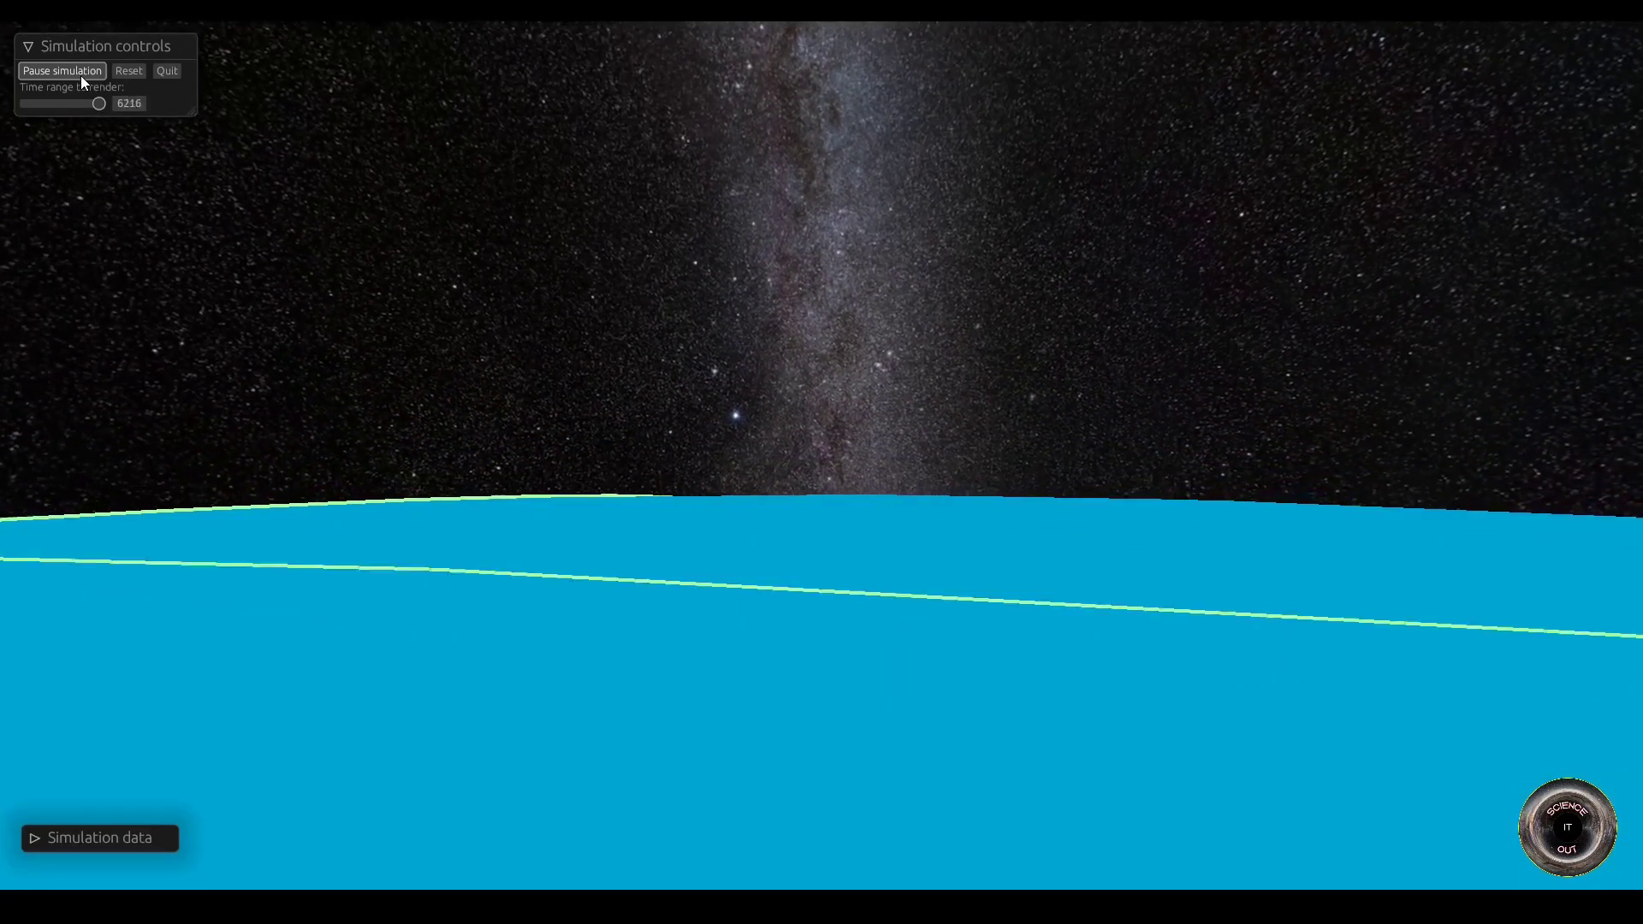
pyautogui.click(61, 70)
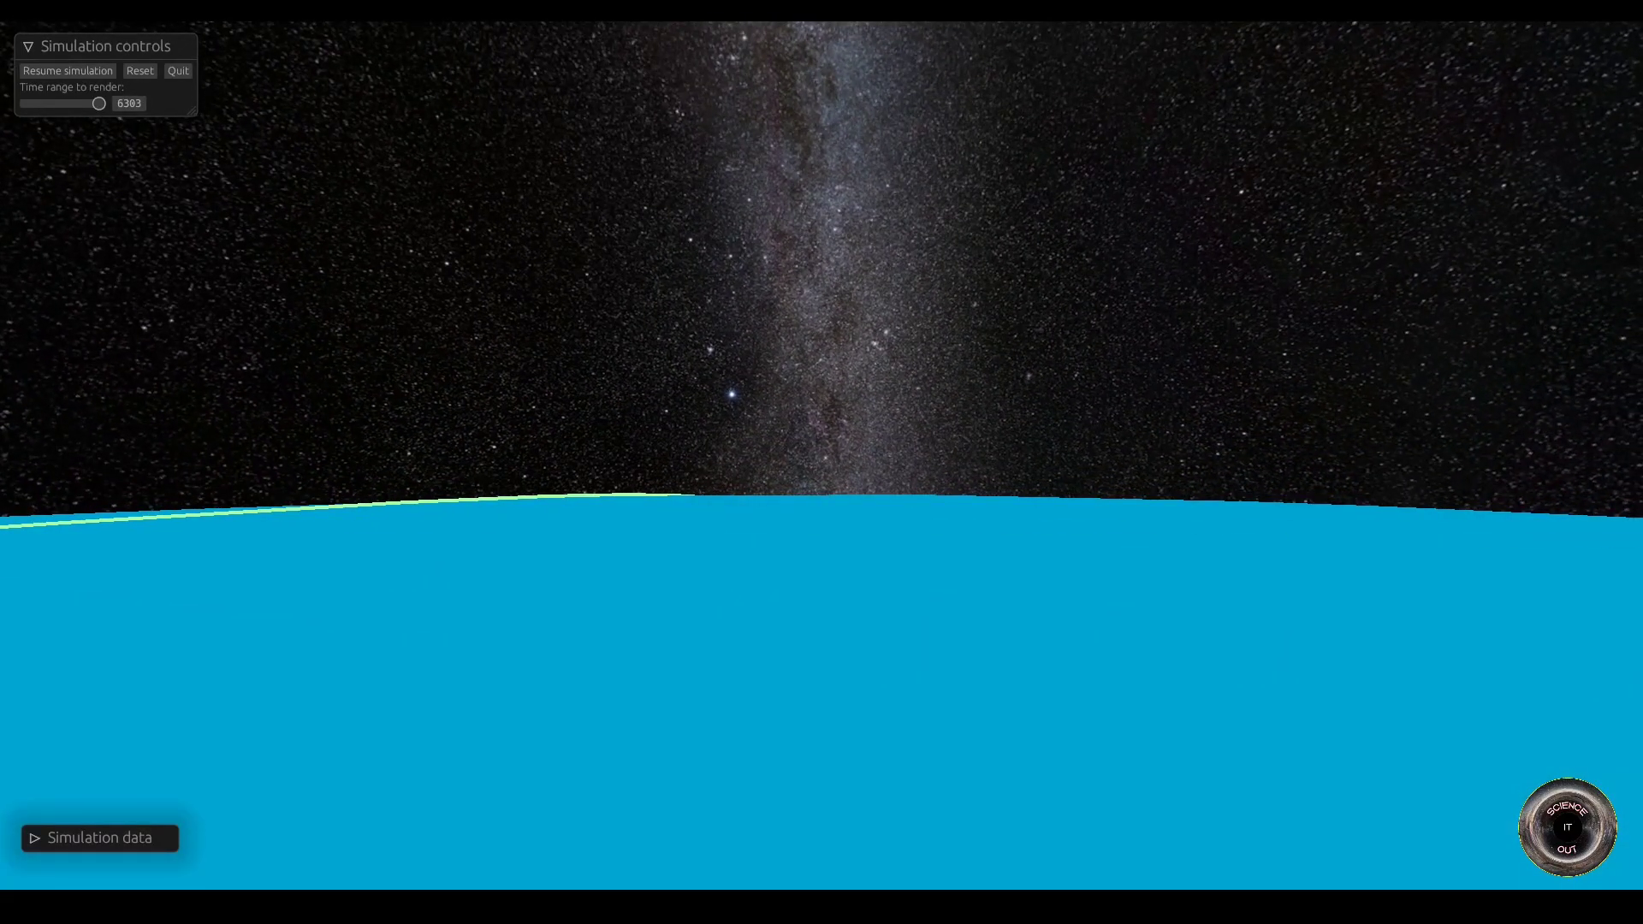